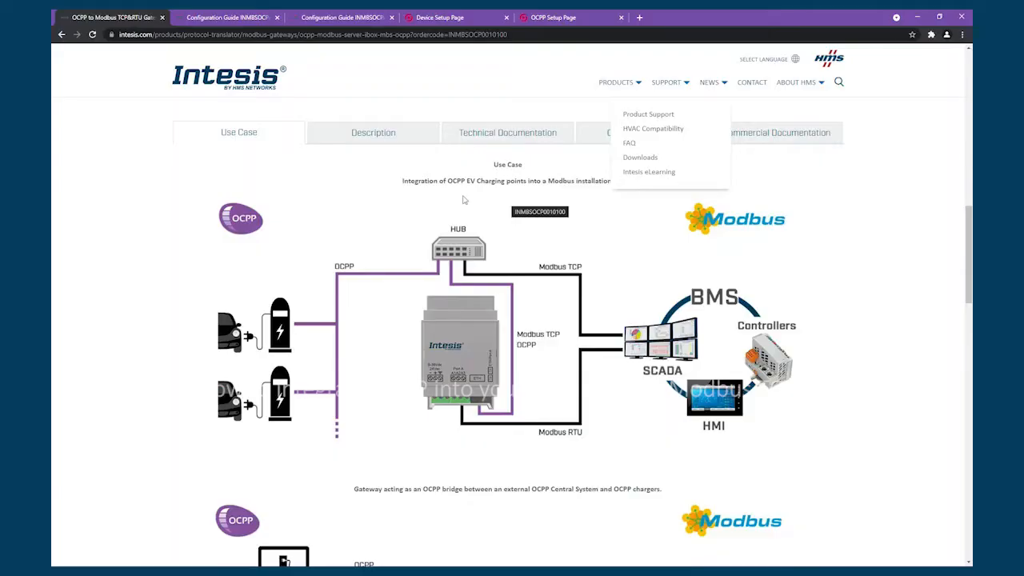
pyautogui.moveTo(324, 232)
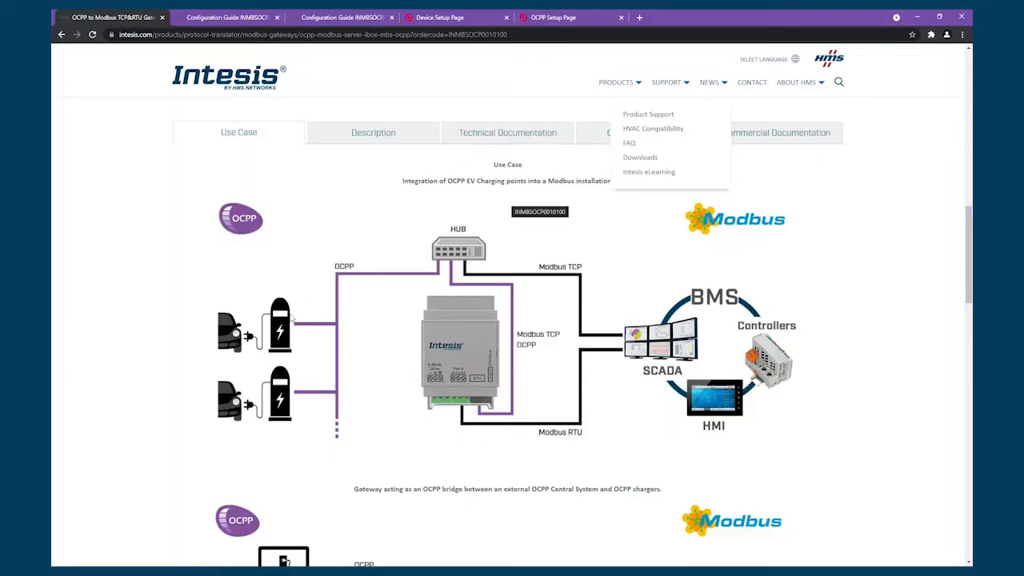
pyautogui.moveTo(336, 335)
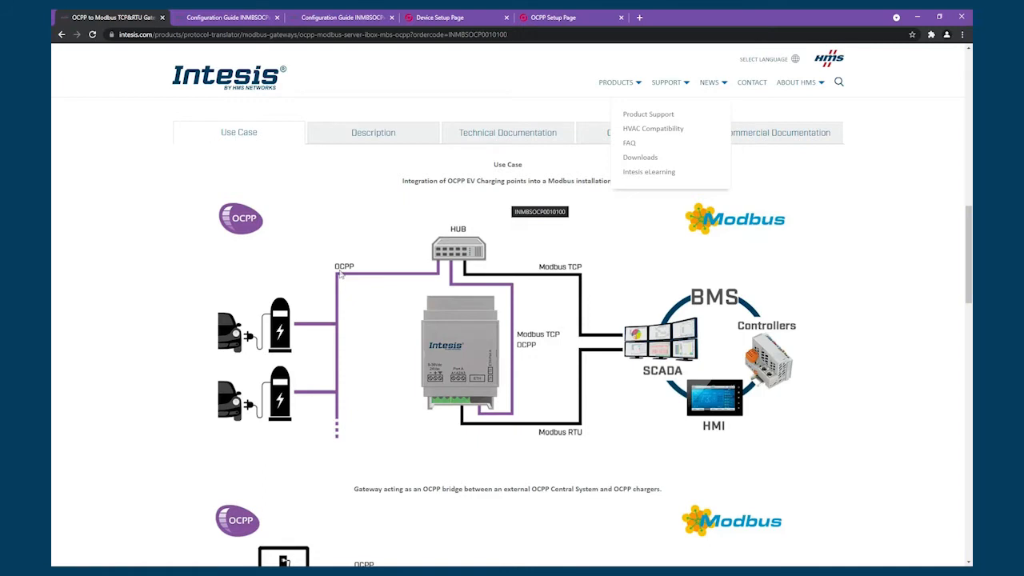
pyautogui.moveTo(387, 285)
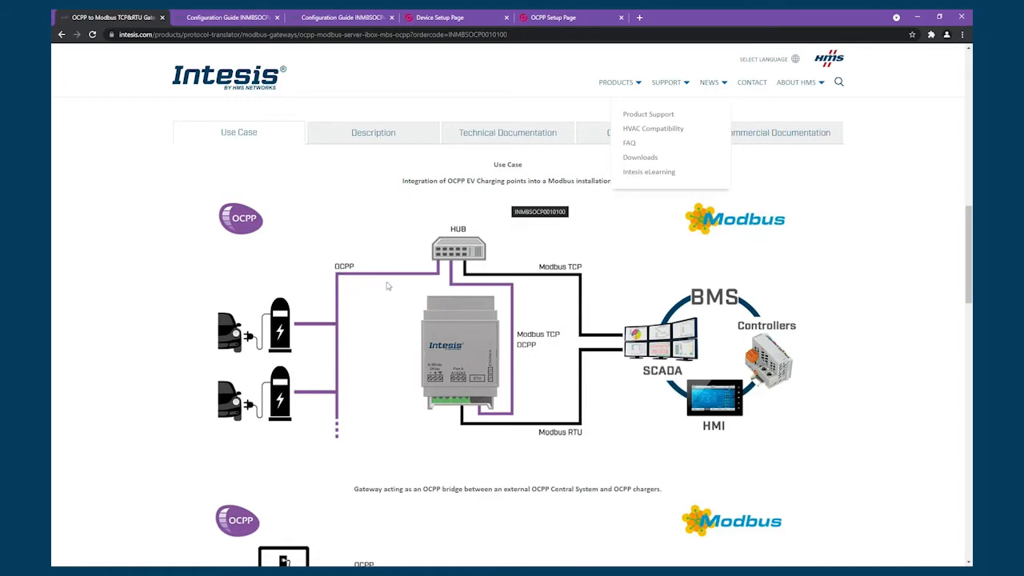
pyautogui.moveTo(391, 312)
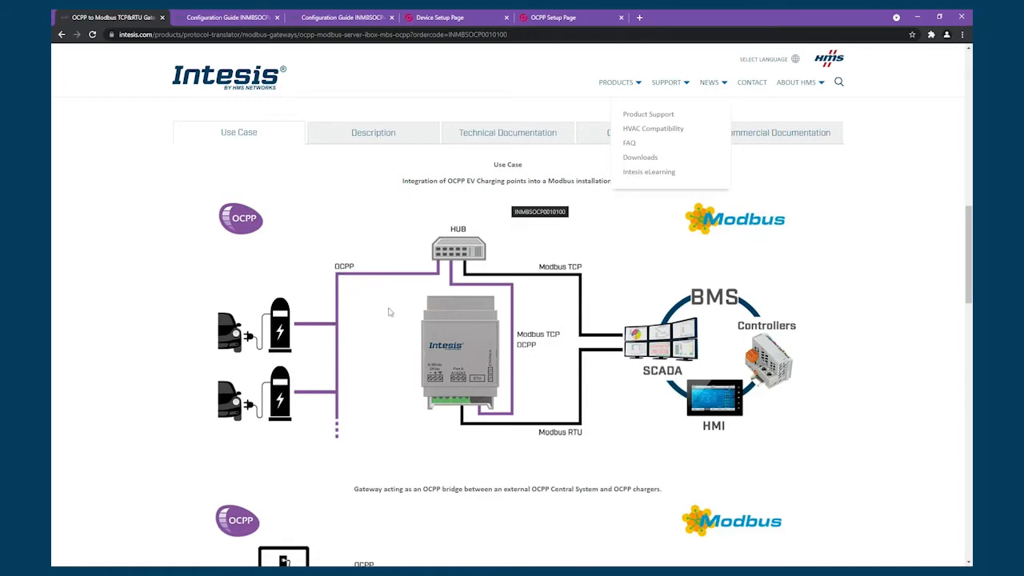
# - Scroll through the currently open document before switching to the guide
pyautogui.scroll(-3)
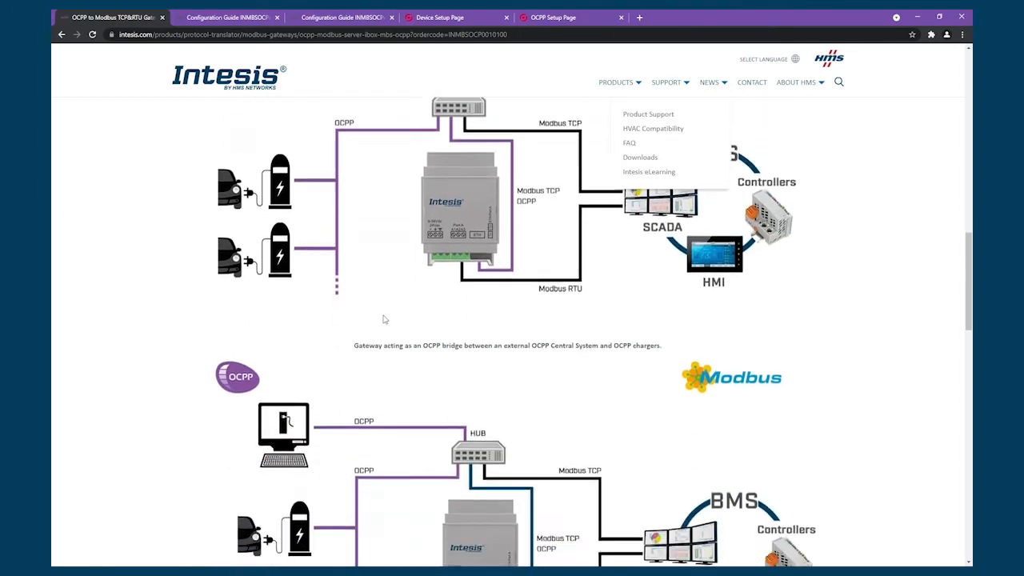
pyautogui.scroll(-3)
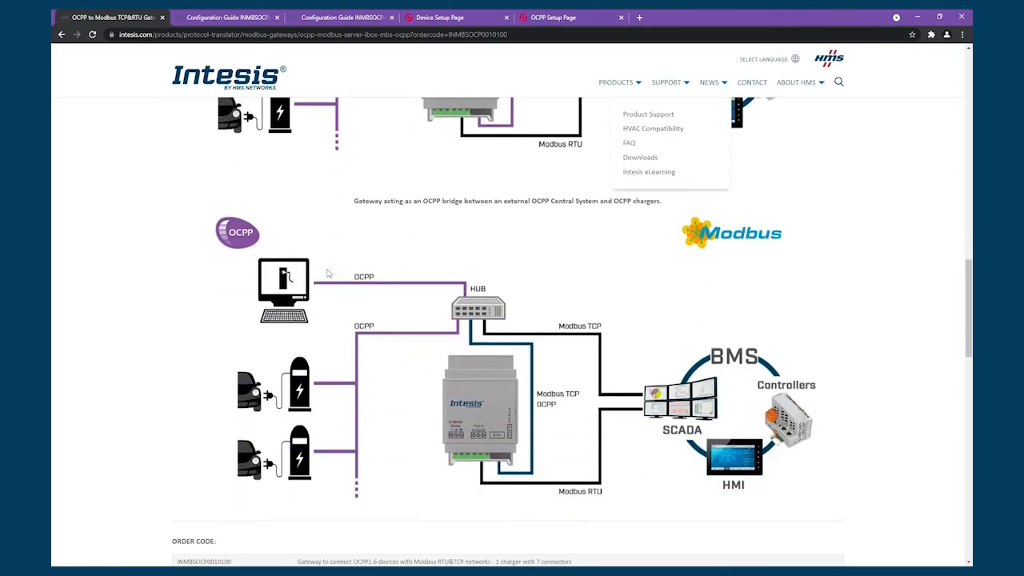
pyautogui.moveTo(285, 250)
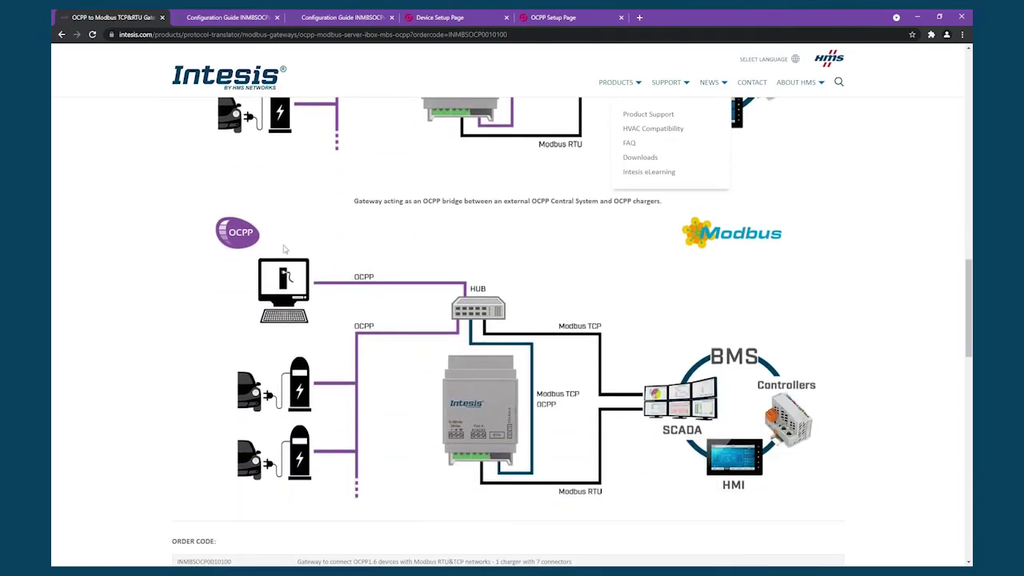
pyautogui.moveTo(285, 281)
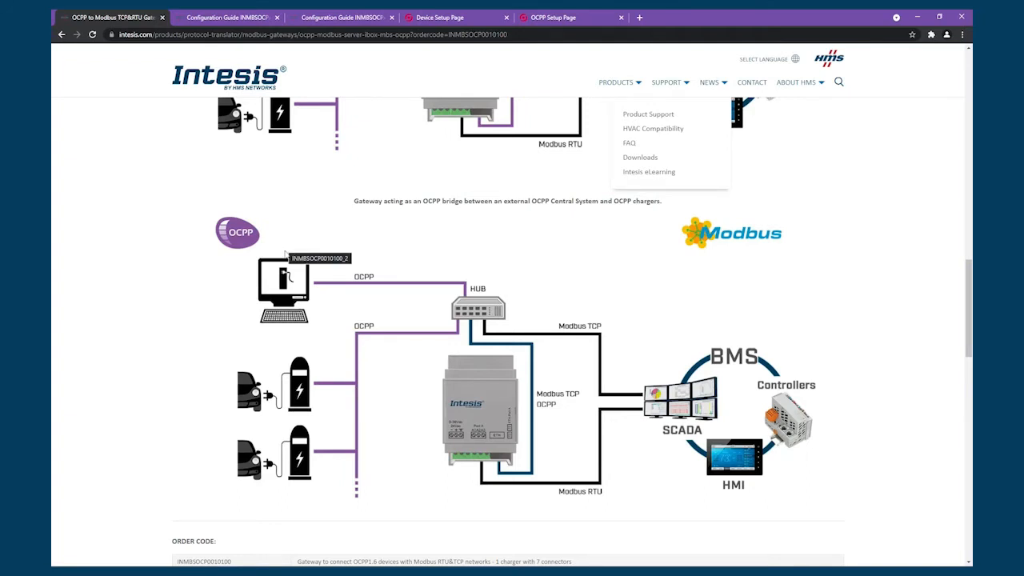
pyautogui.moveTo(440, 269)
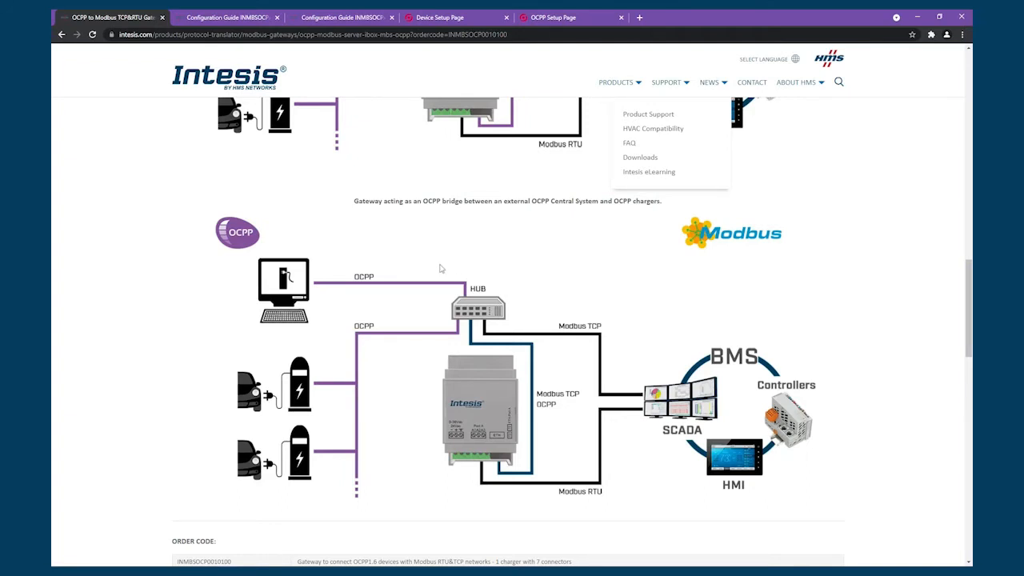
pyautogui.scroll(-3)
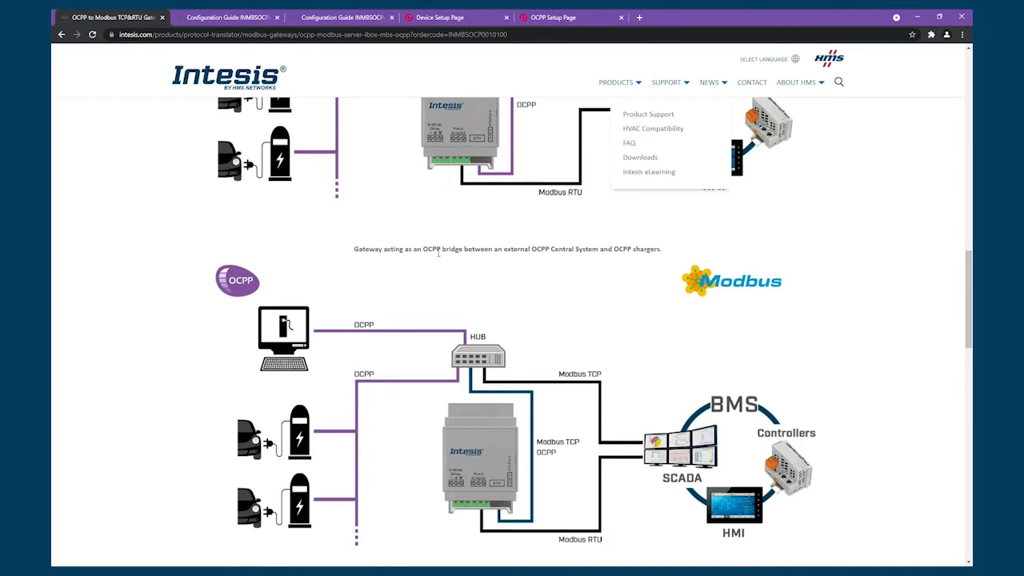
pyautogui.scroll(-3)
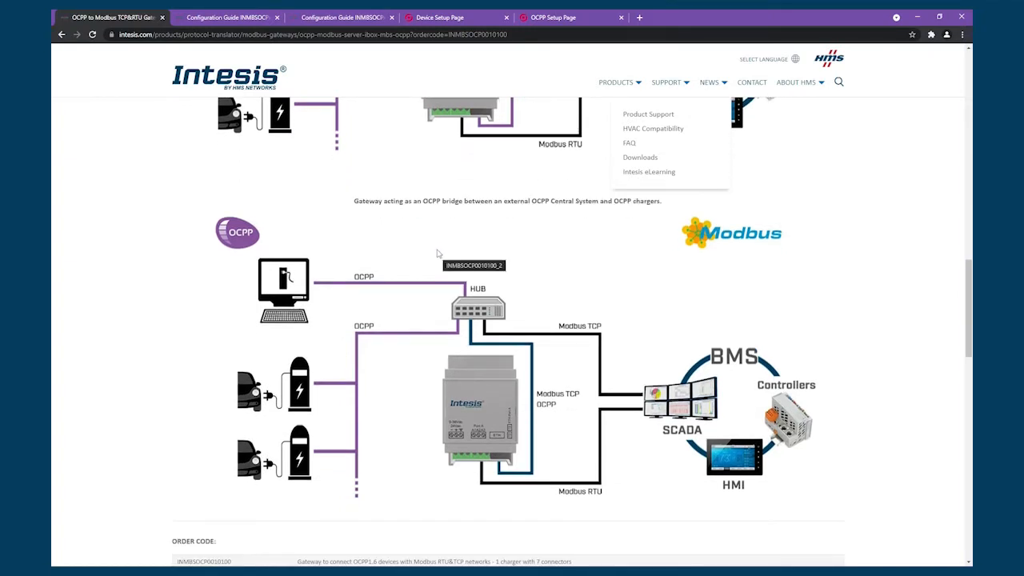
pyautogui.moveTo(435, 248)
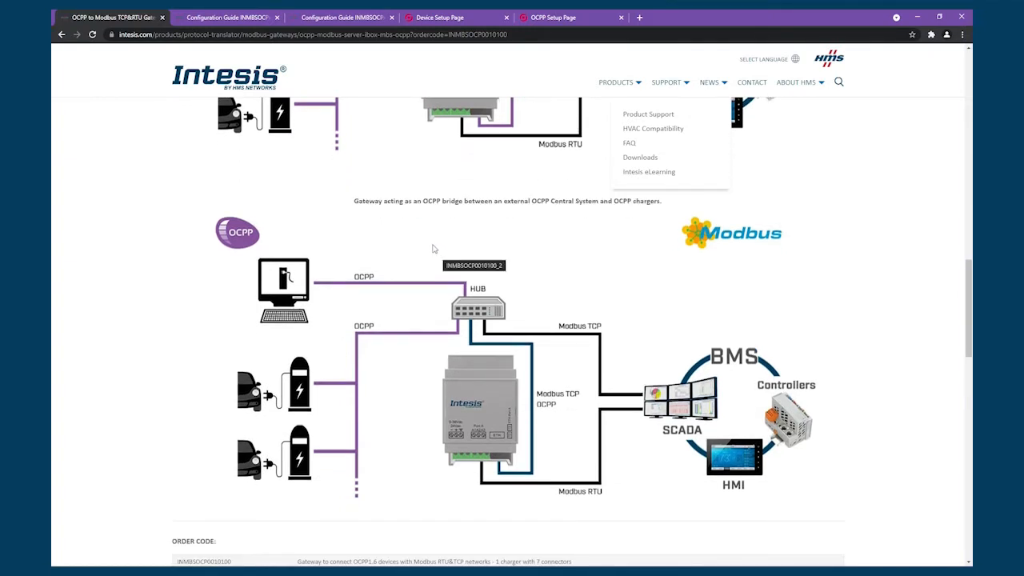
pyautogui.scroll(3)
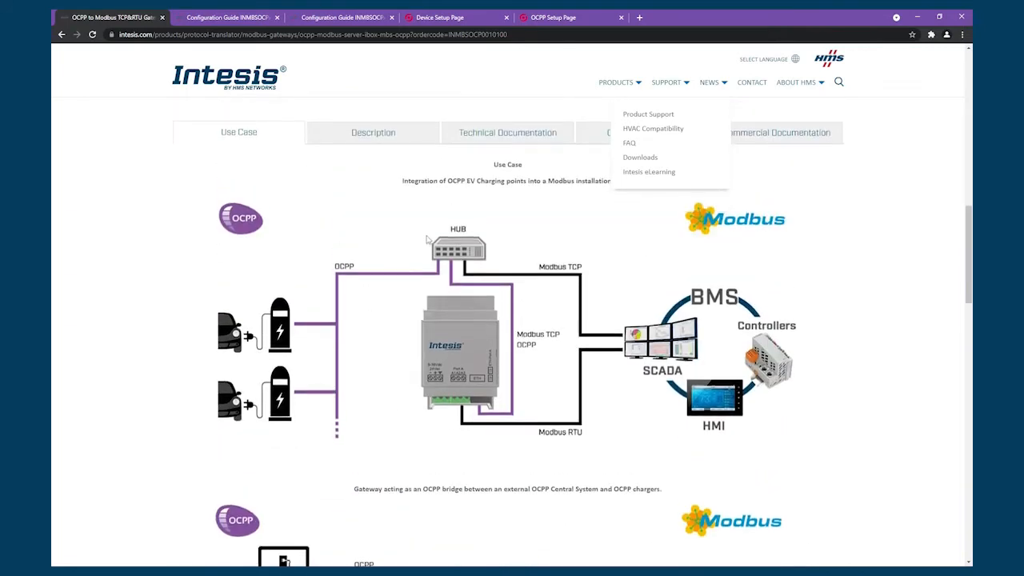
pyautogui.moveTo(496, 135)
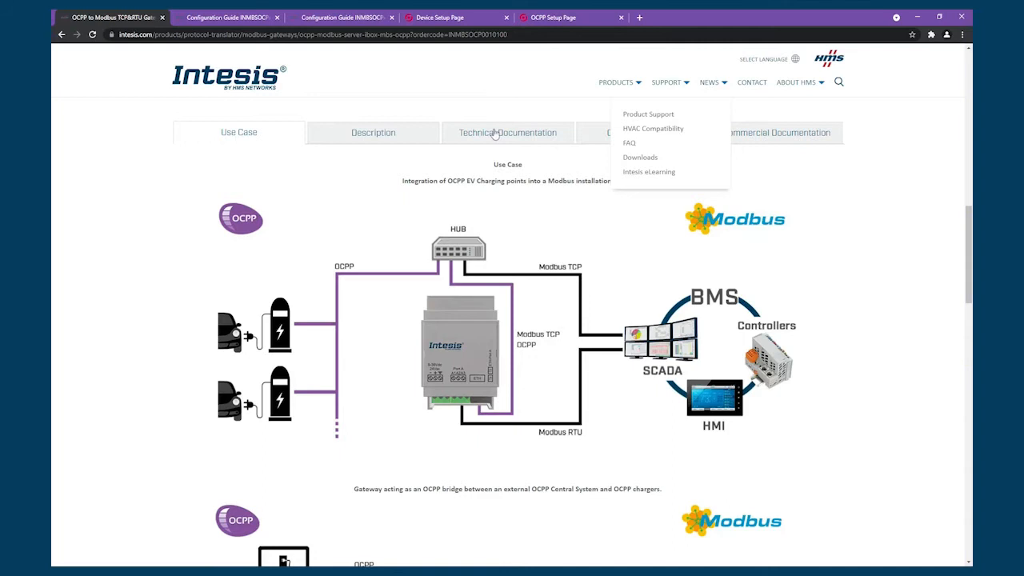
# - Switch to the OCPP configuration guide and jump to page 11's communication workflow diagram
pyautogui.click(507, 131)
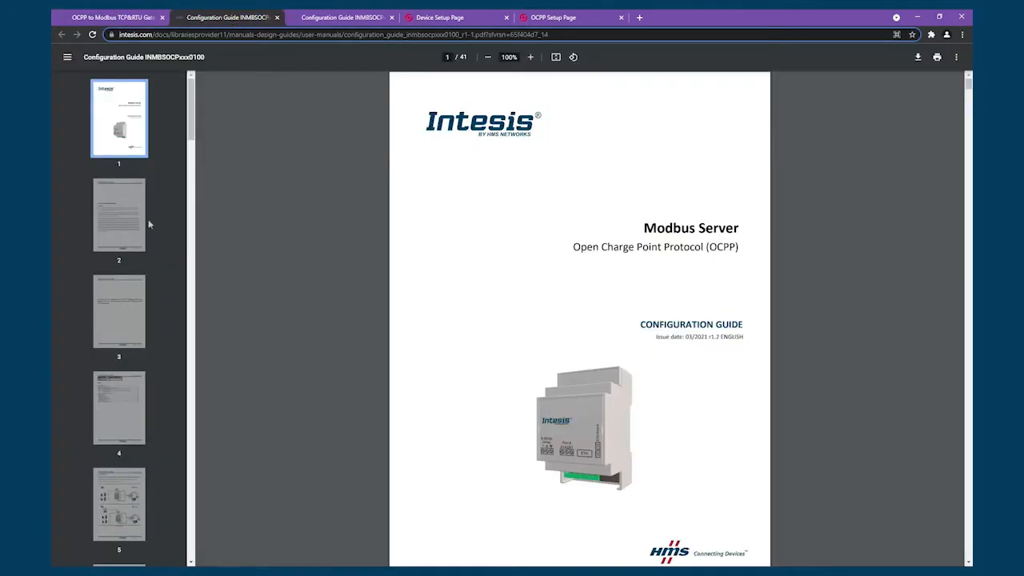
pyautogui.scroll(-3)
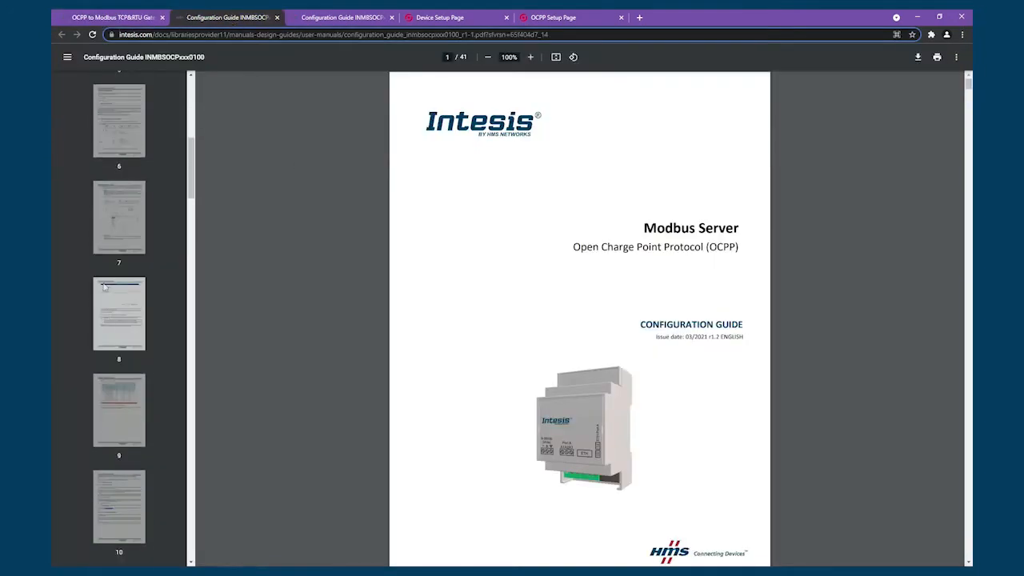
pyautogui.scroll(-3)
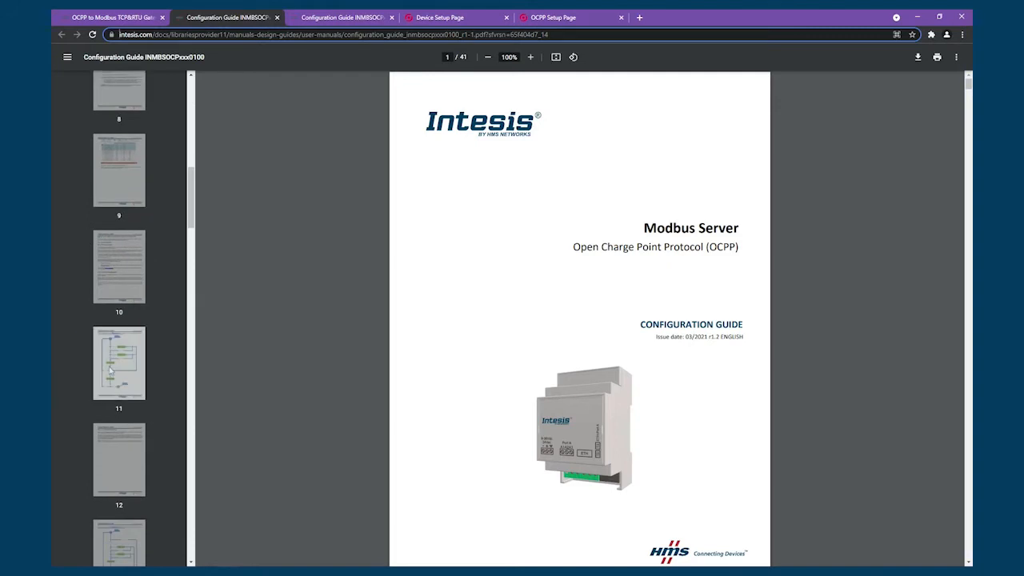
pyautogui.click(118, 363)
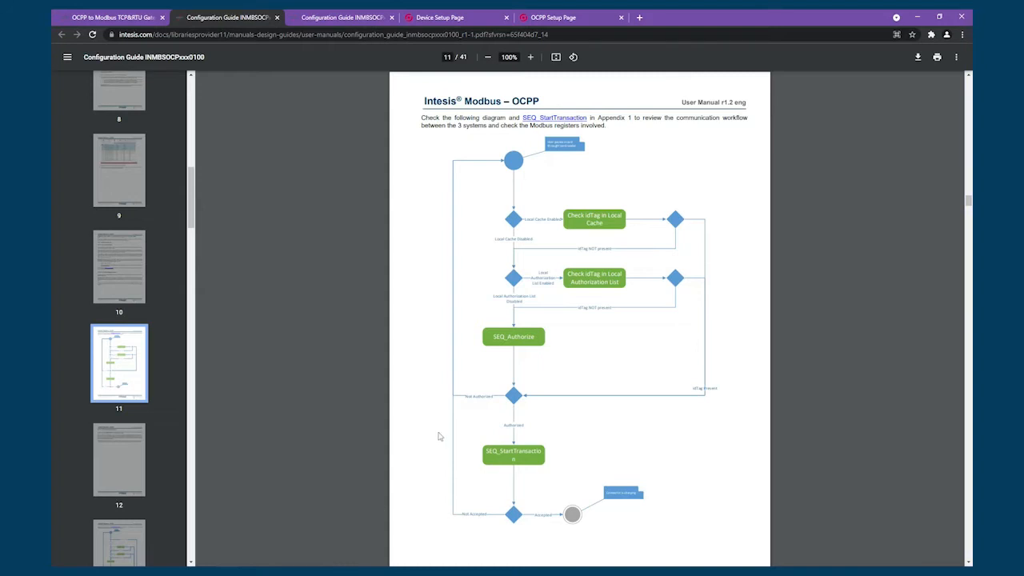
pyautogui.moveTo(399, 560)
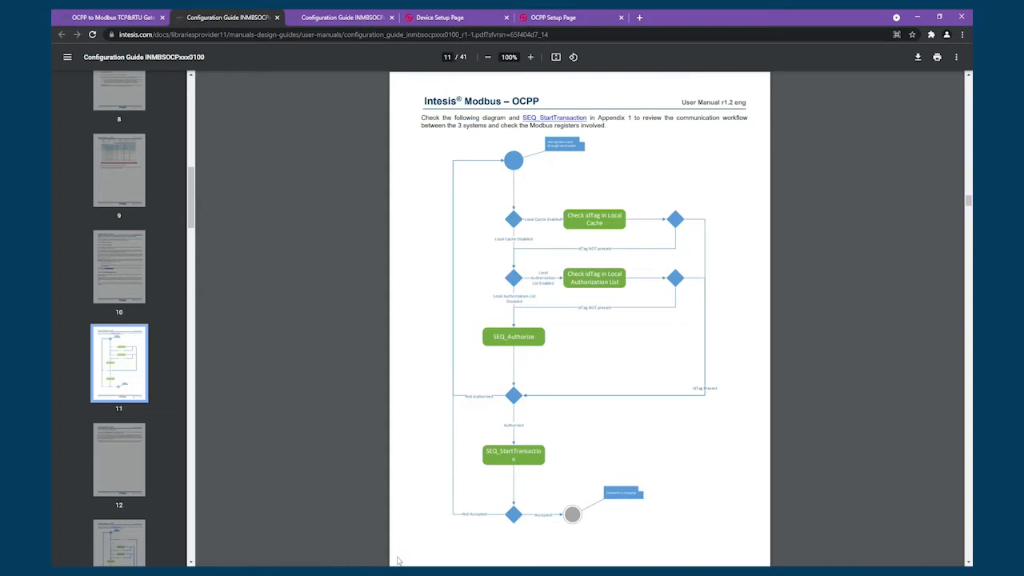
pyautogui.moveTo(413, 564)
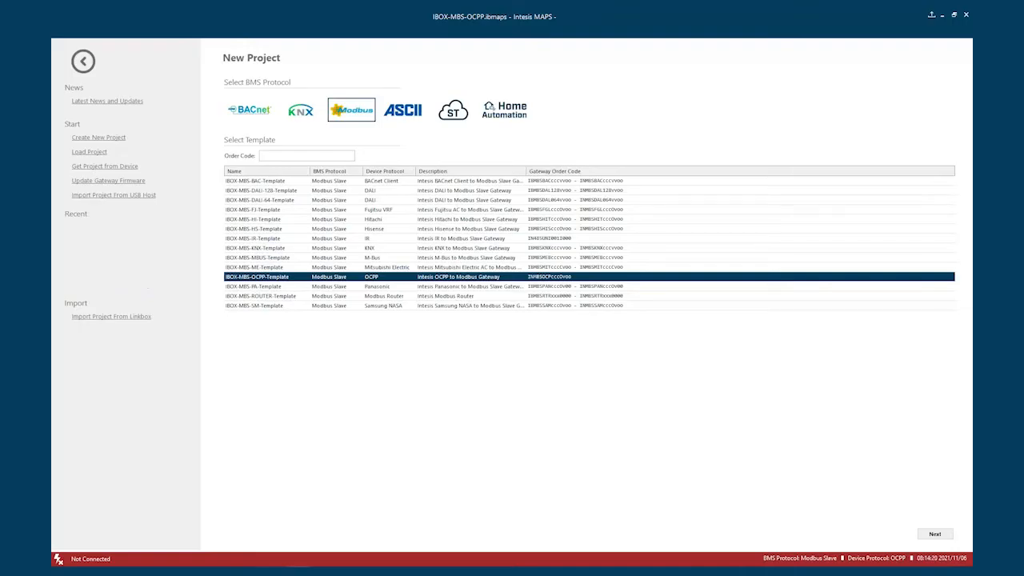
pyautogui.moveTo(458, 502)
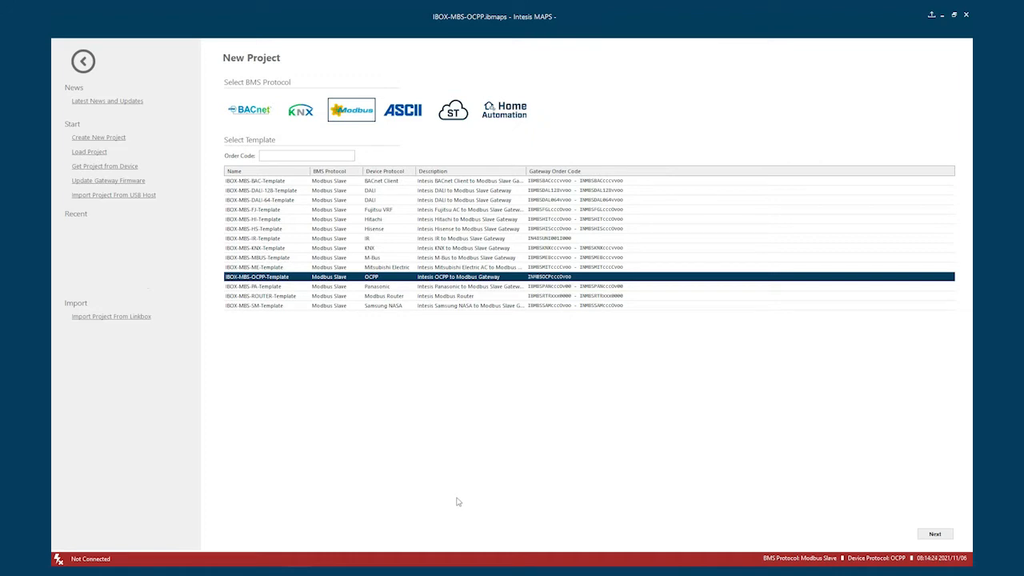
pyautogui.moveTo(467, 488)
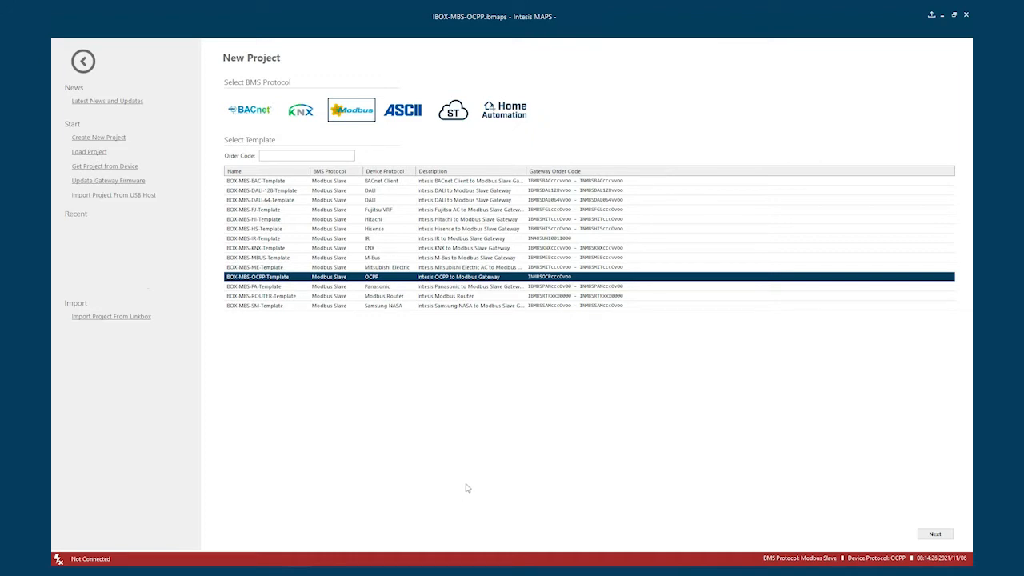
pyautogui.moveTo(520, 442)
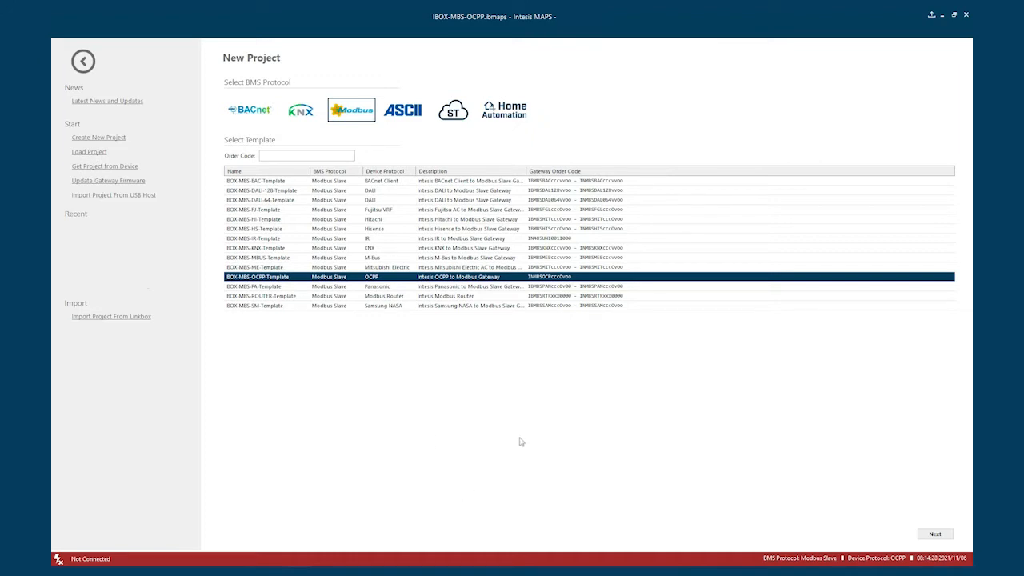
pyautogui.moveTo(493, 412)
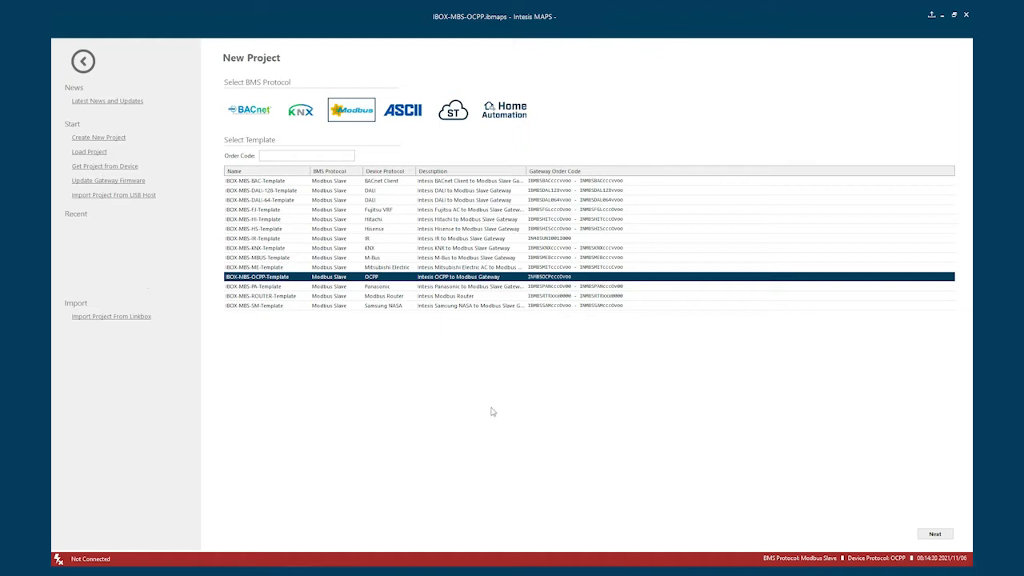
pyautogui.moveTo(571, 371)
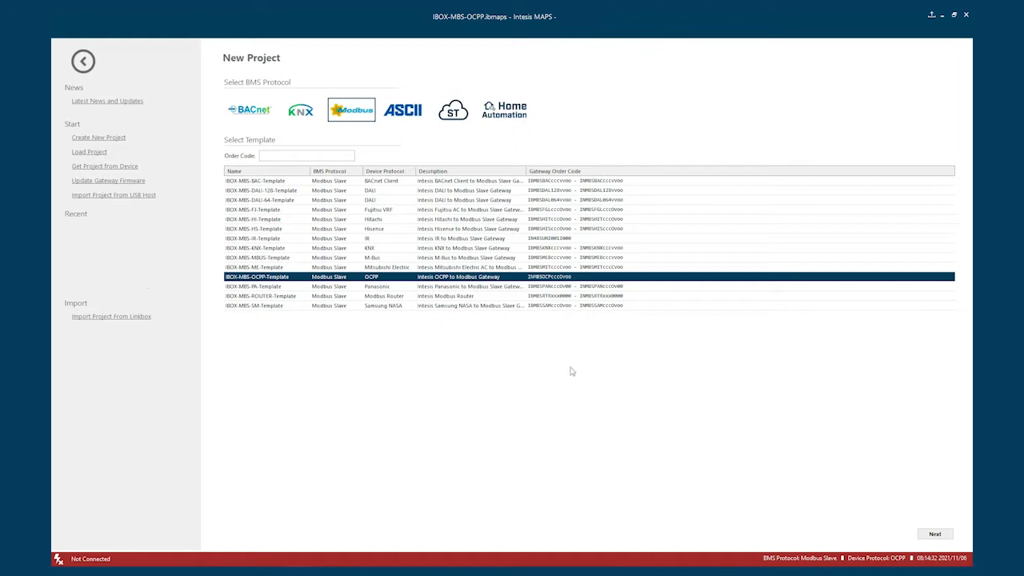
pyautogui.moveTo(551, 362)
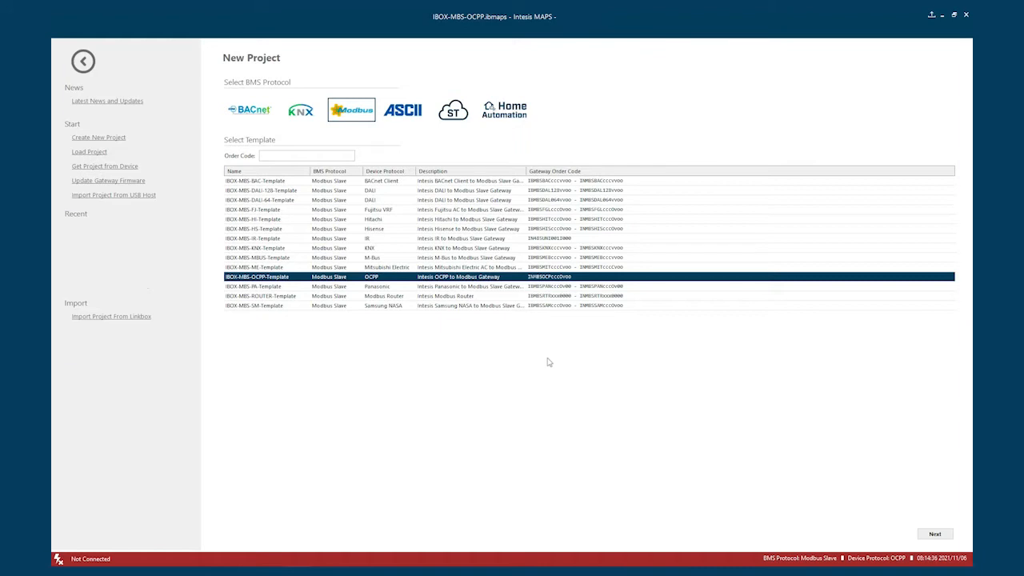
pyautogui.moveTo(549, 360)
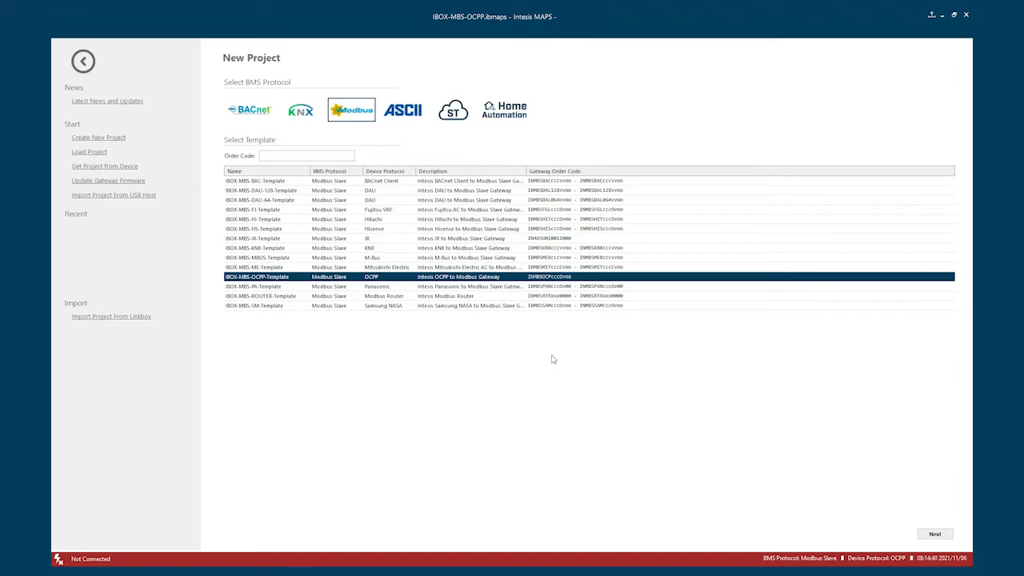
pyautogui.moveTo(554, 374)
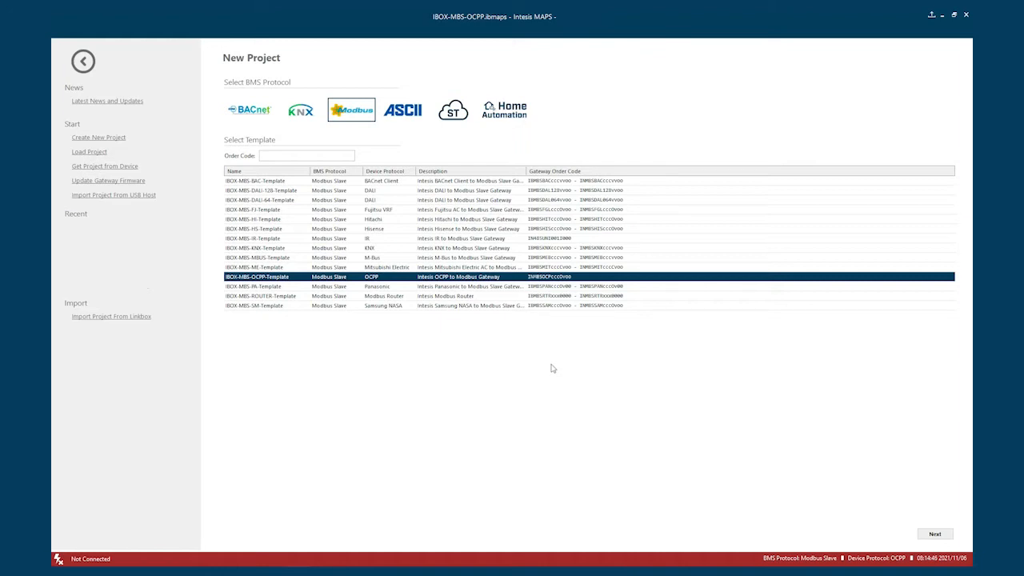
pyautogui.moveTo(506, 363)
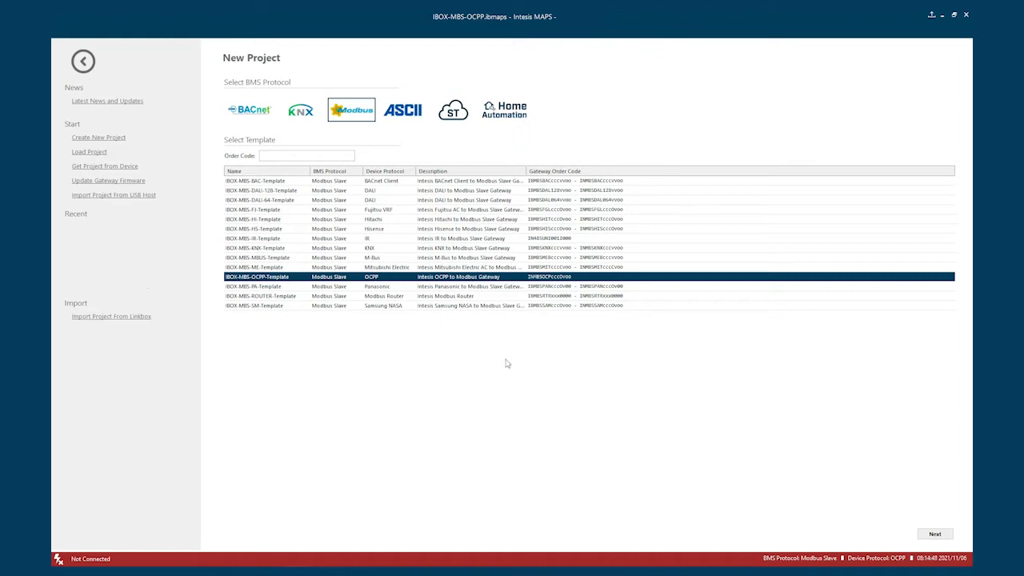
pyautogui.moveTo(531, 370)
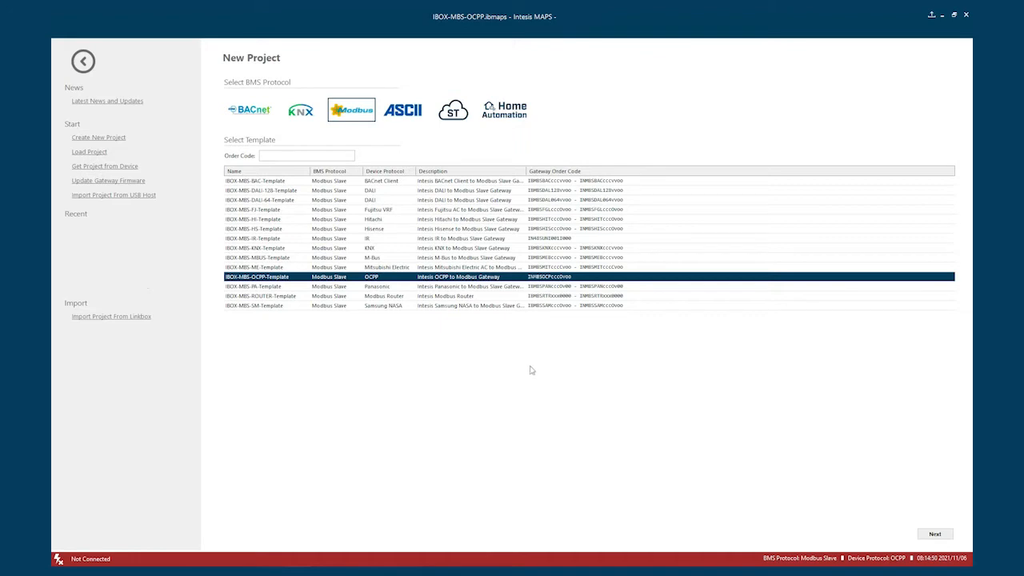
pyautogui.moveTo(300, 358)
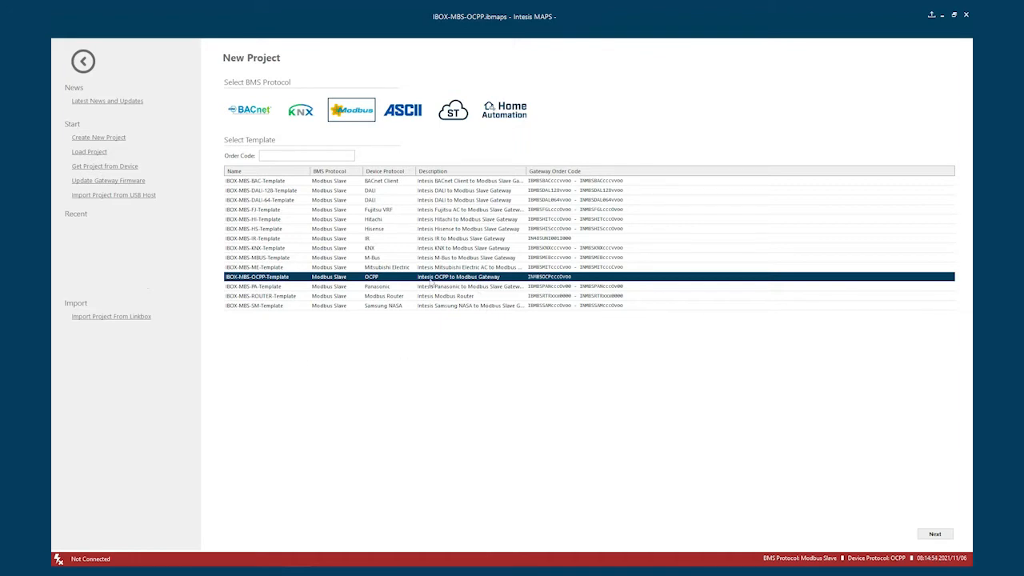
pyautogui.moveTo(495, 155)
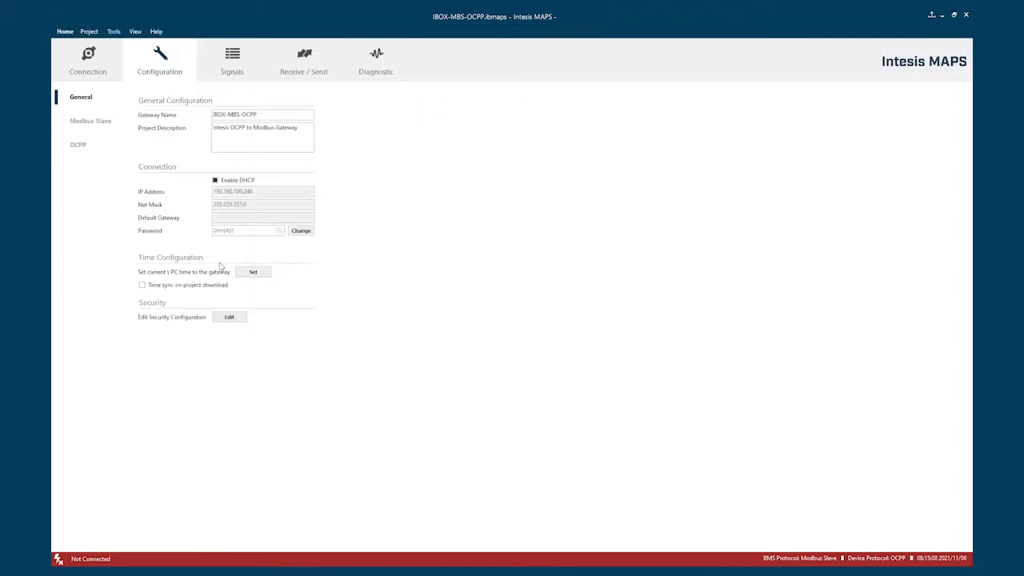
pyautogui.moveTo(202, 147)
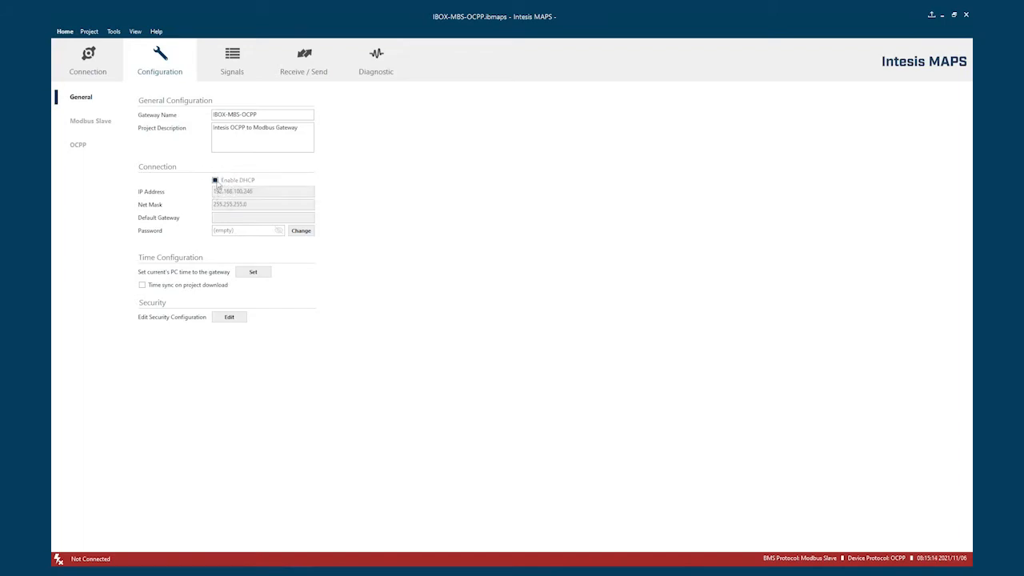
pyautogui.moveTo(214, 179)
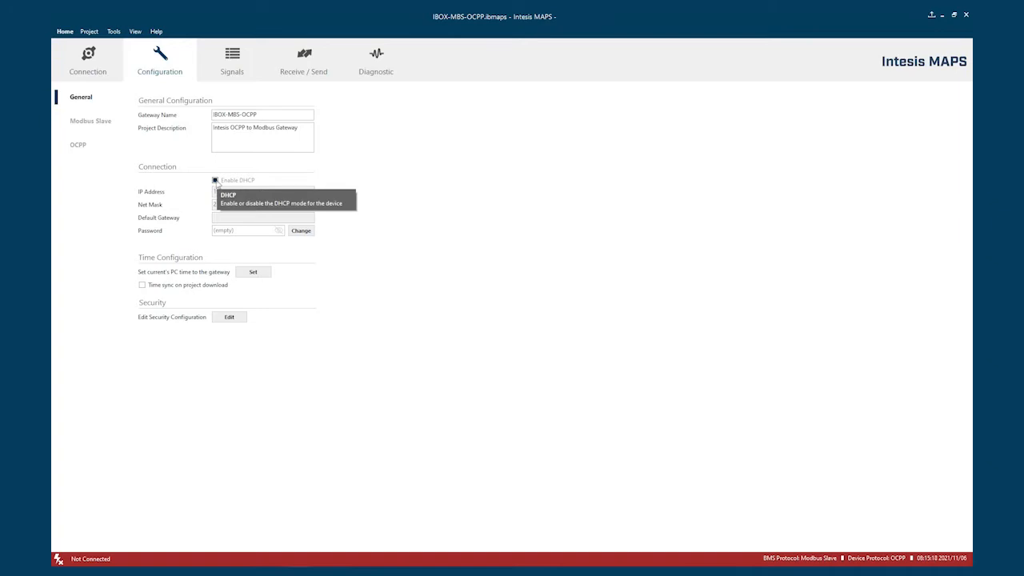
# - Turn off DHCP in General configuration and start entering the fixed IP address
pyautogui.click(215, 179)
pyautogui.write('192.168.100.11')
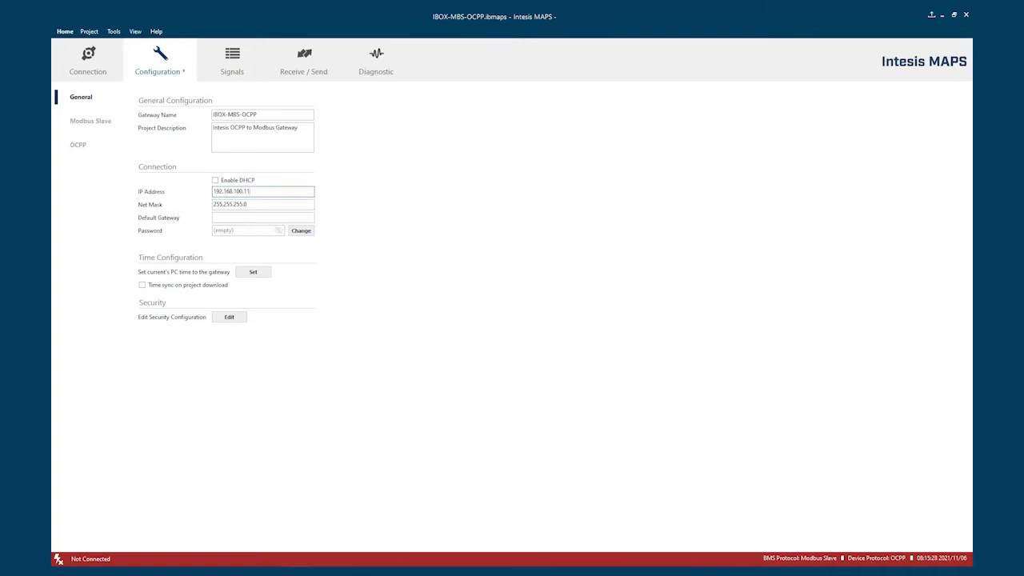
pyautogui.write('9')
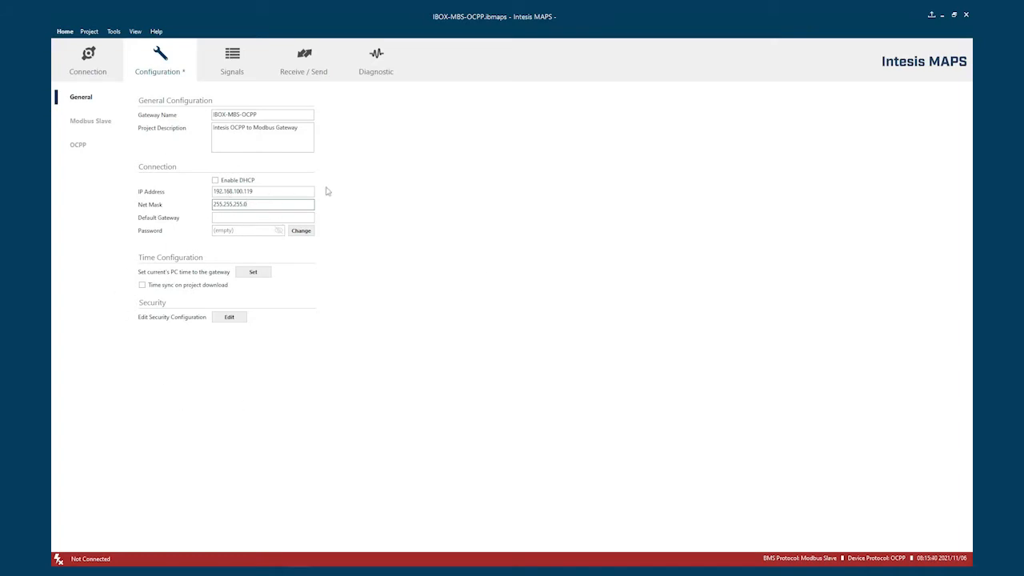
pyautogui.moveTo(339, 269)
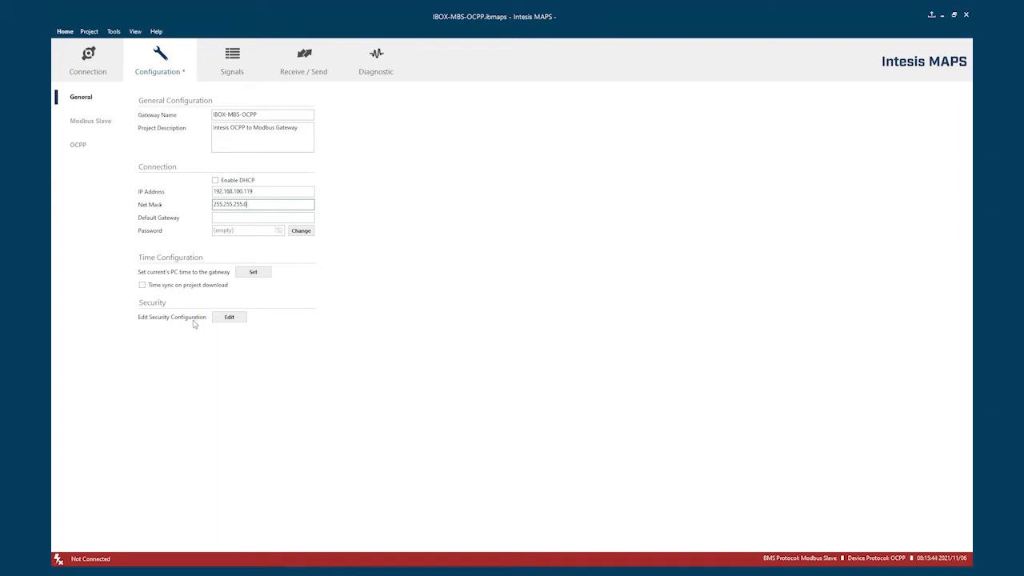
pyautogui.moveTo(111, 475)
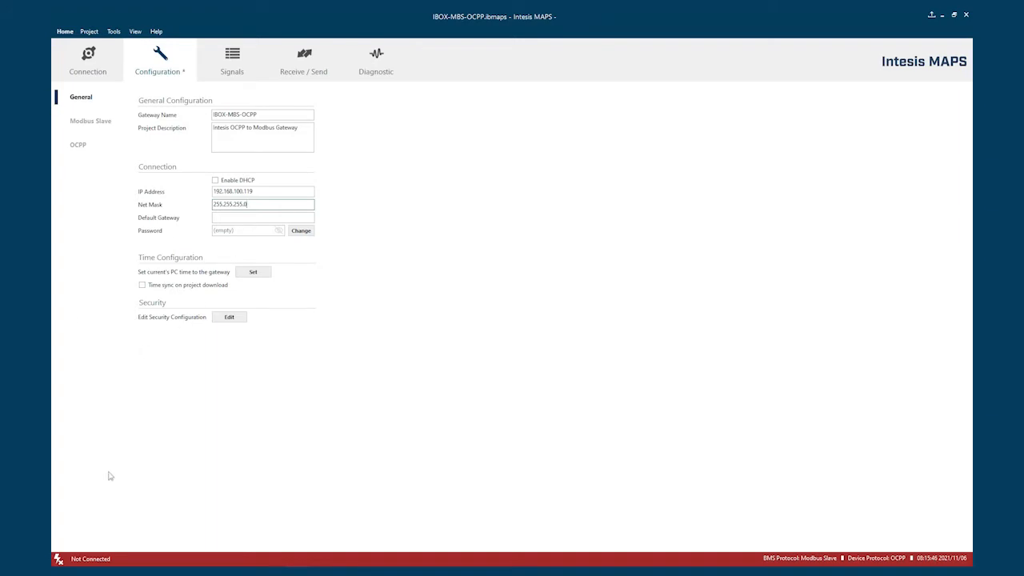
pyautogui.moveTo(248, 205)
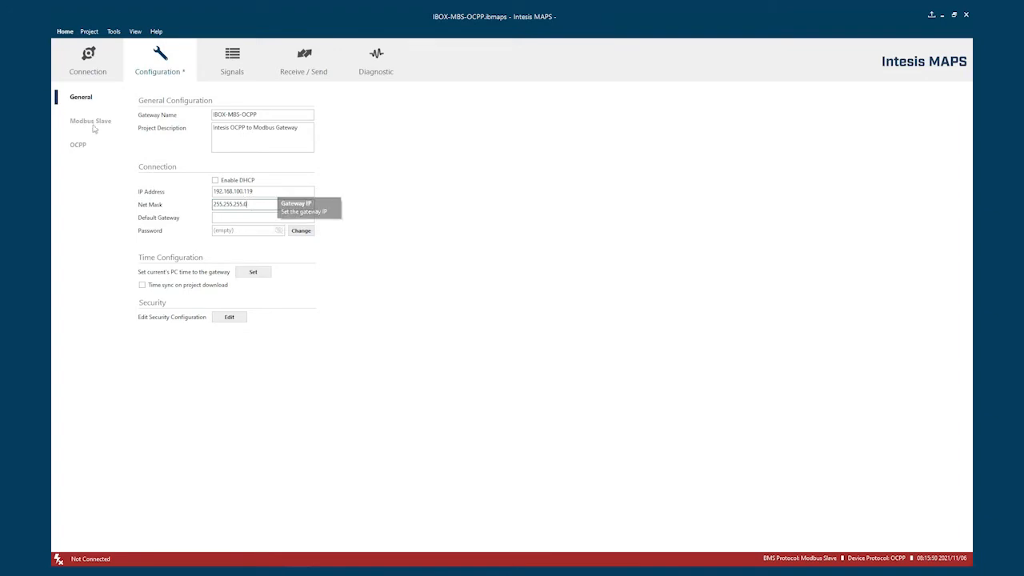
# - Set the Modbus slave to RTU type with Big Endian byte order for 32-bit registers
pyautogui.click(90, 121)
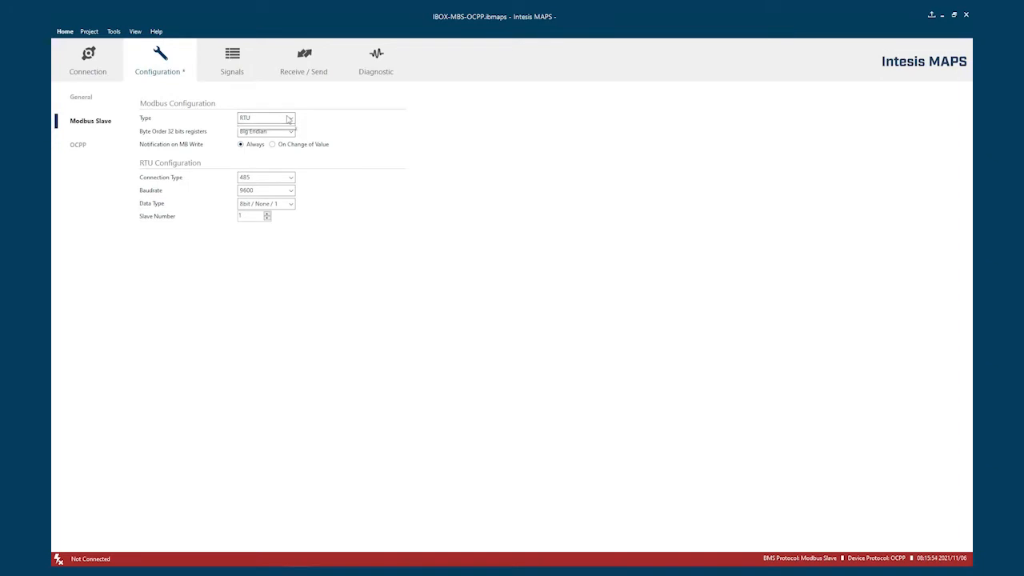
pyautogui.click(290, 119)
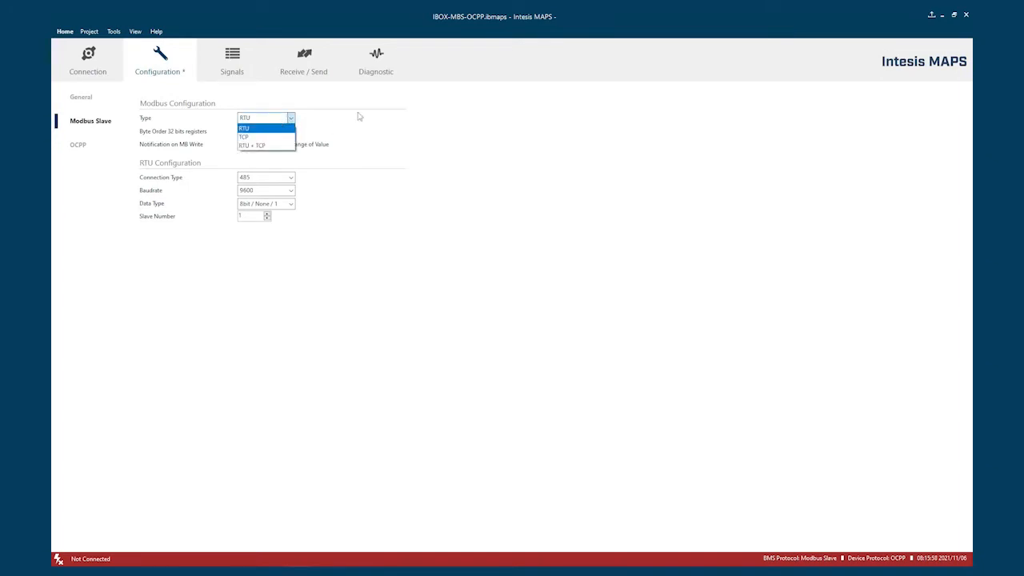
pyautogui.click(243, 128)
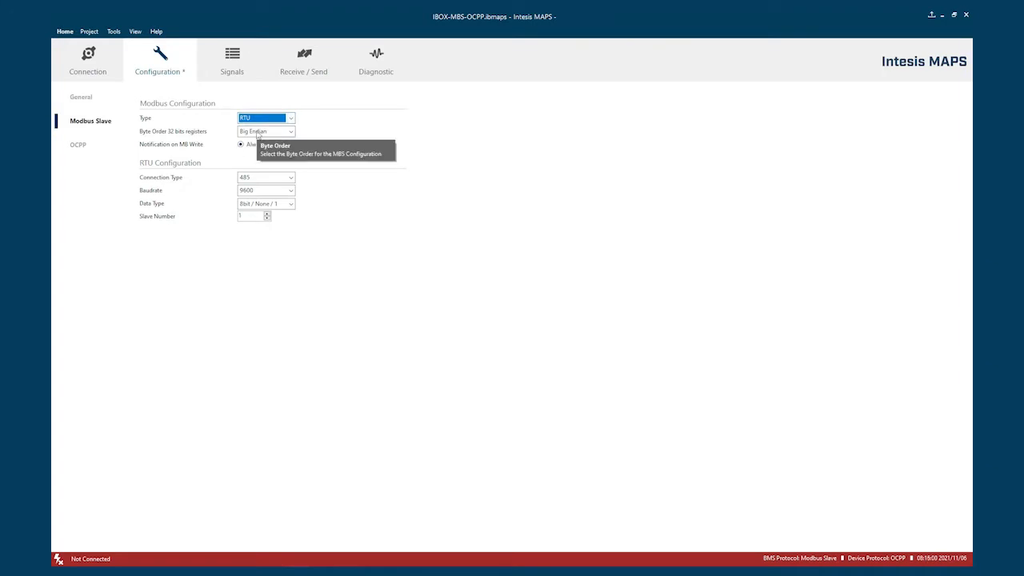
pyautogui.click(292, 131)
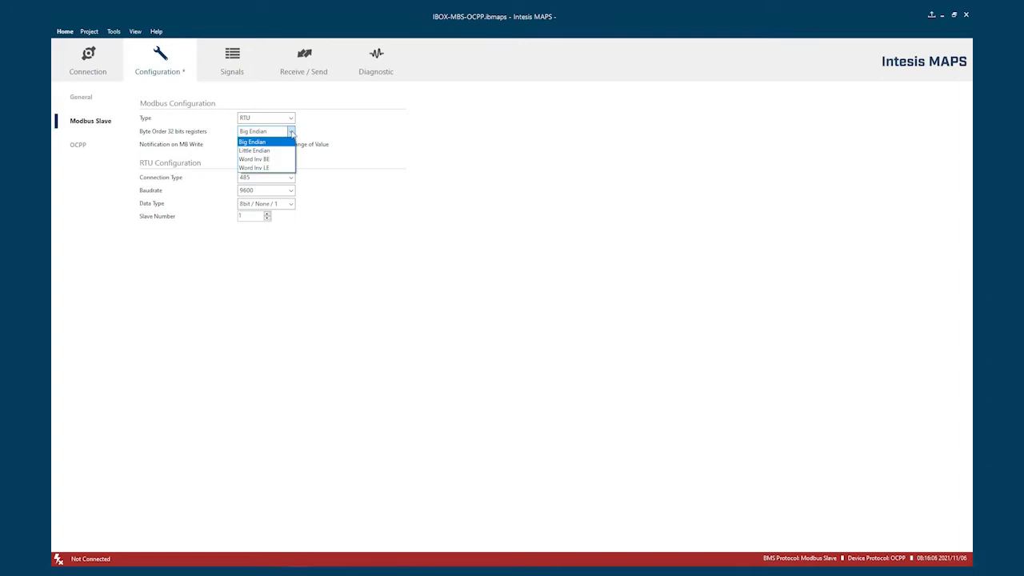
pyautogui.click(253, 141)
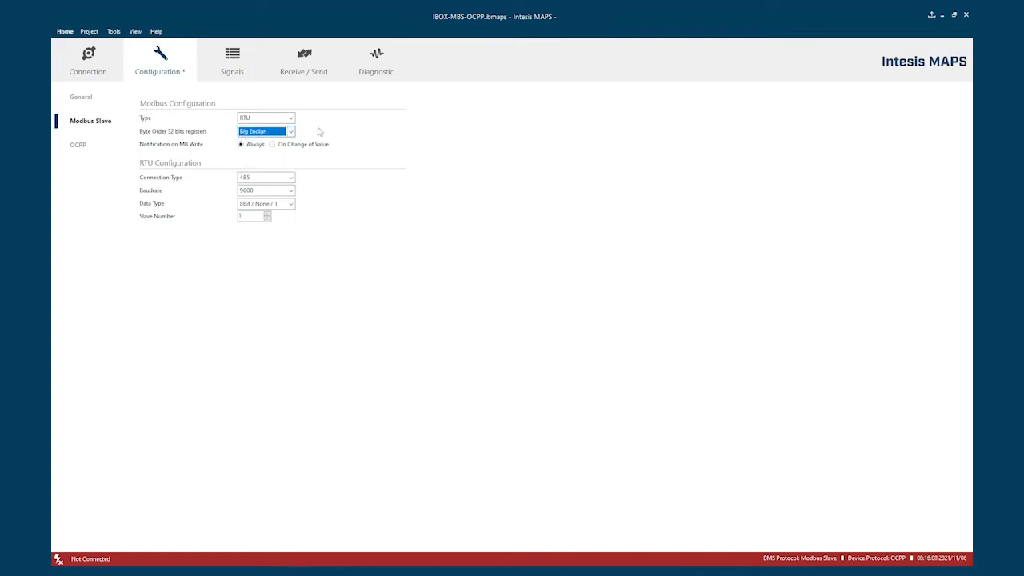
pyautogui.moveTo(218, 133)
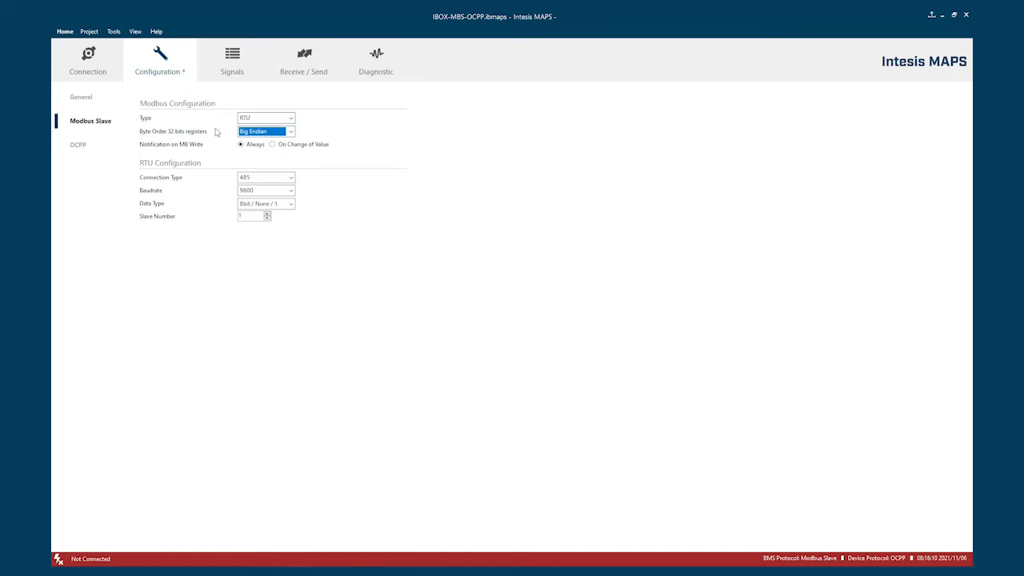
pyautogui.moveTo(302, 169)
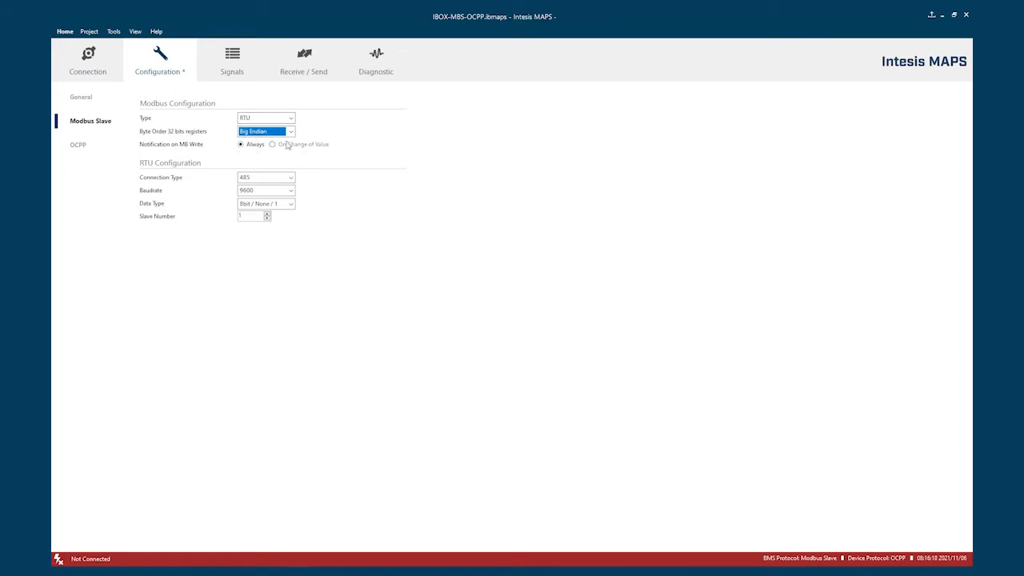
pyautogui.moveTo(194, 173)
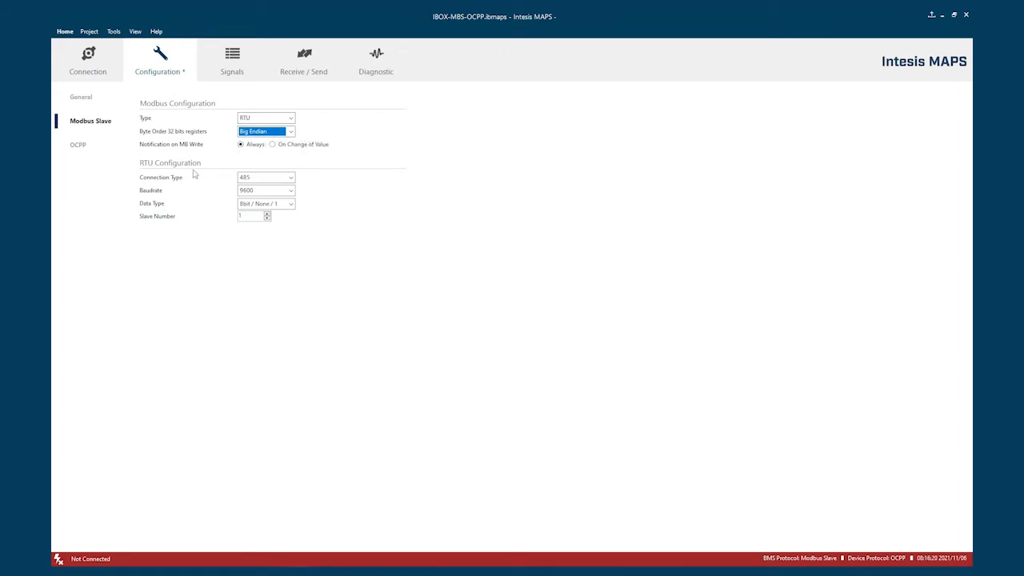
pyautogui.moveTo(393, 160)
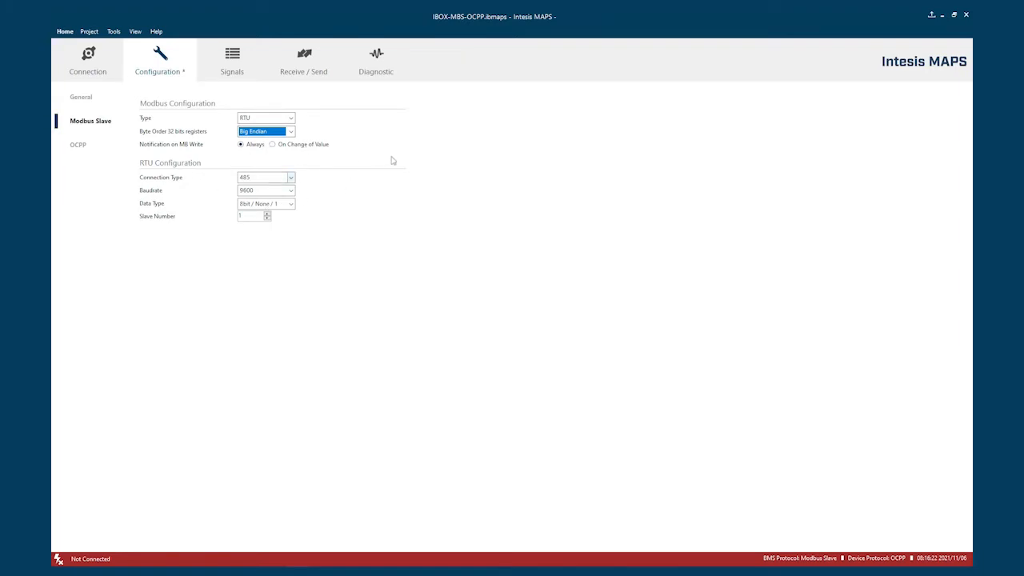
pyautogui.moveTo(216, 160)
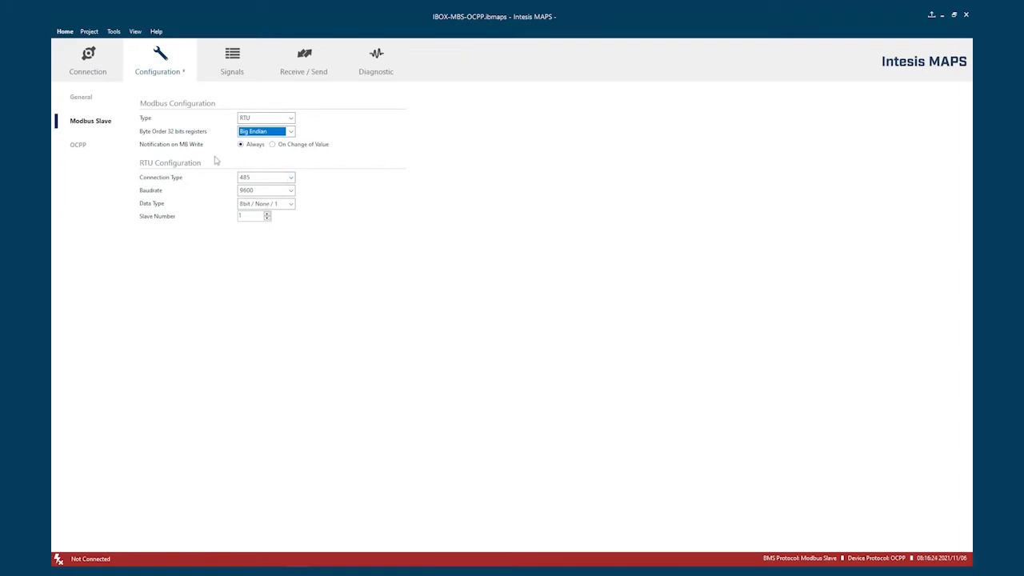
pyautogui.moveTo(173, 165)
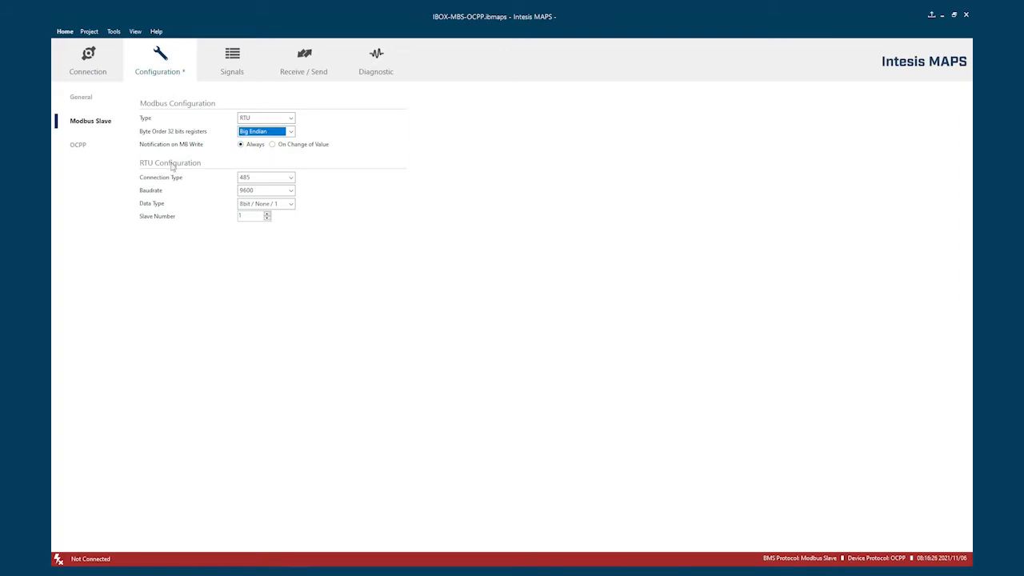
pyautogui.moveTo(207, 169)
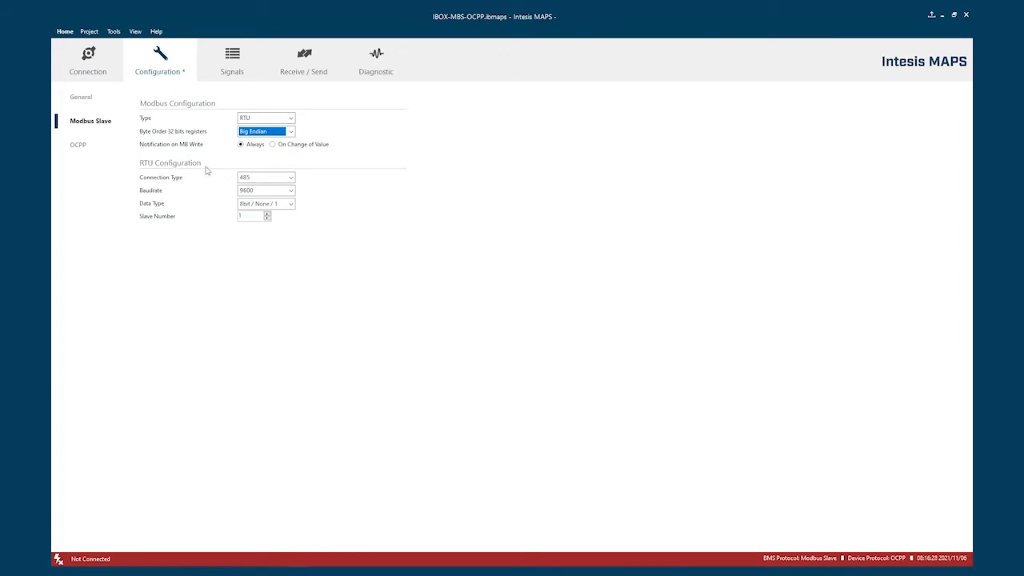
pyautogui.moveTo(263, 203)
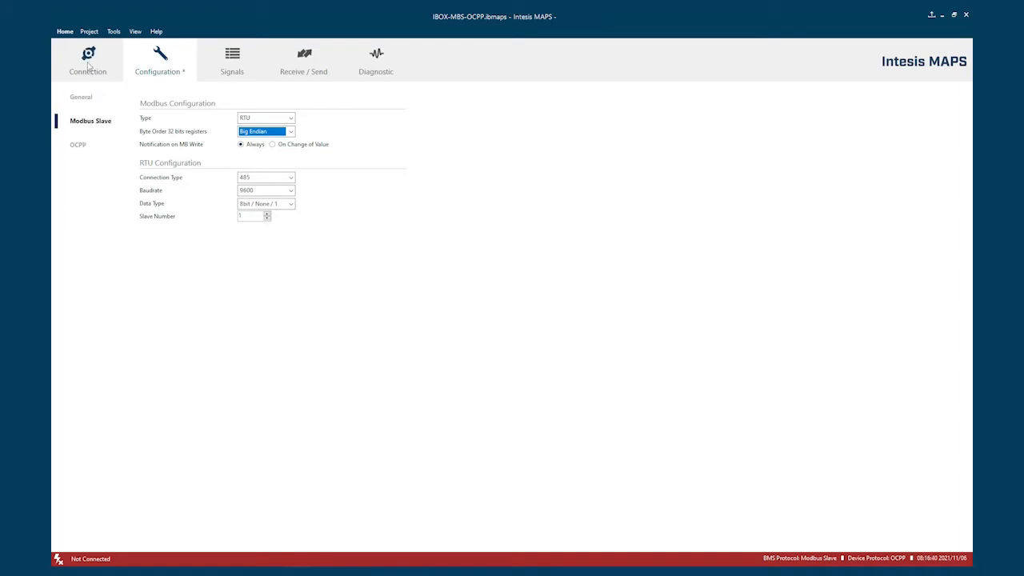
# - Select the discovered IBOX-MBS-OCPP gateway at 192.168.100.119 and connect to it
pyautogui.click(87, 61)
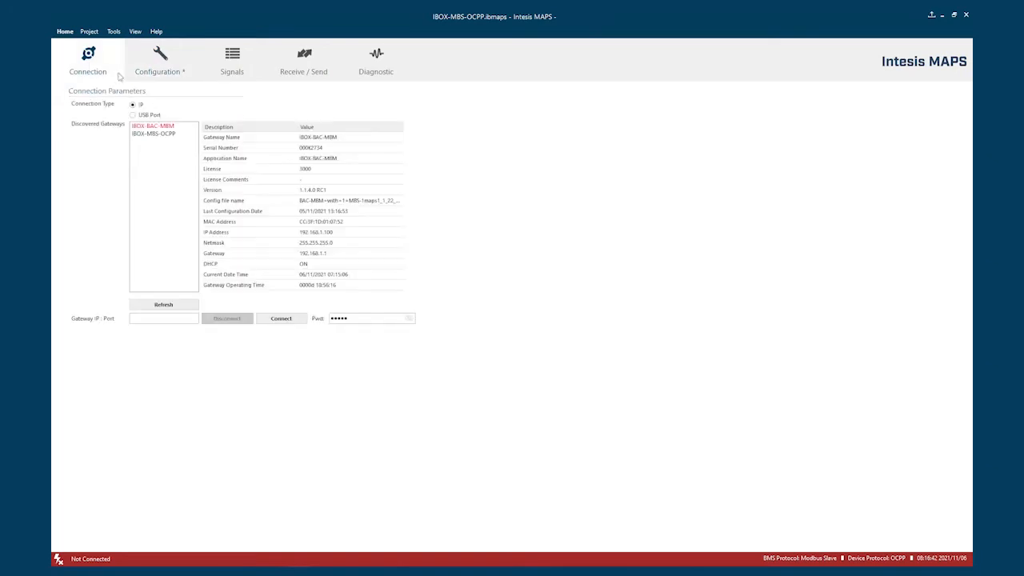
pyautogui.moveTo(153, 259)
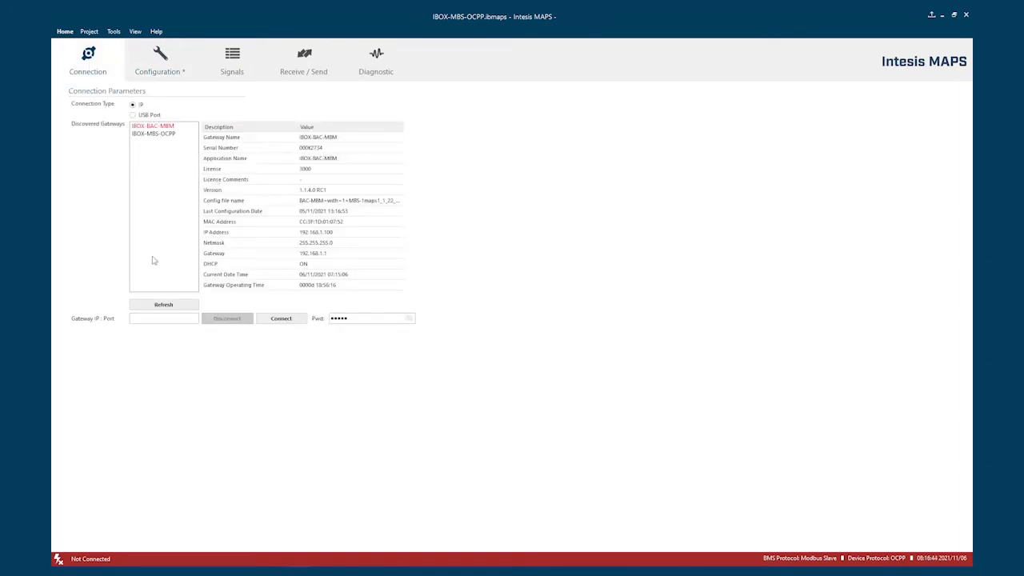
pyautogui.moveTo(54, 131)
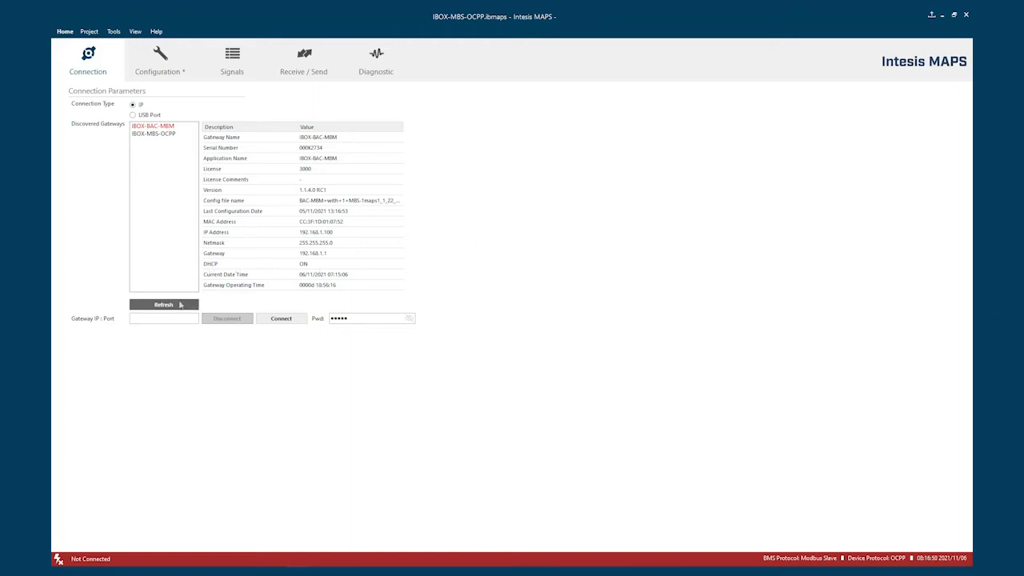
pyautogui.moveTo(166, 135)
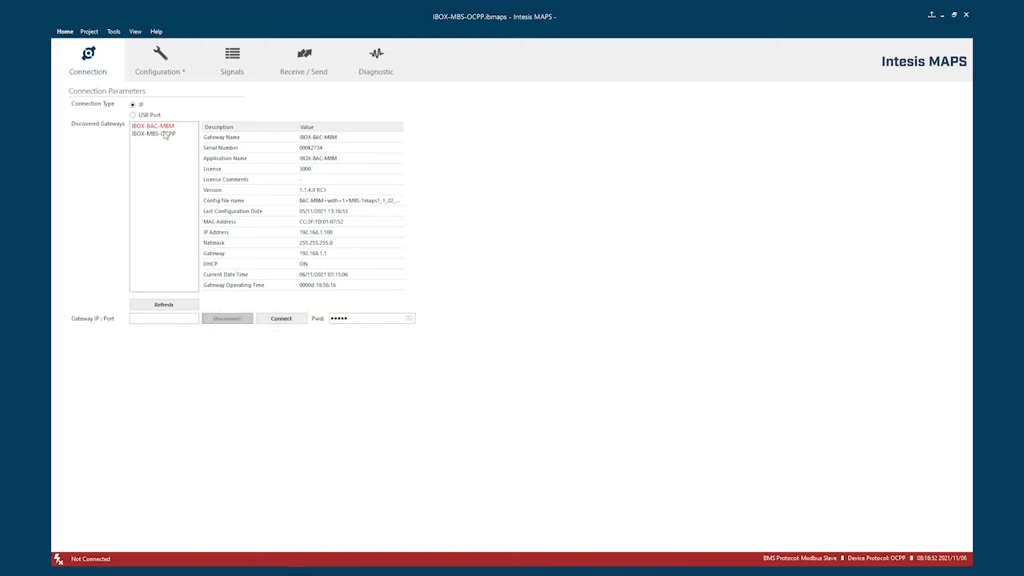
pyautogui.click(154, 134)
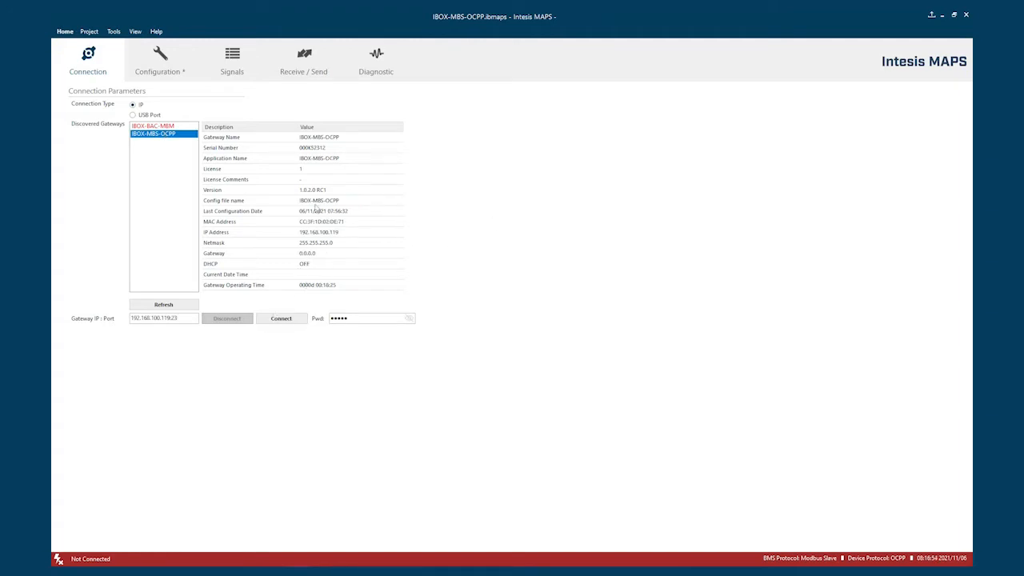
pyautogui.moveTo(328, 237)
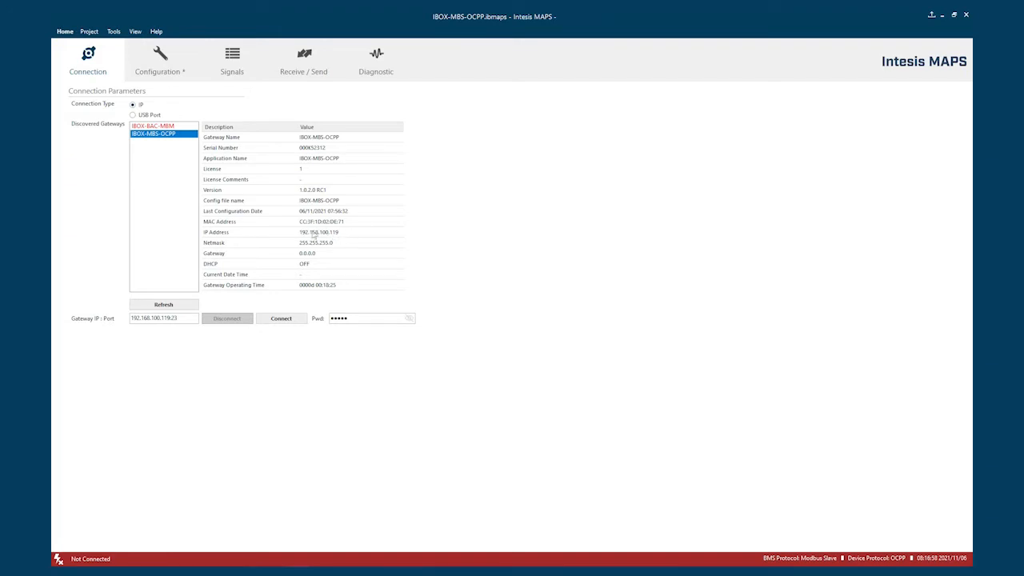
pyautogui.moveTo(292, 310)
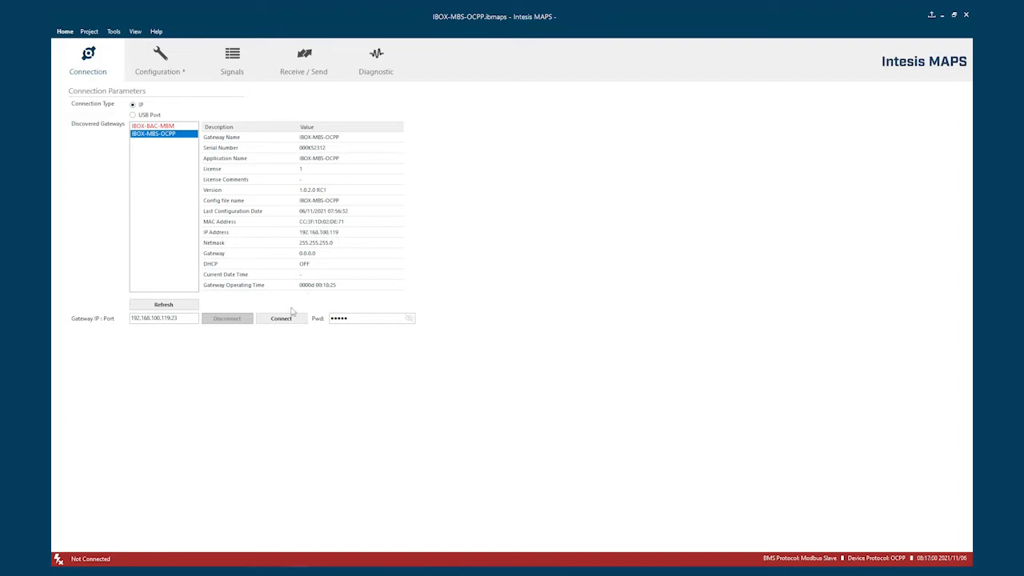
pyautogui.moveTo(282, 317)
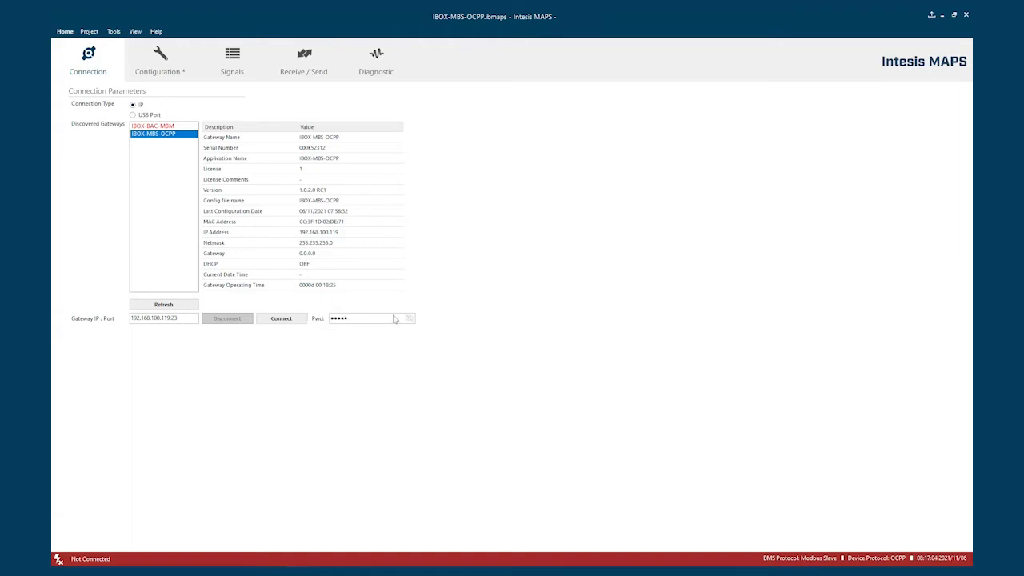
pyautogui.click(281, 318)
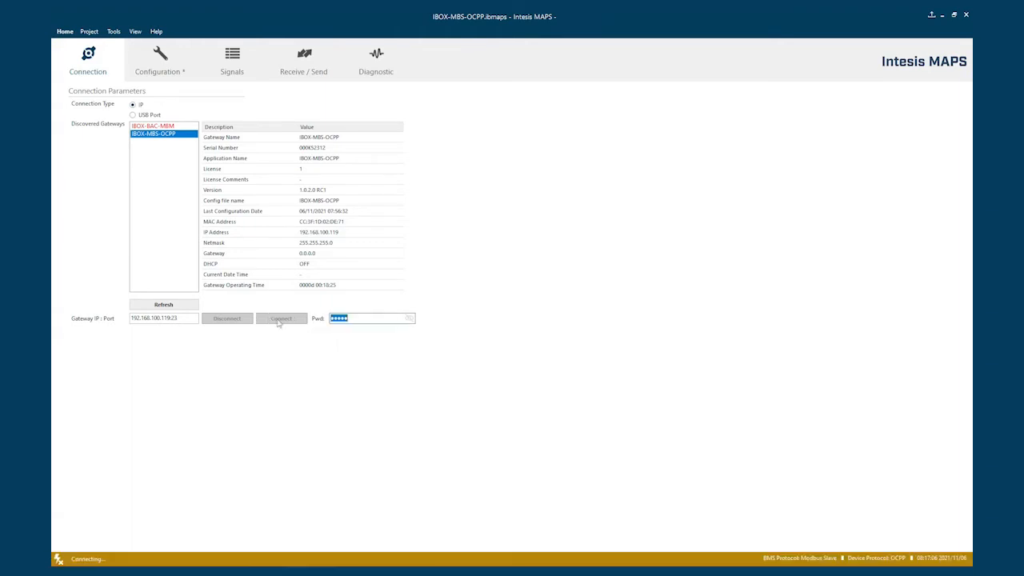
pyautogui.click(282, 318)
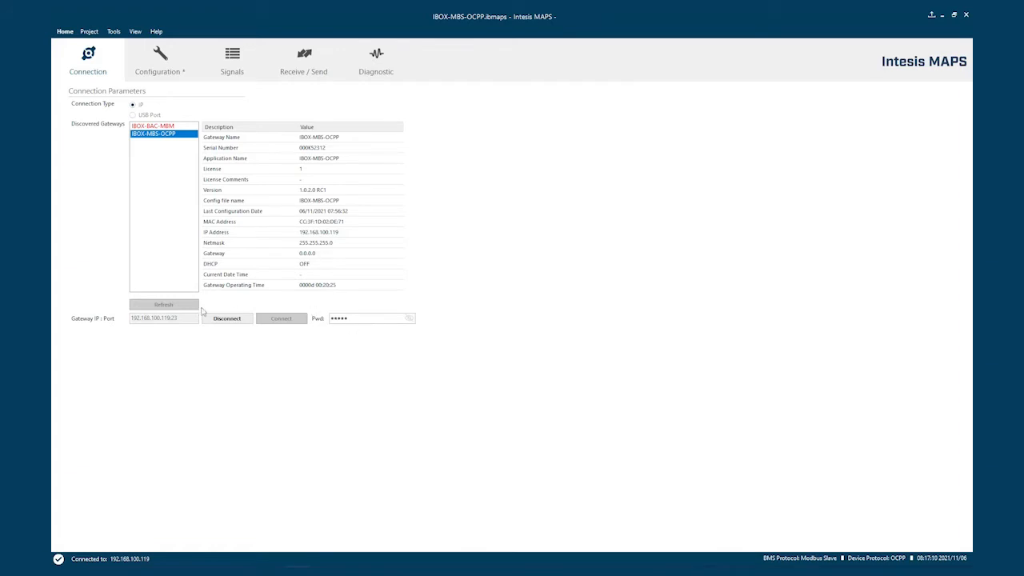
pyautogui.moveTo(173, 85)
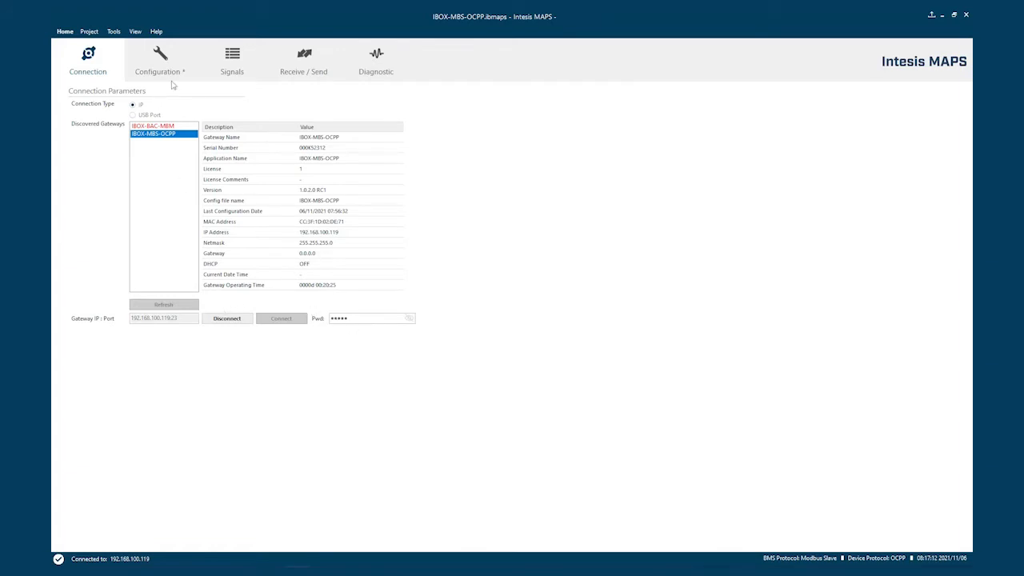
pyautogui.moveTo(278, 144)
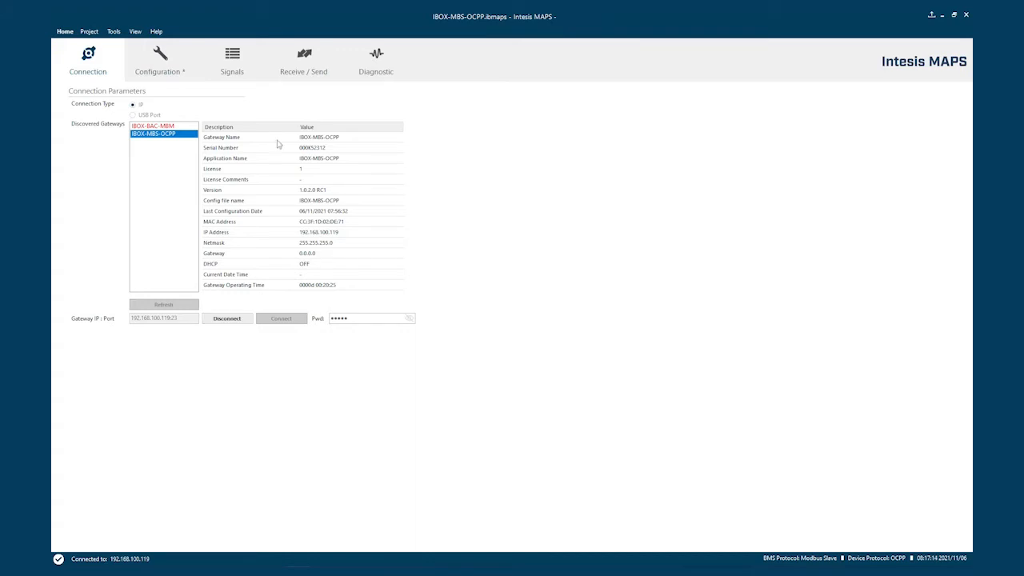
pyautogui.moveTo(70, 509)
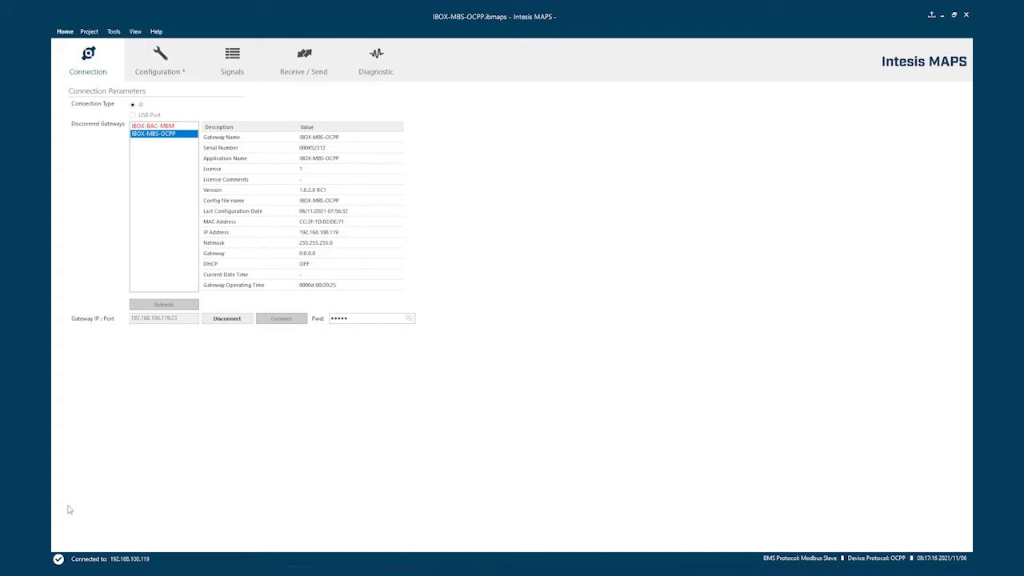
pyautogui.moveTo(67, 561)
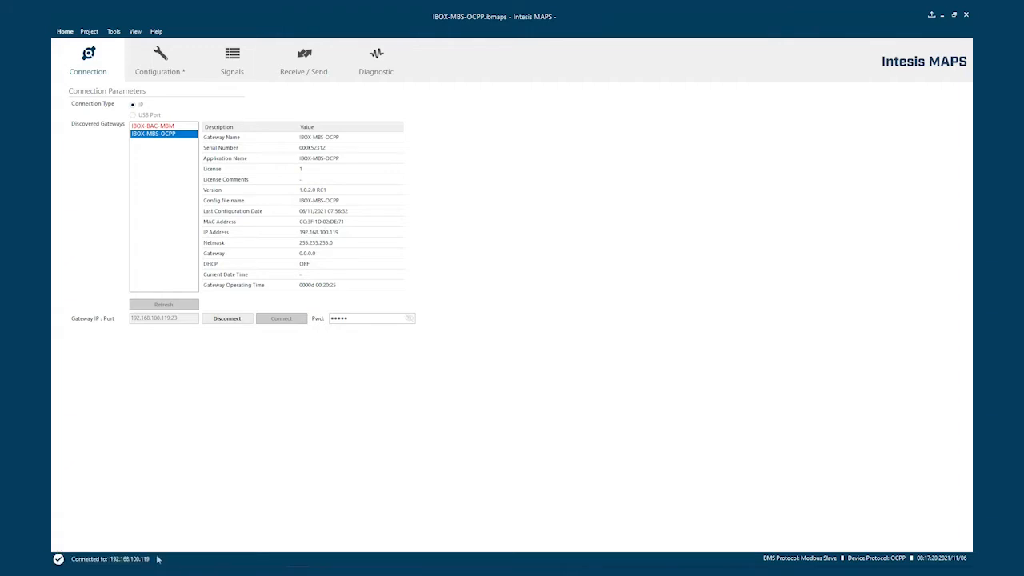
pyautogui.moveTo(147, 563)
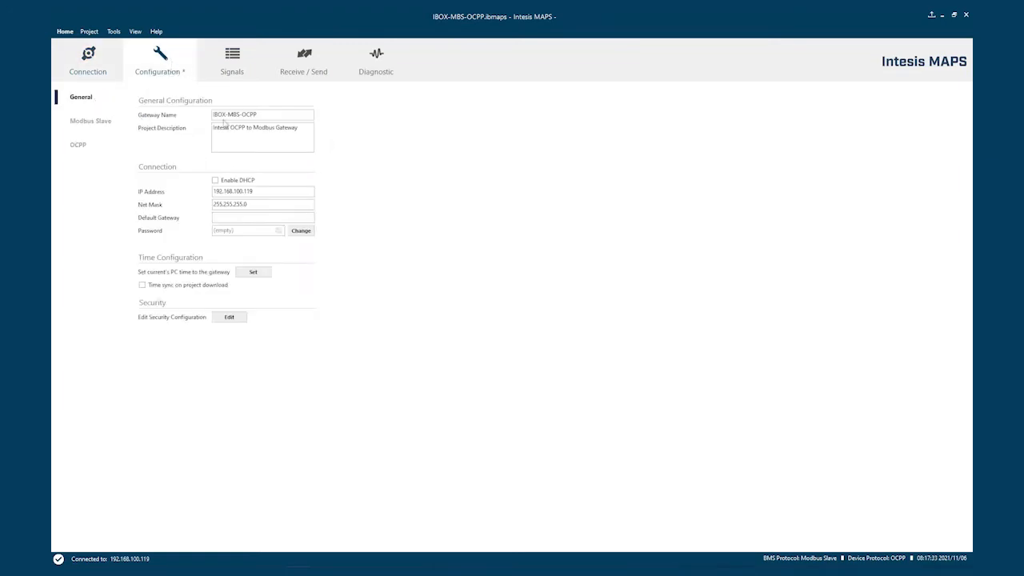
pyautogui.moveTo(184, 206)
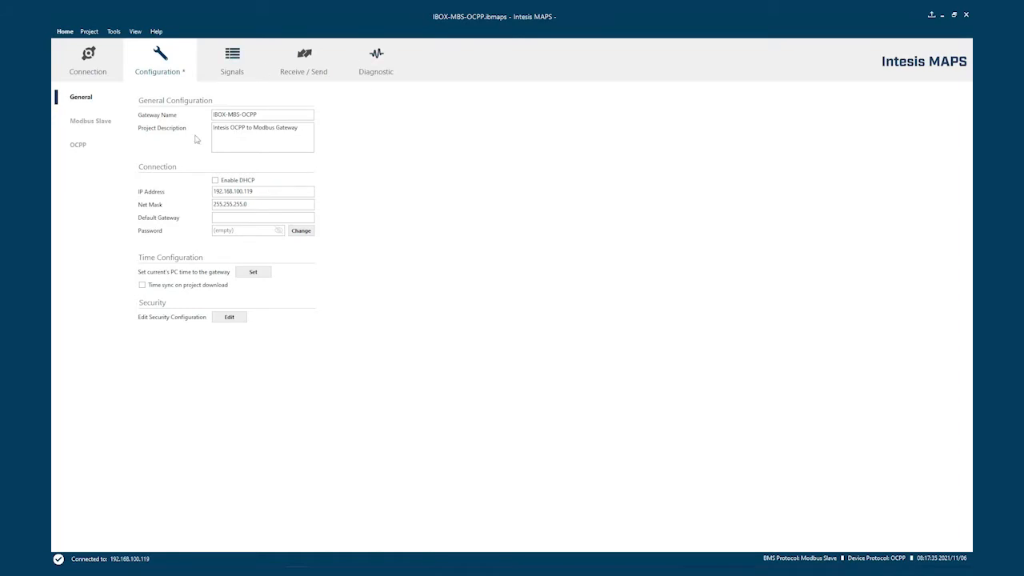
# - Select the gateway IP value and review the General configuration page
pyautogui.tripleClick(263, 192)
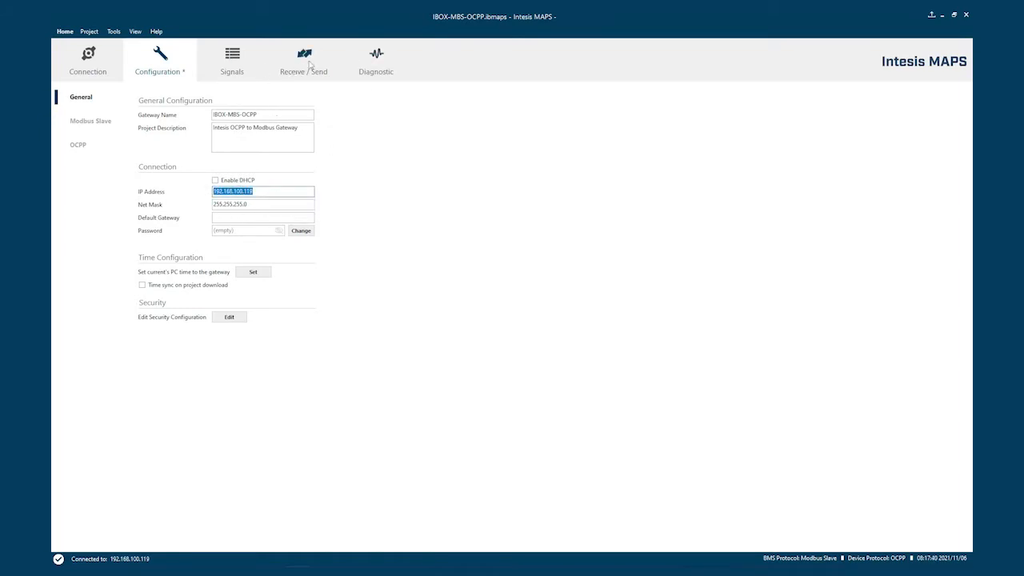
pyautogui.click(304, 61)
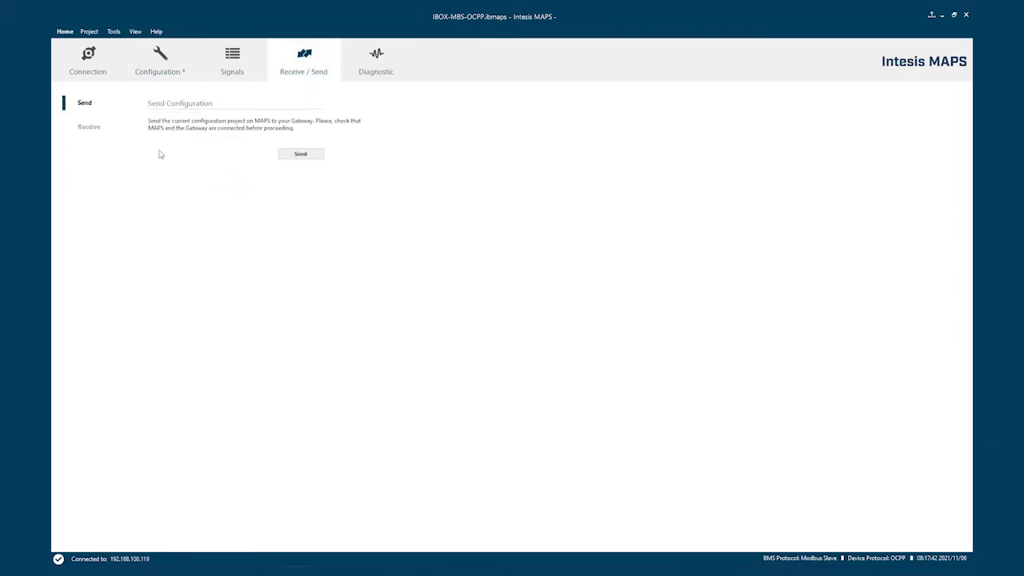
pyautogui.click(160, 61)
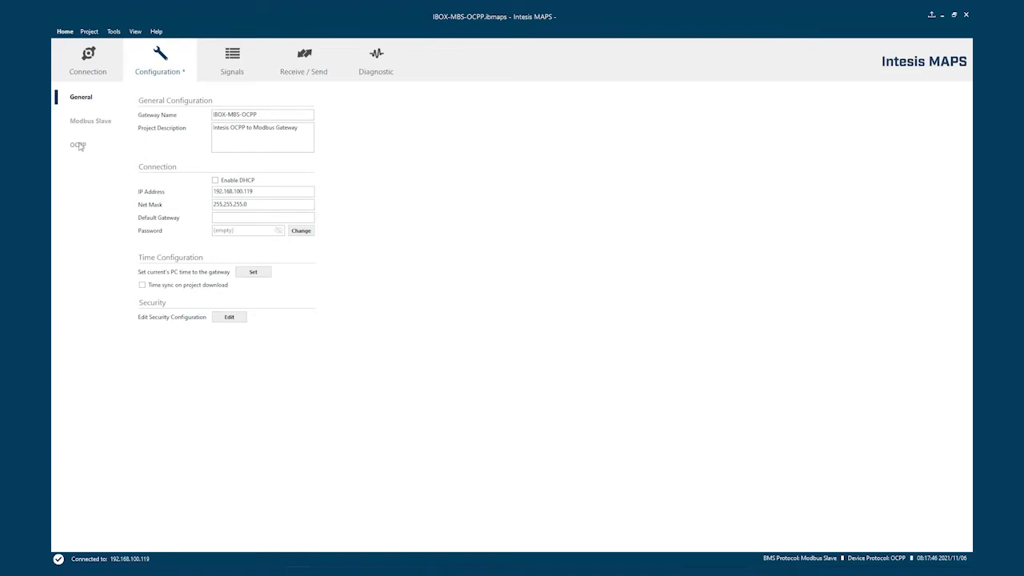
# - Review the OCPP charger list, then go to the Receive / Send page
pyautogui.click(76, 144)
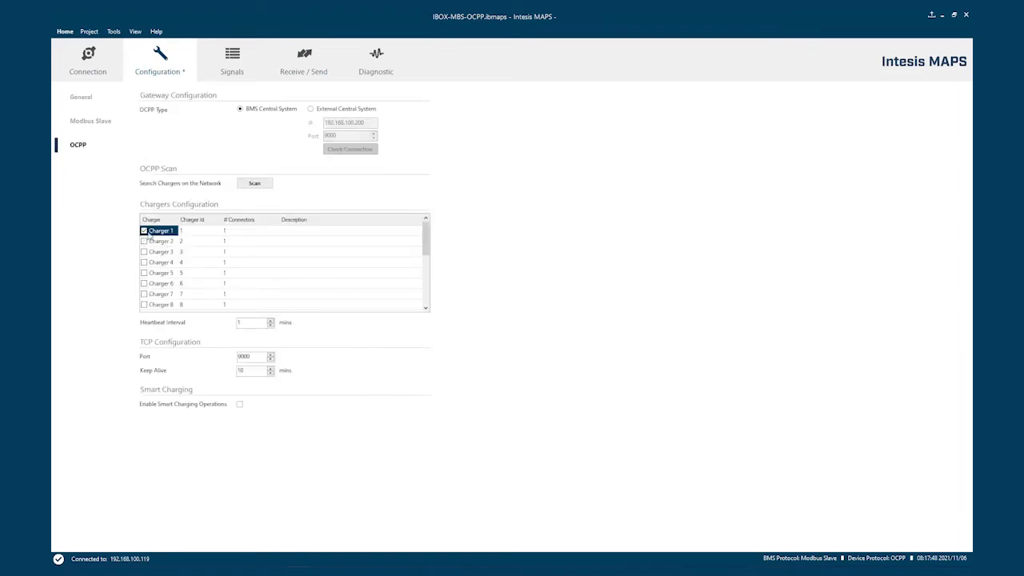
pyautogui.click(144, 231)
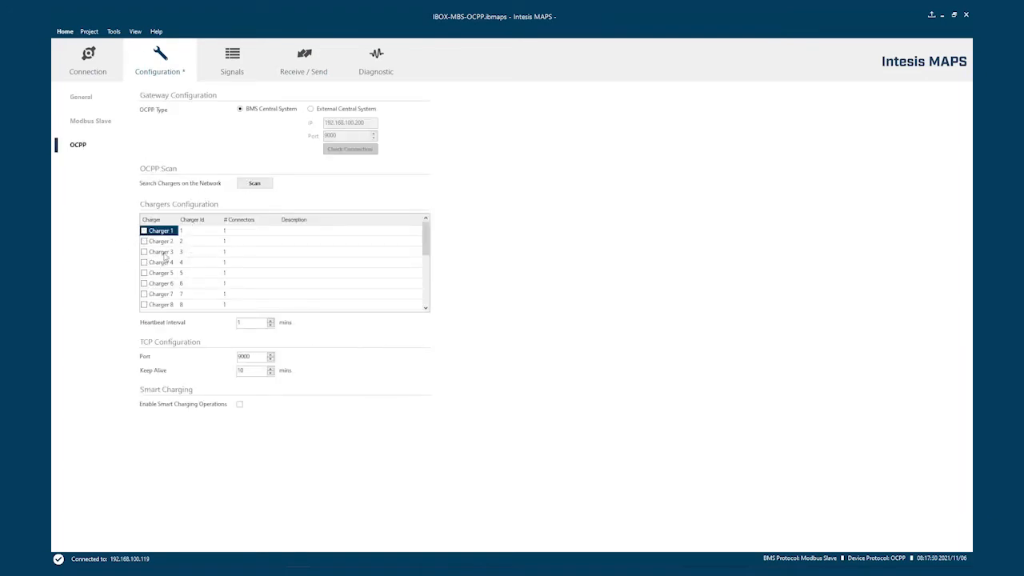
pyautogui.click(304, 61)
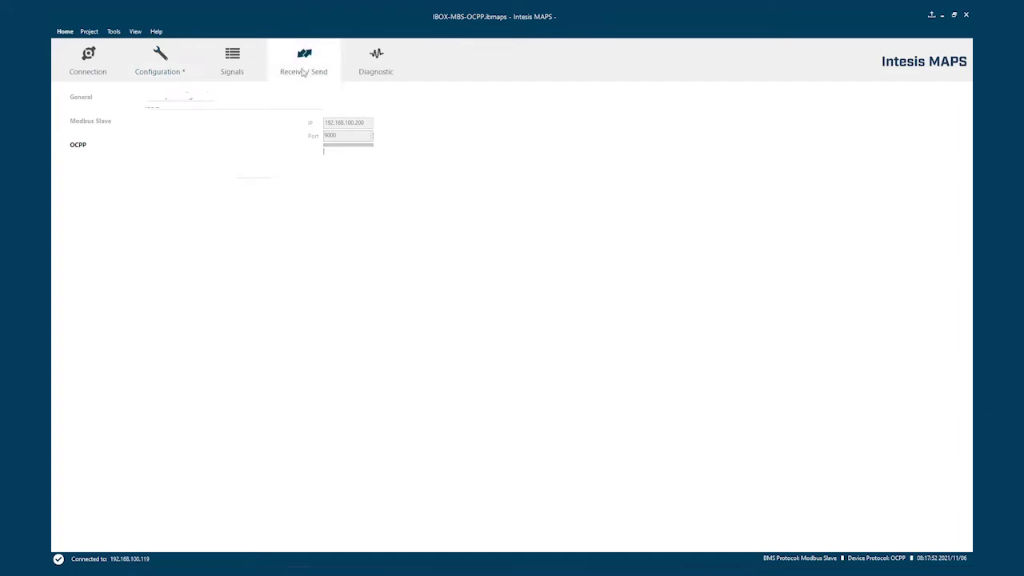
# - Attempt to send, acknowledge the missing-password warning and enter a new gateway password
pyautogui.click(304, 61)
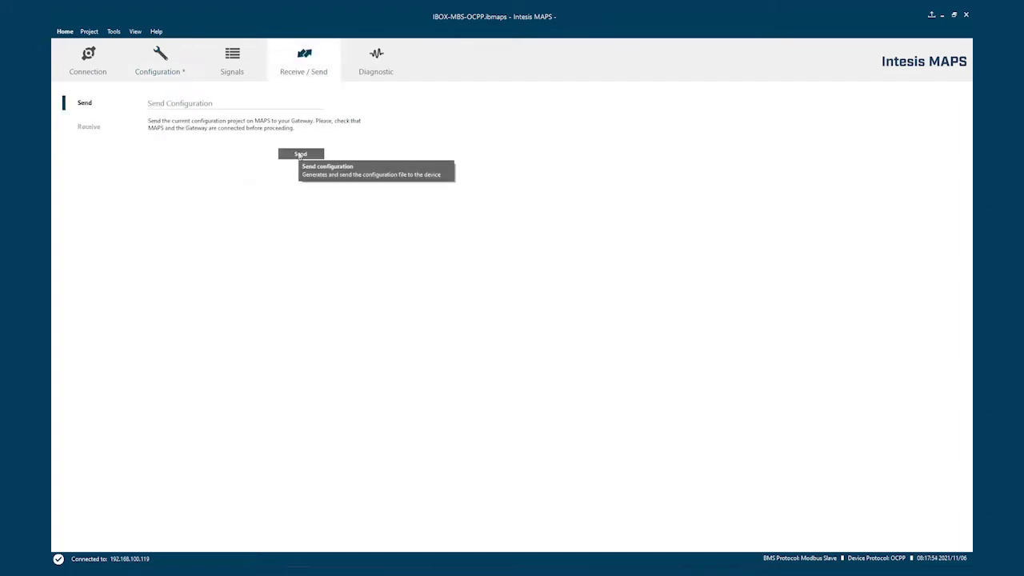
pyautogui.moveTo(288, 149)
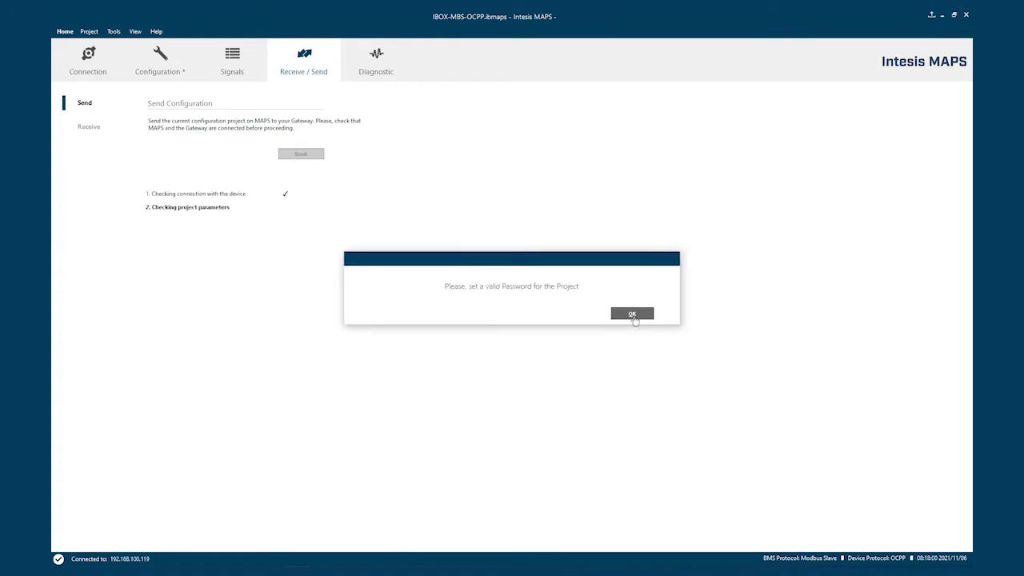
pyautogui.click(632, 312)
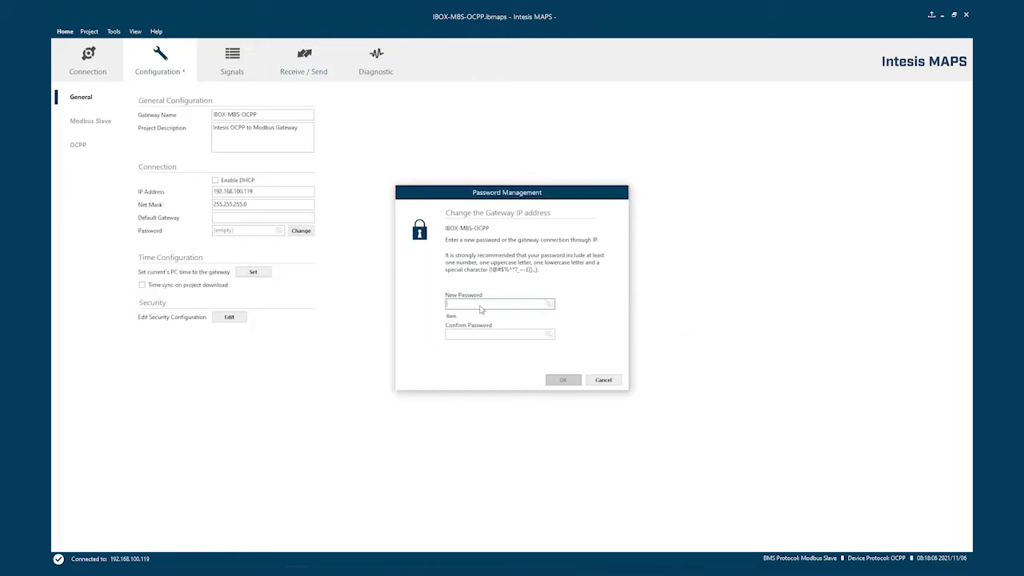
pyautogui.write('a')
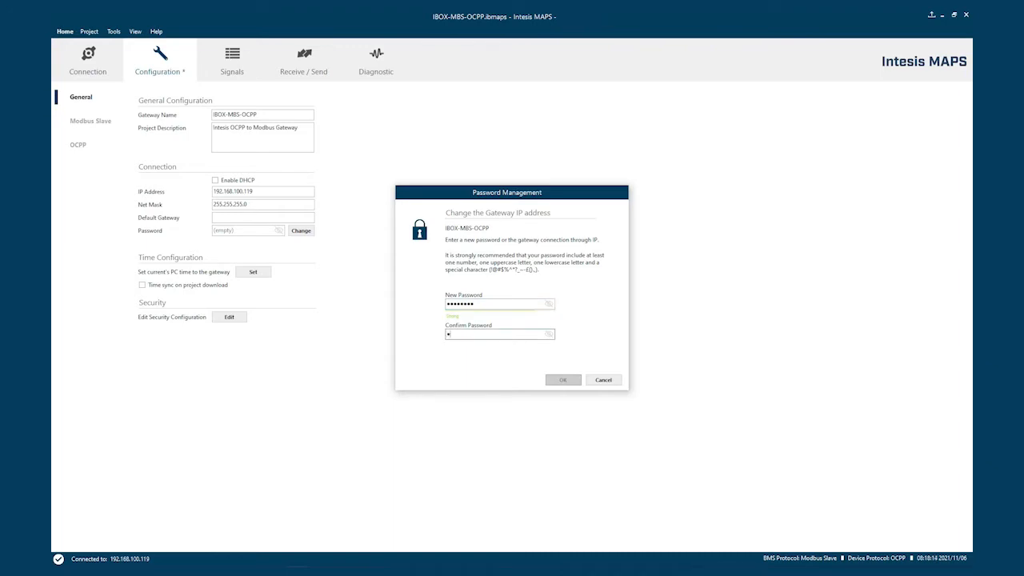
pyautogui.write('••••••••')
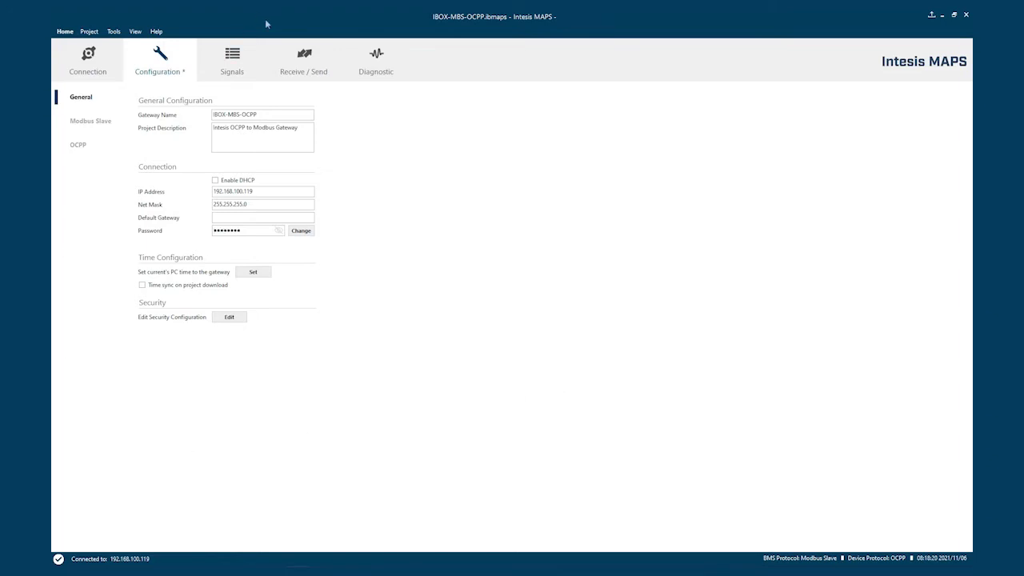
# - Send the configuration, saving the project file first, and dismiss the Download complete message
pyautogui.click(304, 61)
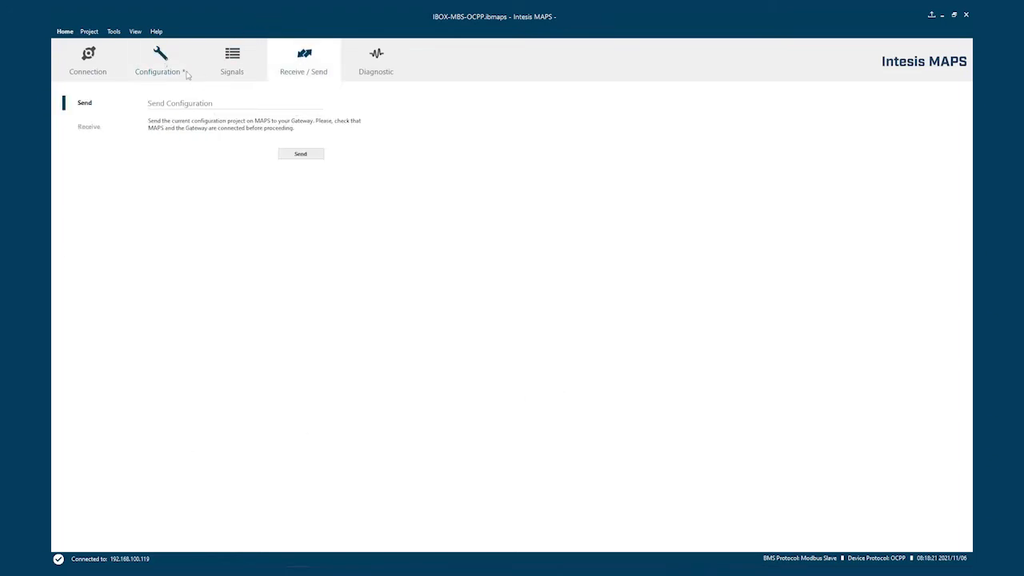
pyautogui.click(301, 154)
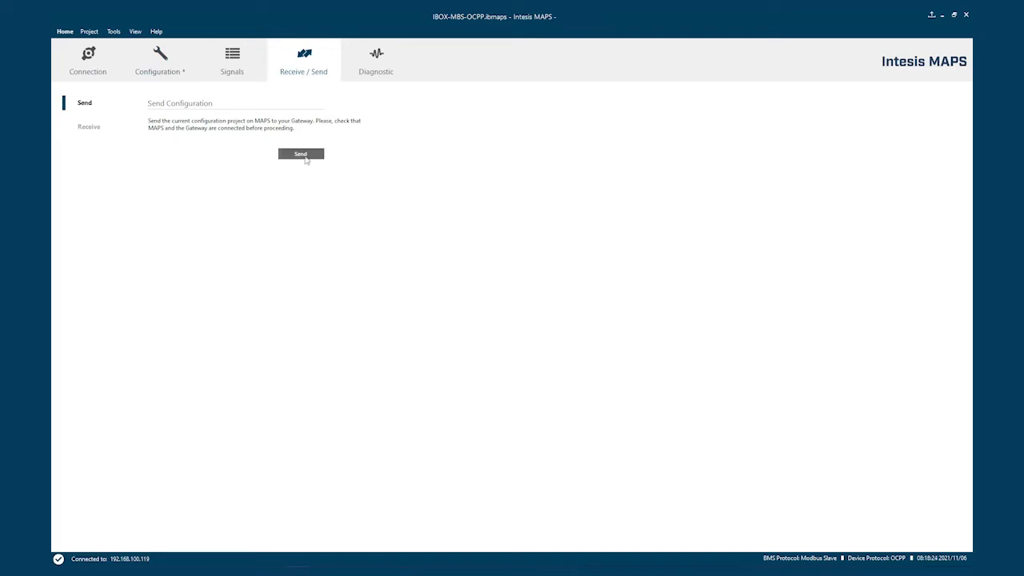
pyautogui.click(301, 154)
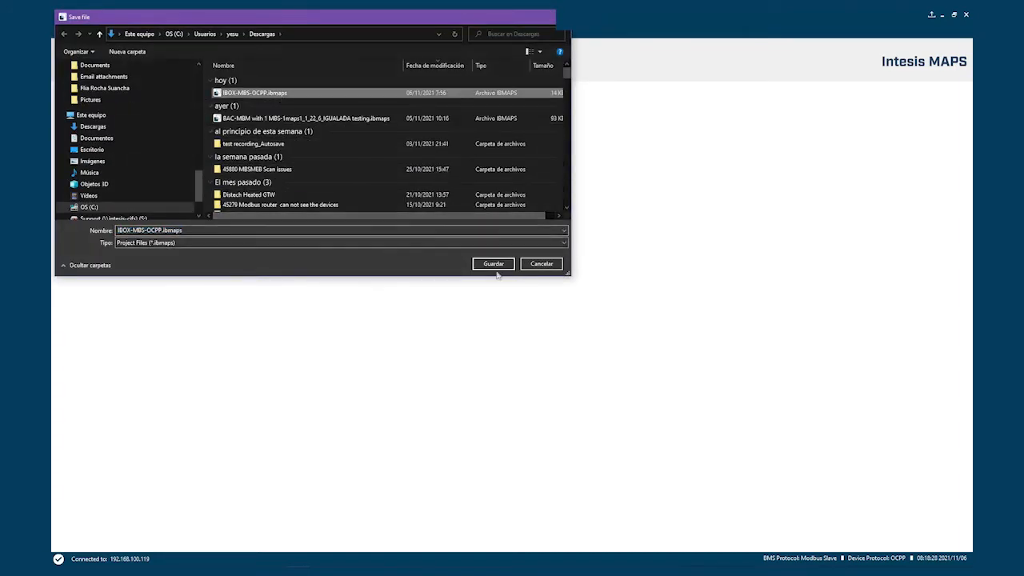
pyautogui.click(493, 262)
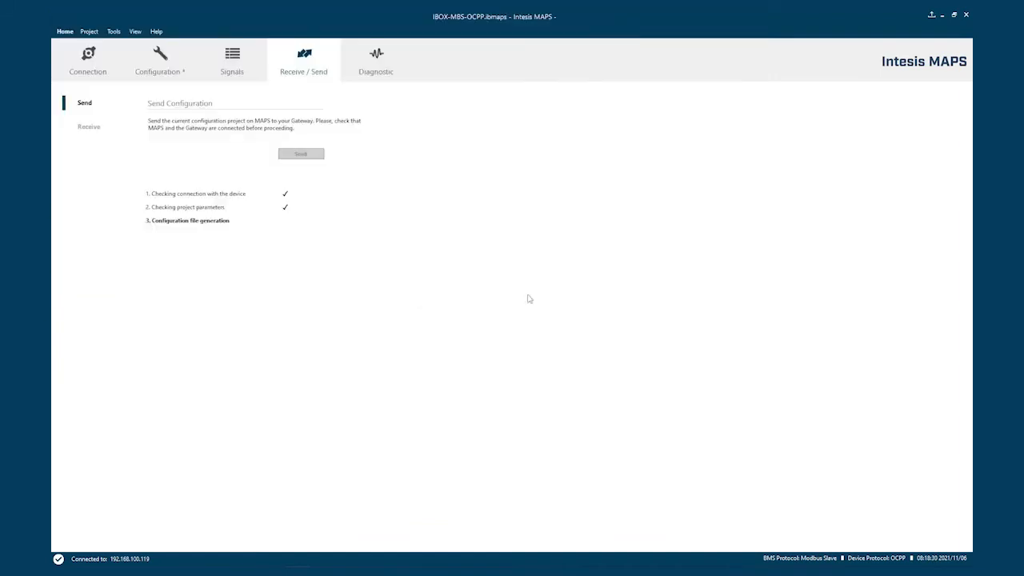
pyautogui.click(300, 154)
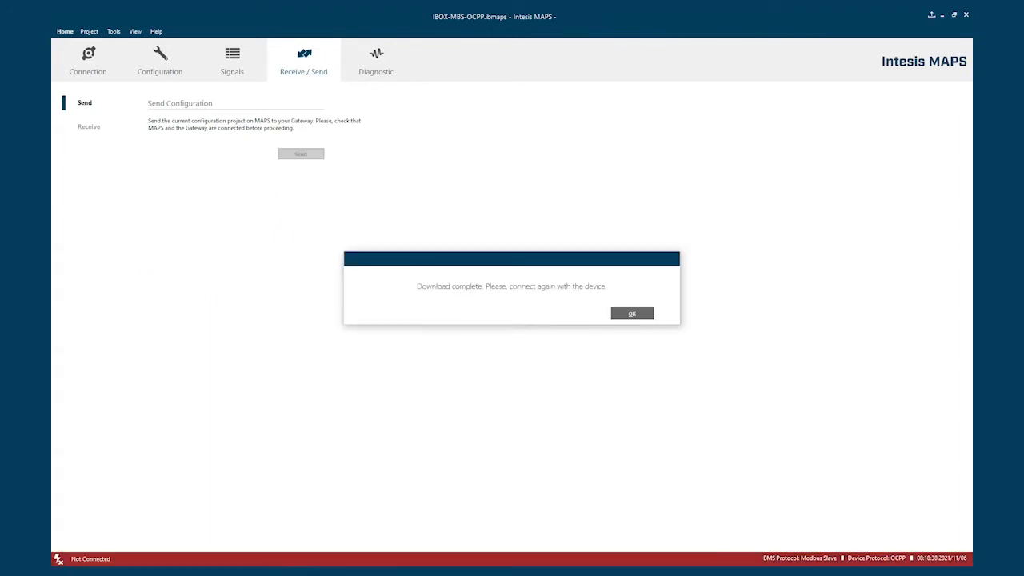
pyautogui.moveTo(632, 314)
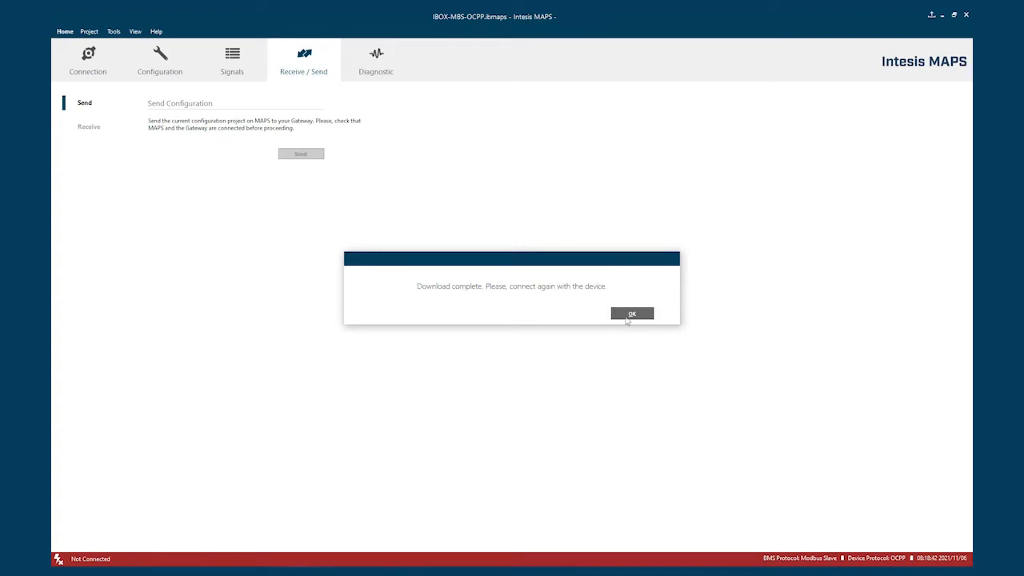
pyautogui.moveTo(639, 309)
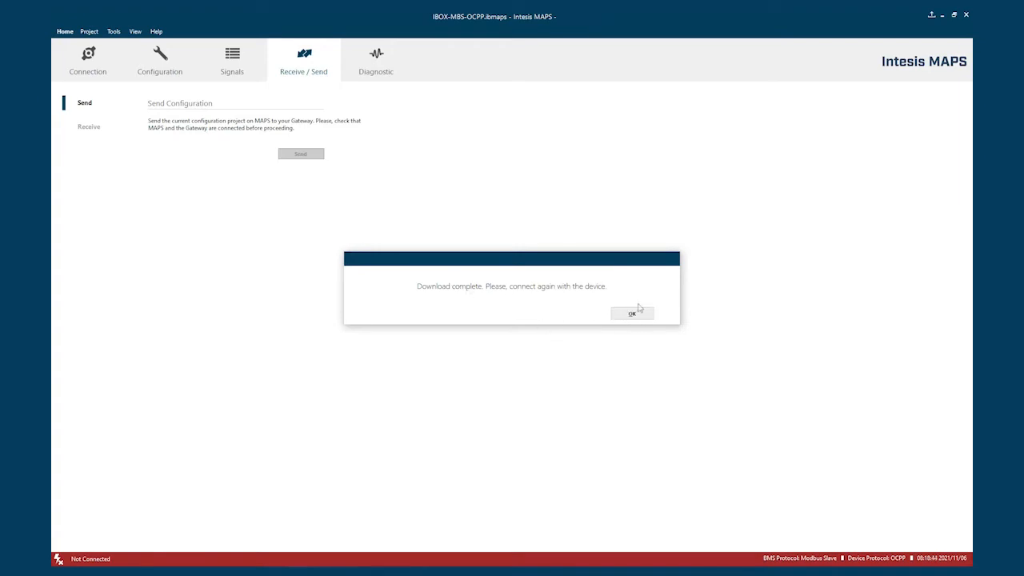
pyautogui.click(633, 312)
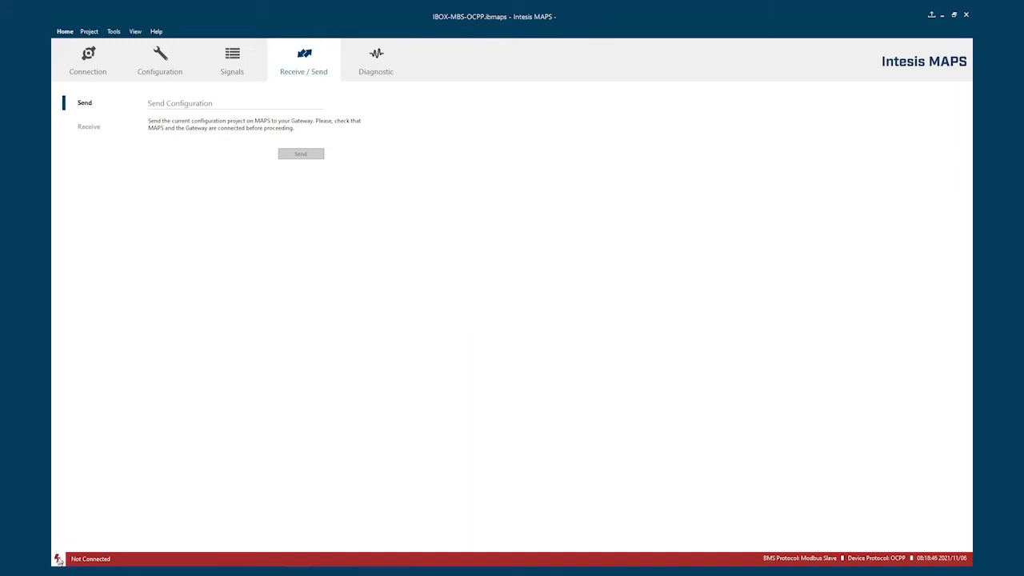
pyautogui.moveTo(61, 558)
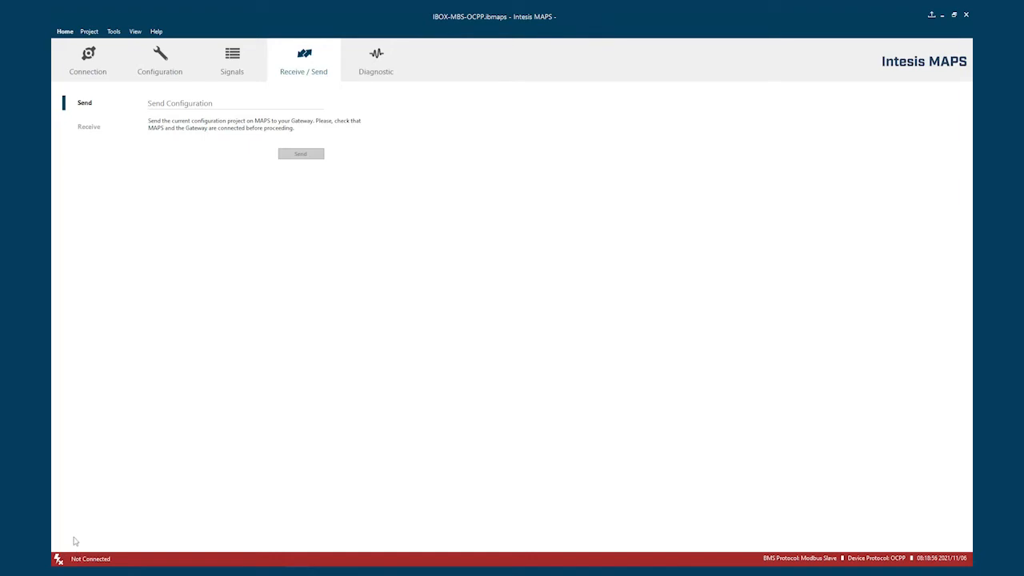
pyautogui.moveTo(61, 559)
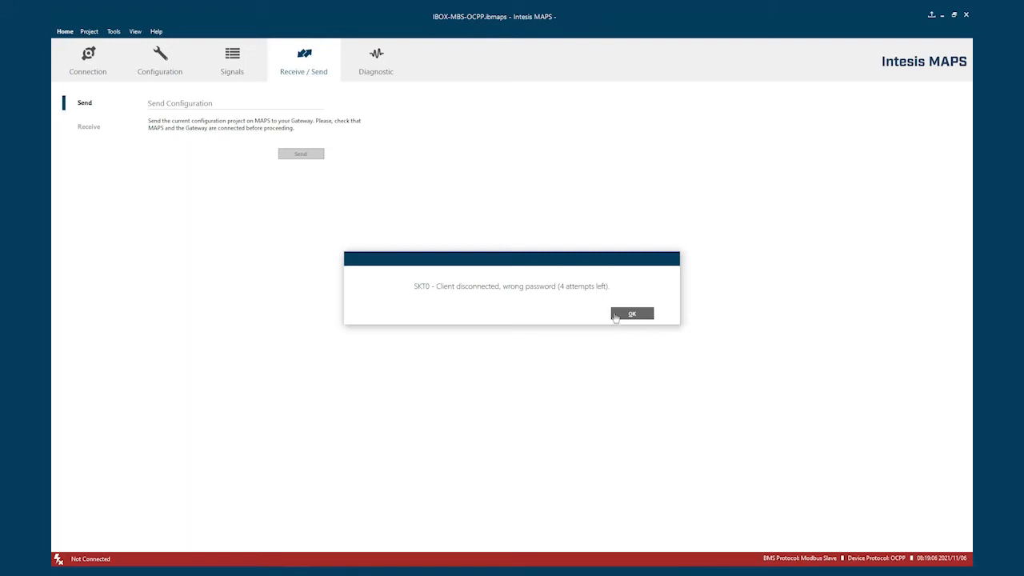
# - Acknowledge the wrong-password message after the rejected reconnection attempt
pyautogui.click(632, 314)
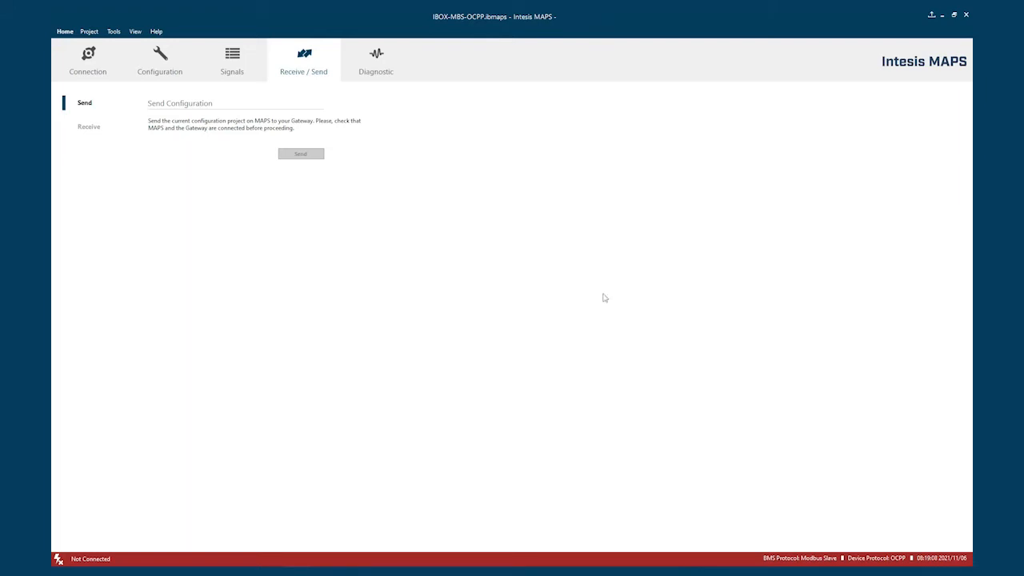
# - Reconnect to the IBOX-MBS-OCPP gateway at 192.168.100.119 with the updated password
pyautogui.click(86, 61)
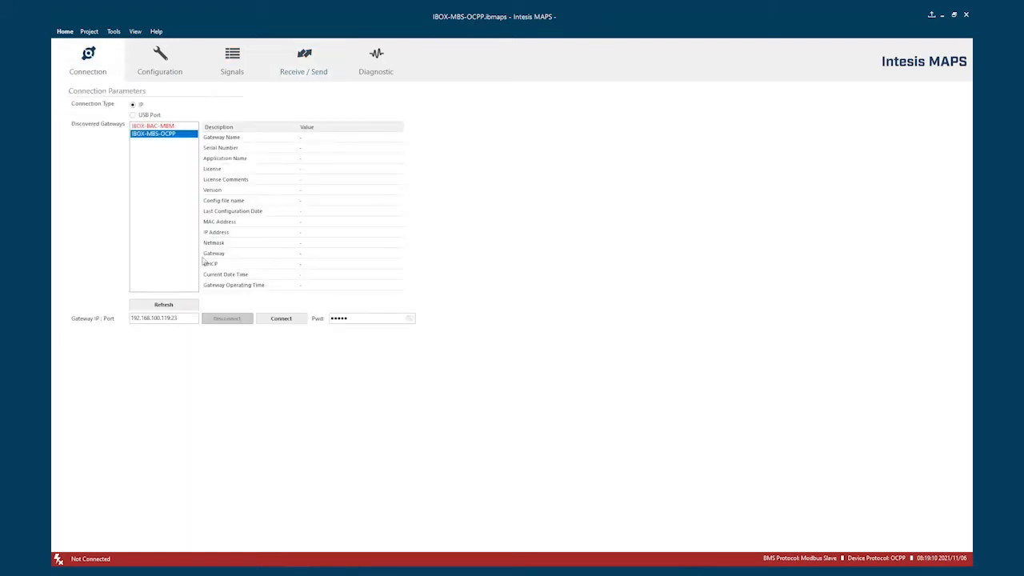
pyautogui.click(154, 124)
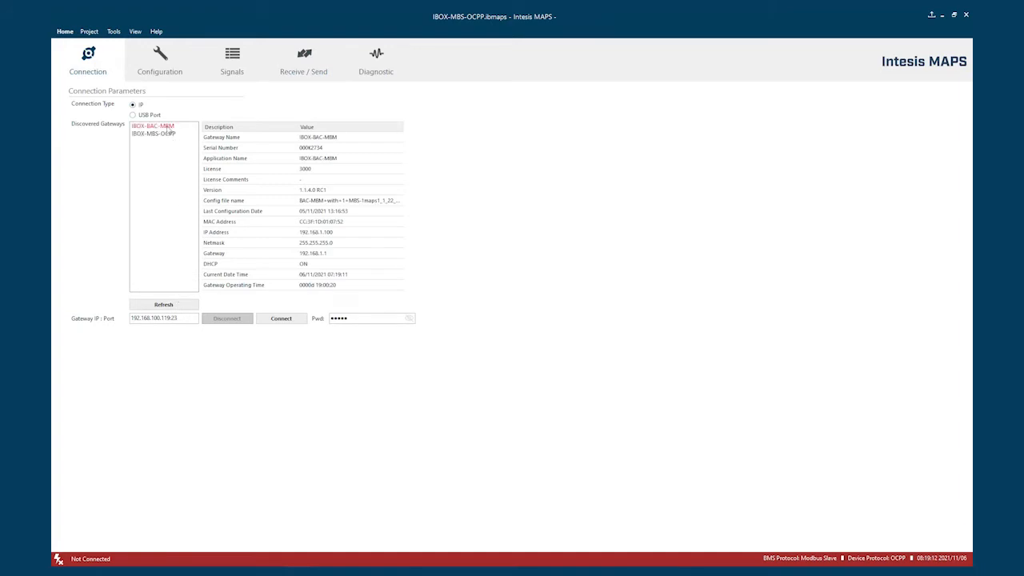
pyautogui.click(154, 134)
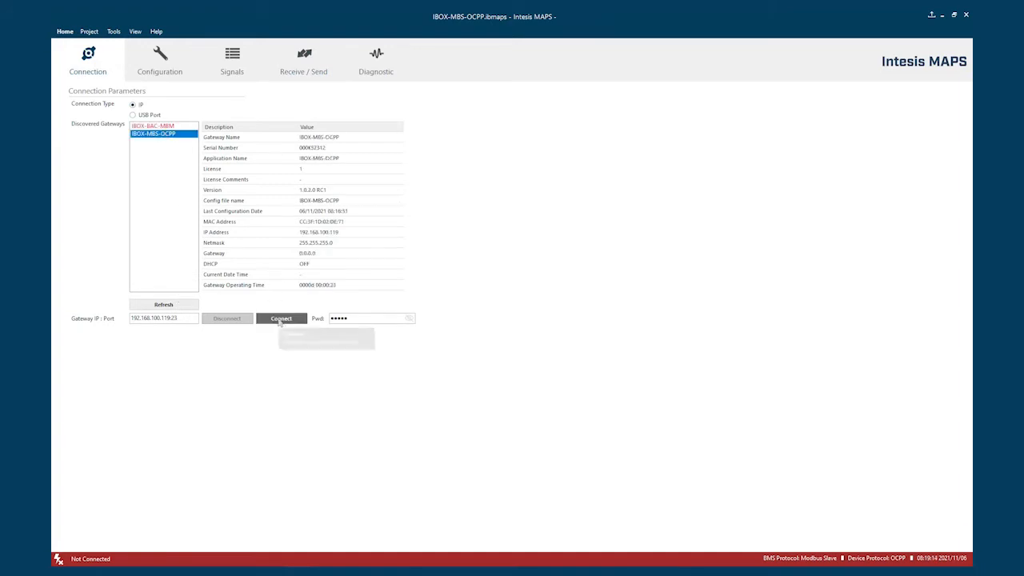
pyautogui.moveTo(282, 319)
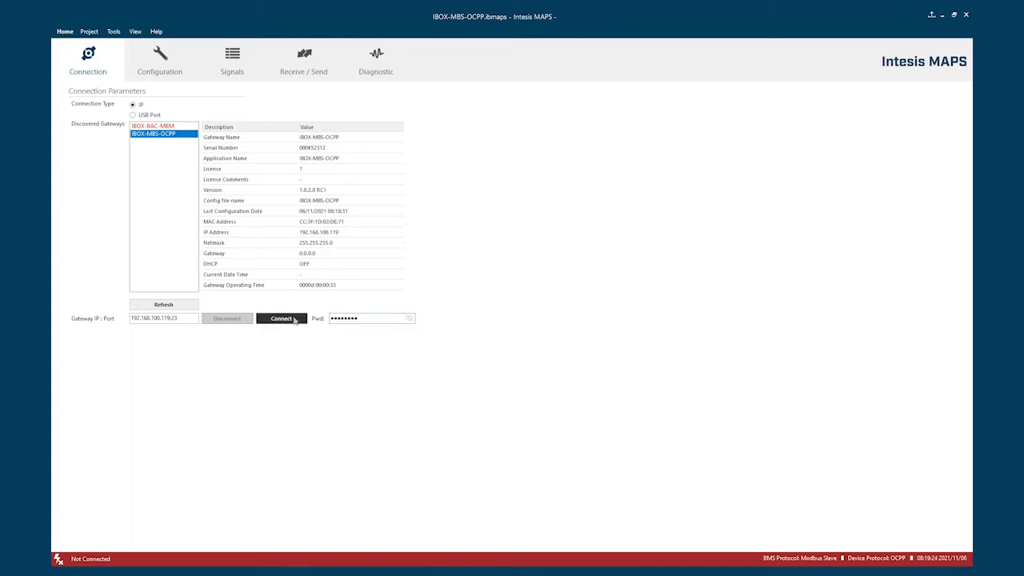
pyautogui.click(282, 317)
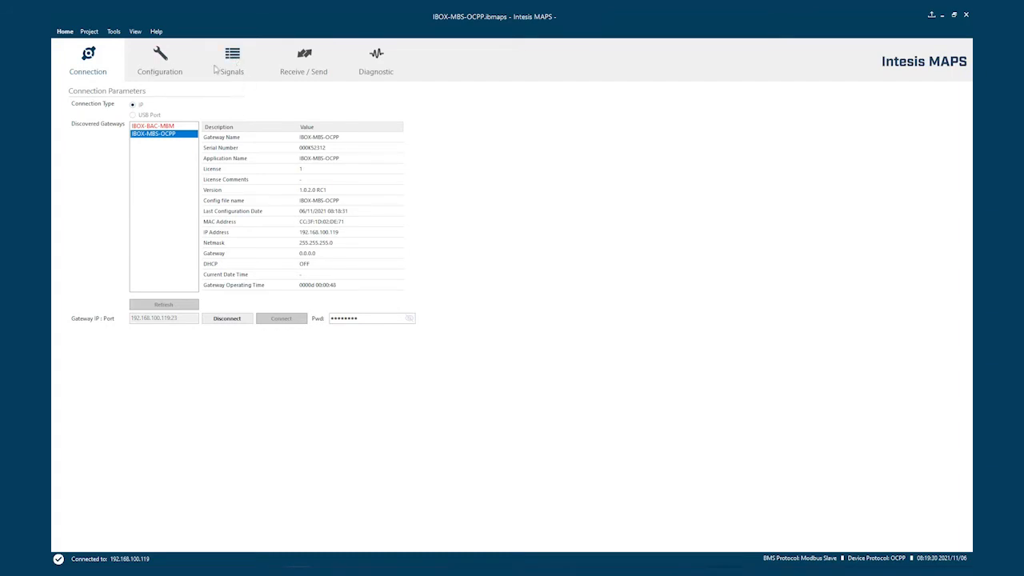
# - Review the Signals table, then show the OCPP configuration with its charger list
pyautogui.click(160, 61)
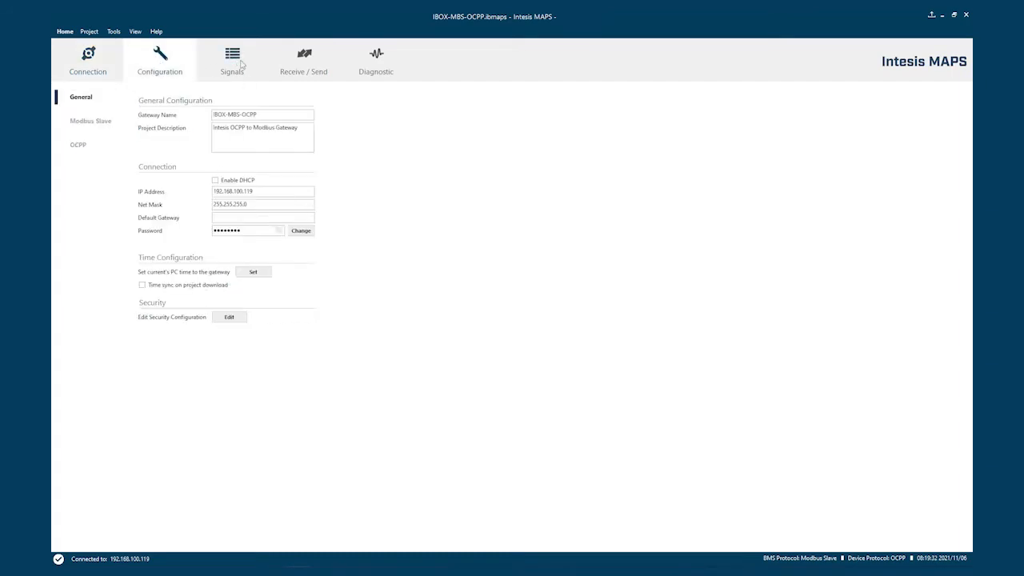
pyautogui.click(232, 61)
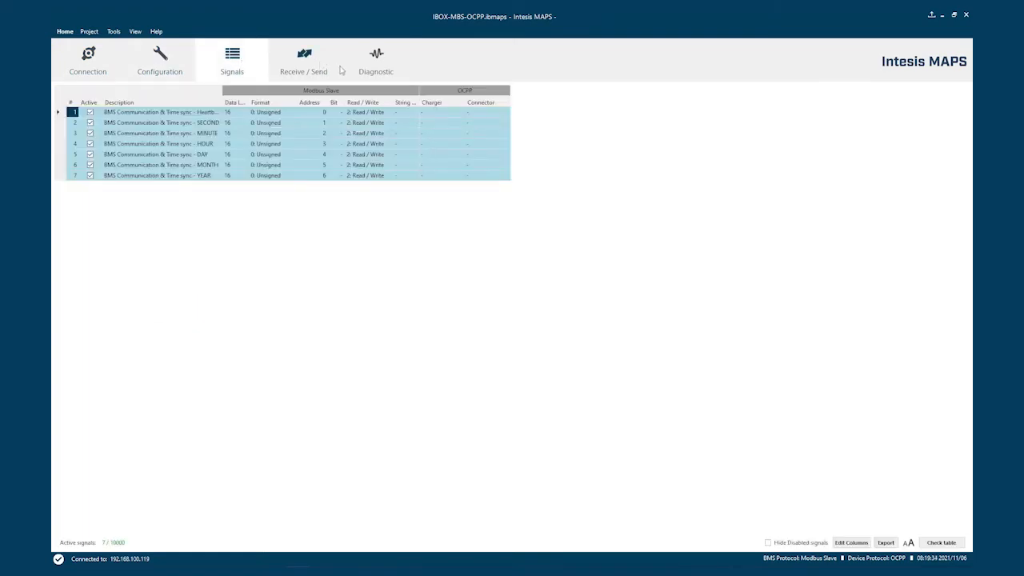
pyautogui.moveTo(173, 60)
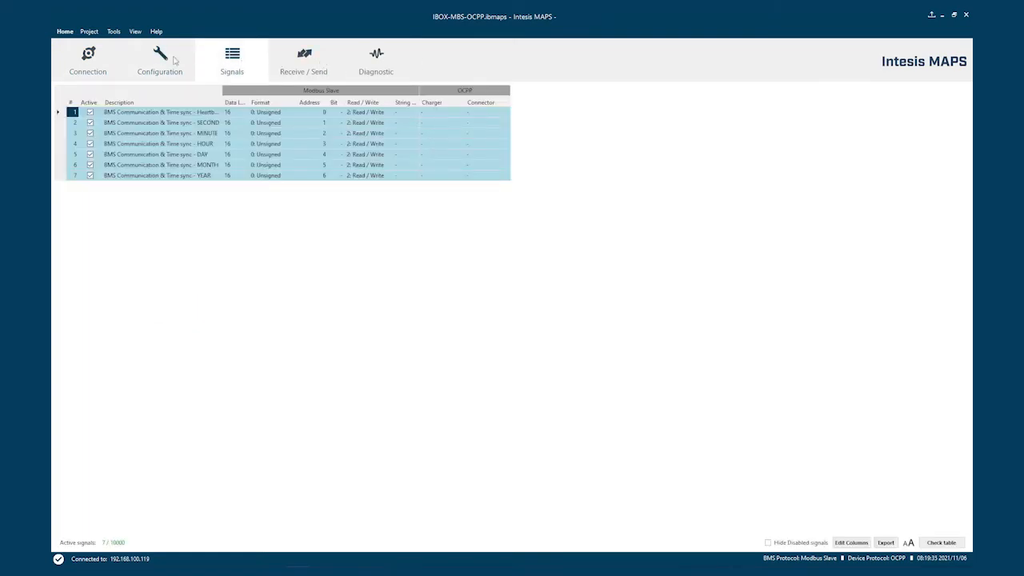
pyautogui.click(160, 60)
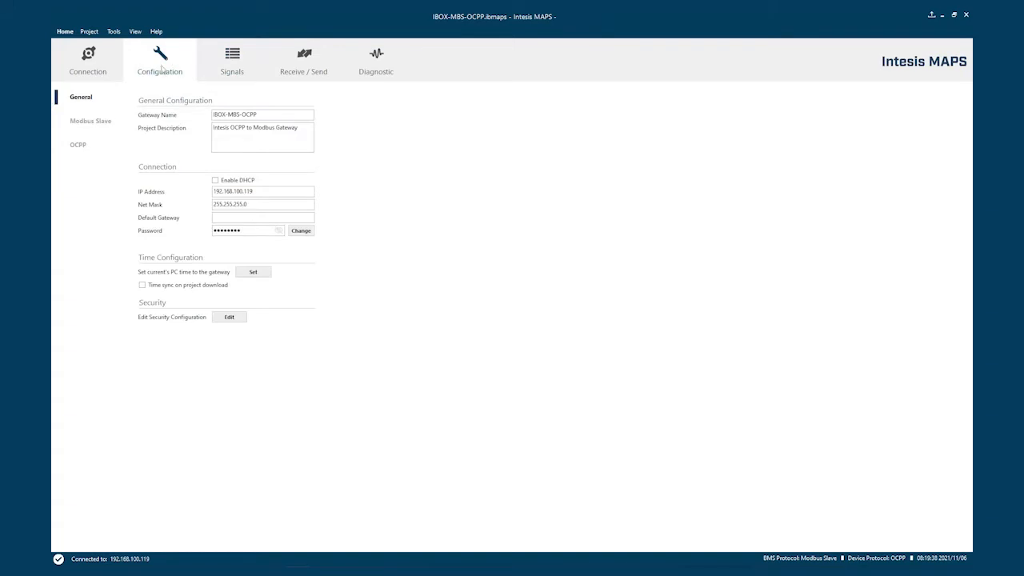
pyautogui.click(77, 144)
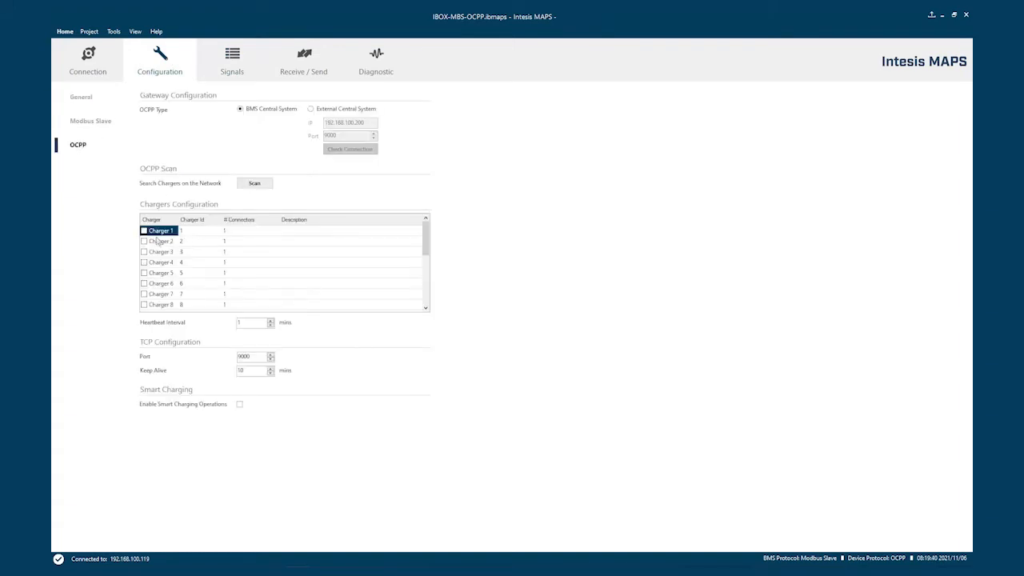
pyautogui.moveTo(425, 330)
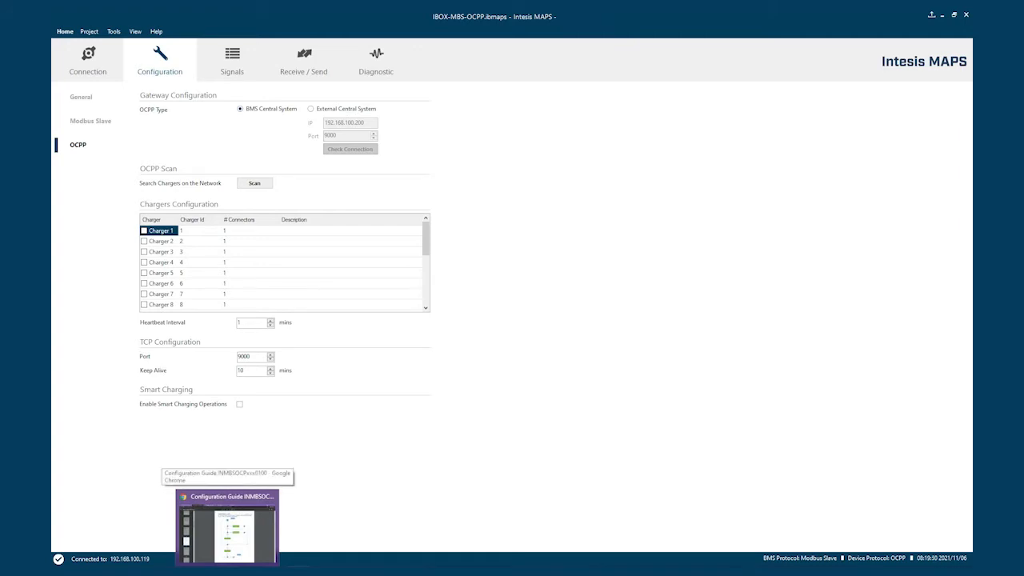
# - In Chrome, view the Circutor charger's Dashboard summary and its Integrations page showing OCPP 1.6 JSON
pyautogui.click(227, 528)
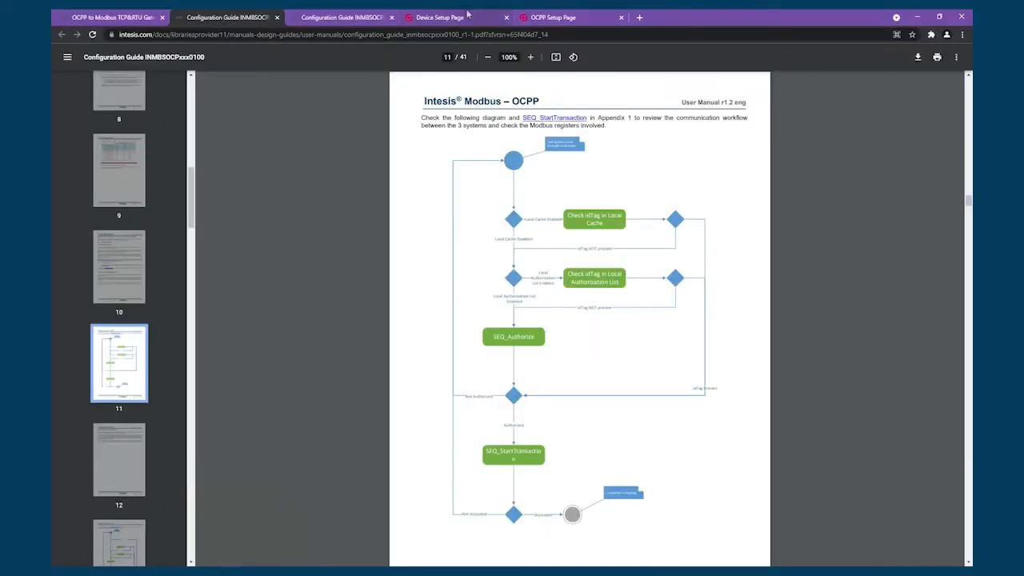
pyautogui.click(440, 16)
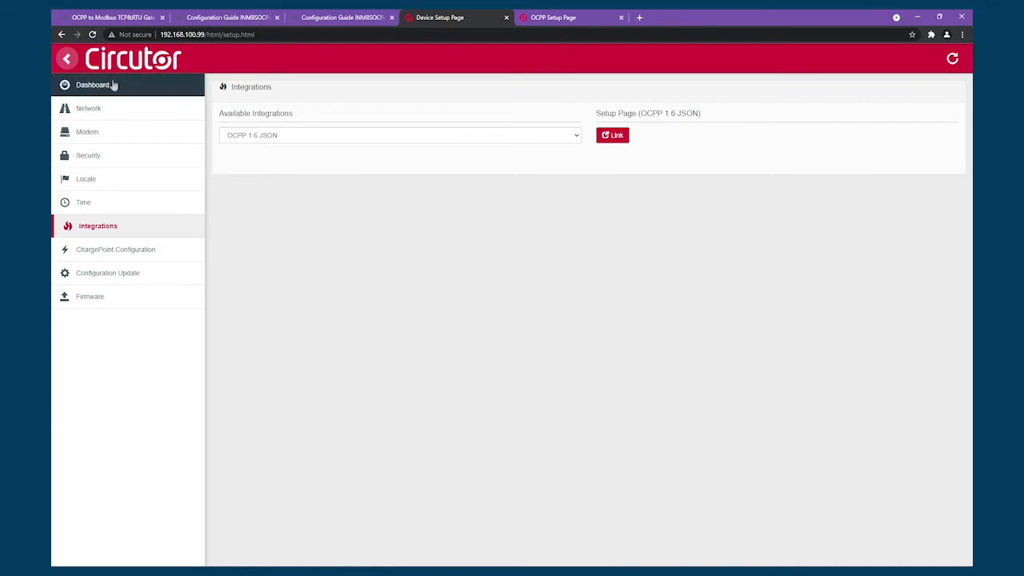
pyautogui.click(92, 85)
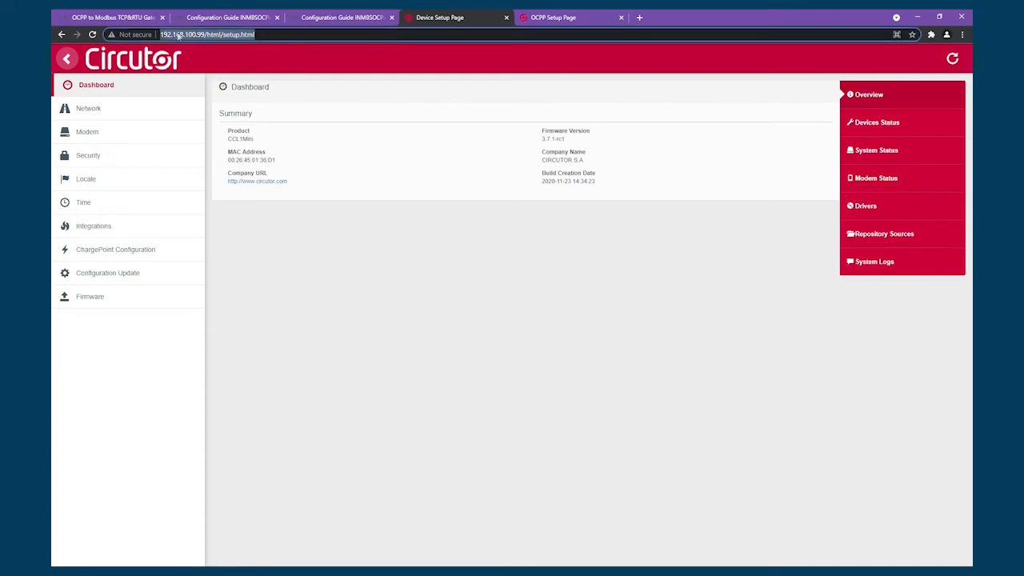
pyautogui.moveTo(93, 226)
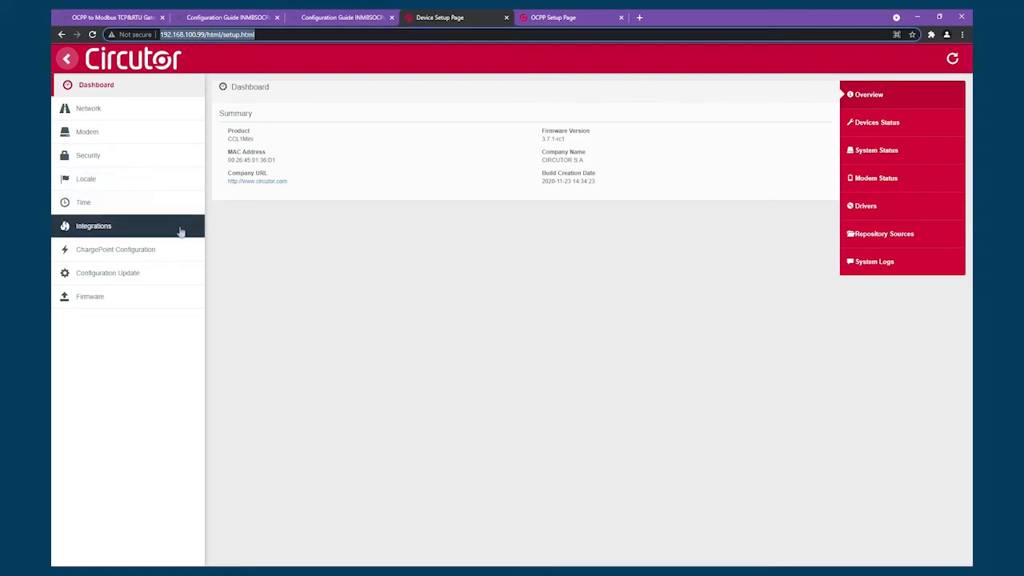
pyautogui.click(93, 226)
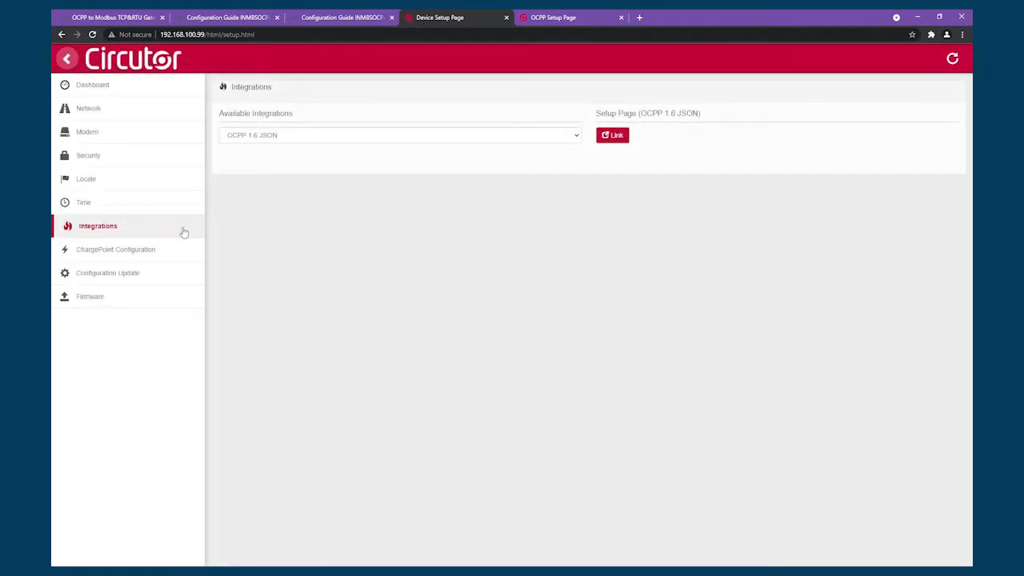
pyautogui.moveTo(328, 217)
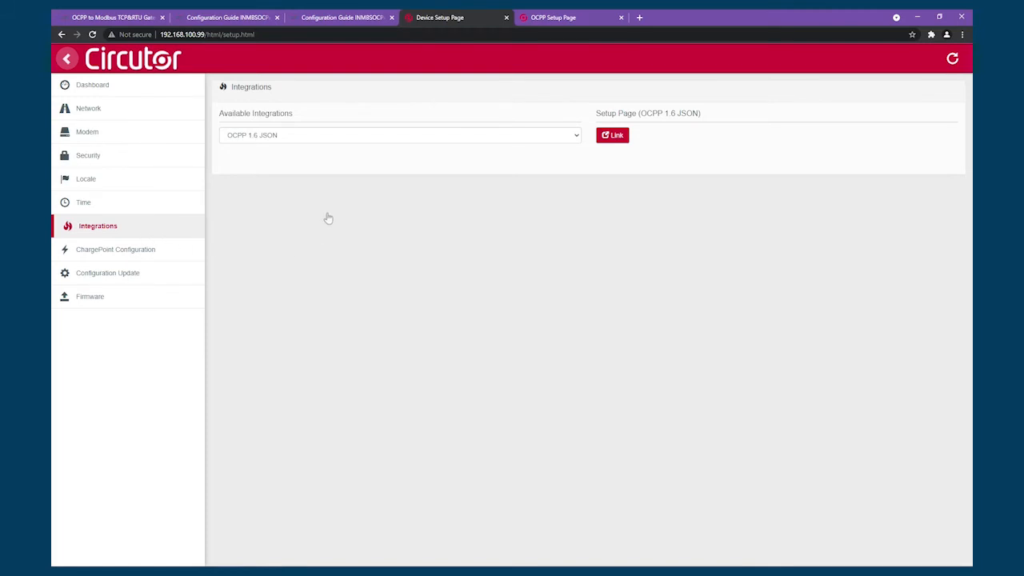
pyautogui.moveTo(182, 276)
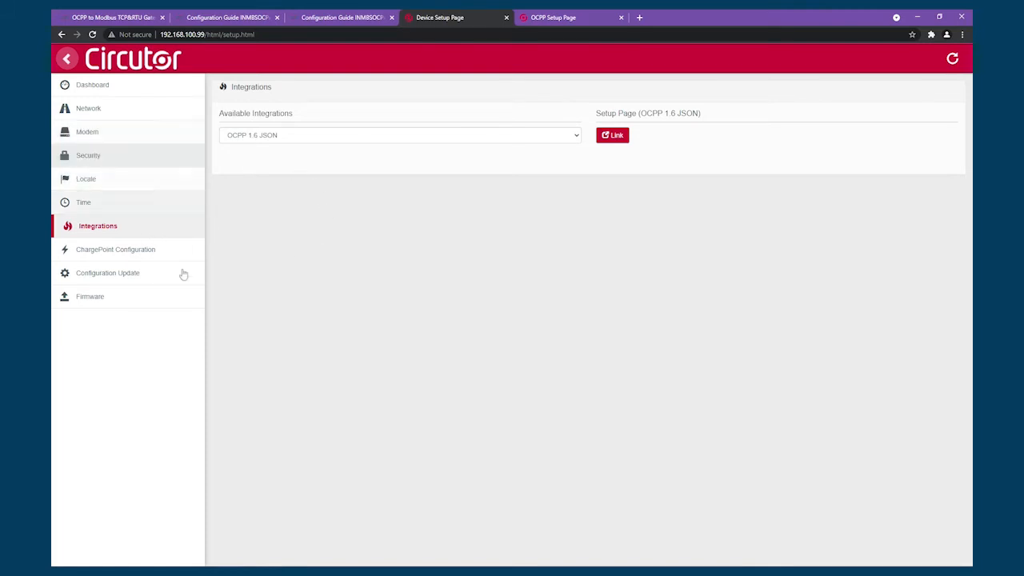
pyautogui.moveTo(282, 208)
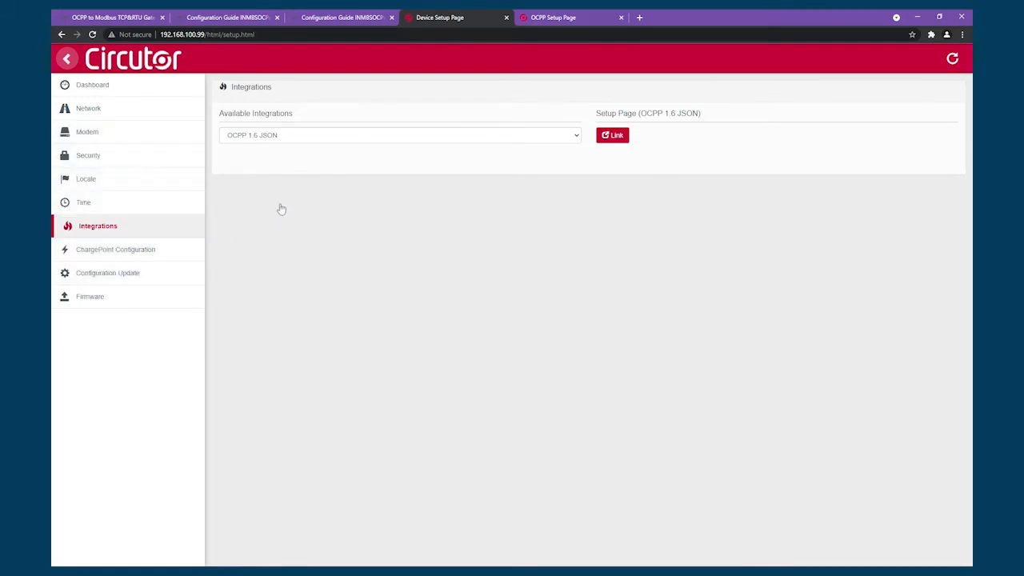
pyautogui.moveTo(243, 170)
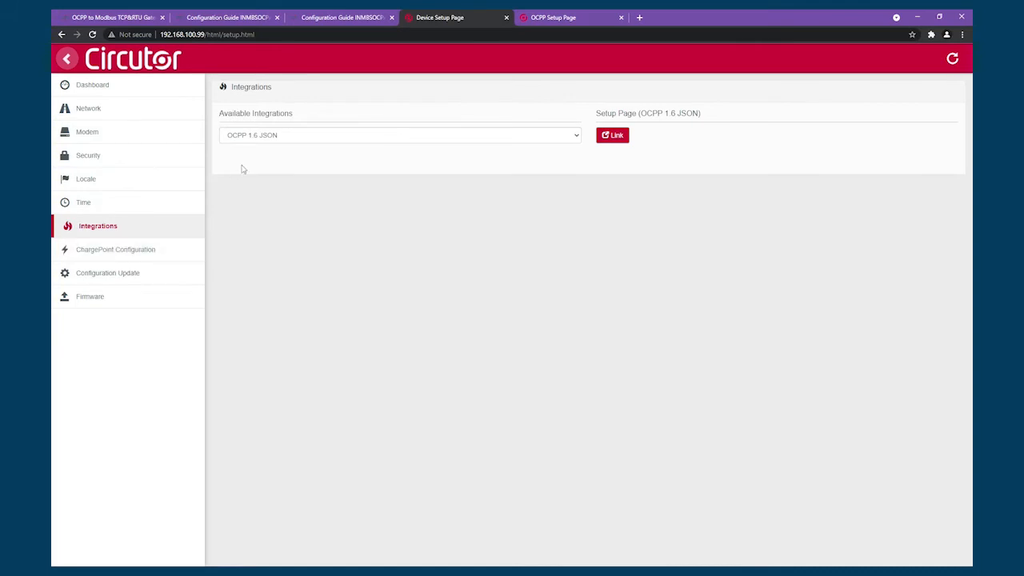
pyautogui.moveTo(270, 157)
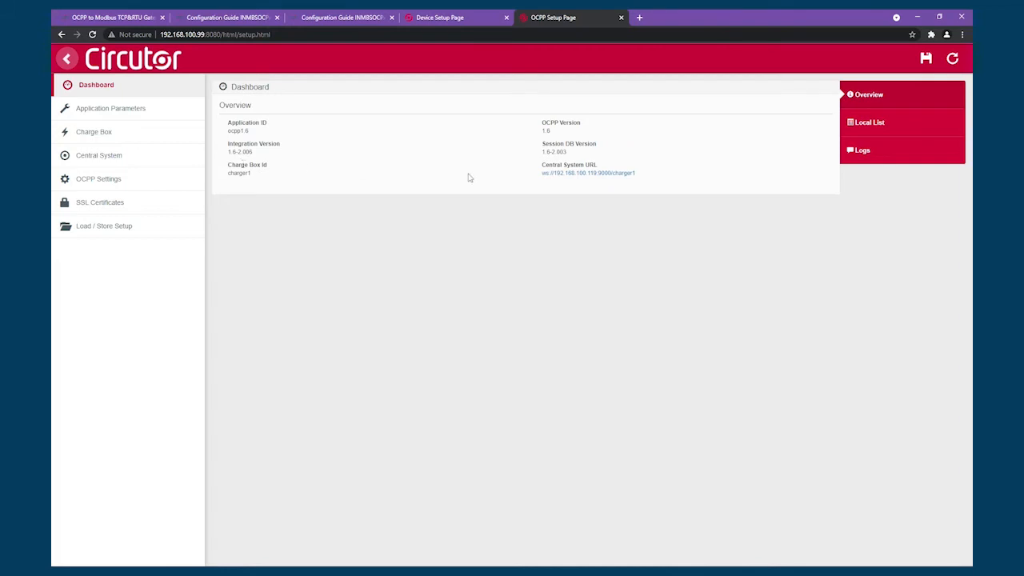
pyautogui.moveTo(541, 173)
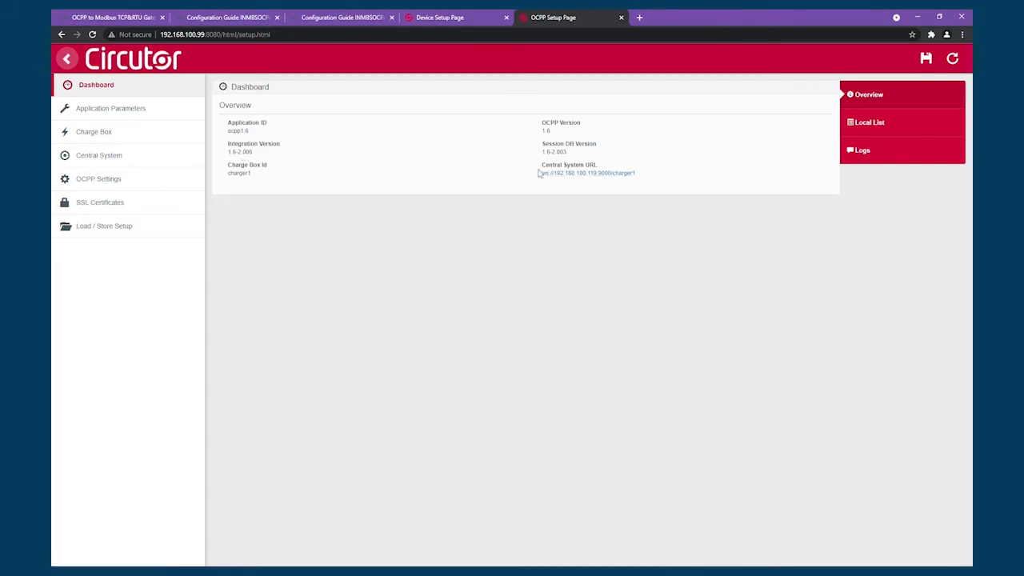
pyautogui.moveTo(518, 168)
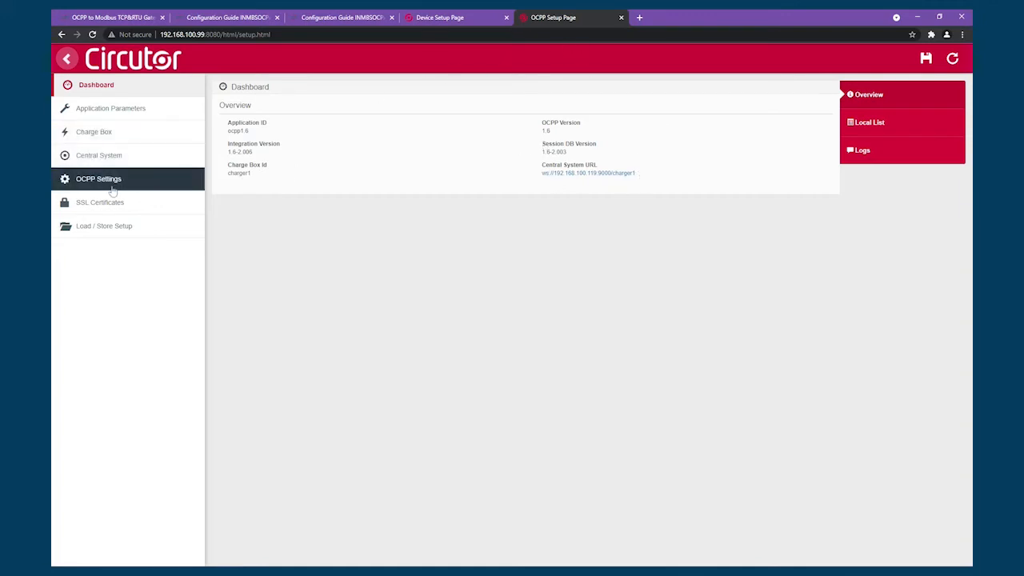
# - Review the charger's OCPP Core Profile options, meter values and local authorization list settings
pyautogui.click(99, 180)
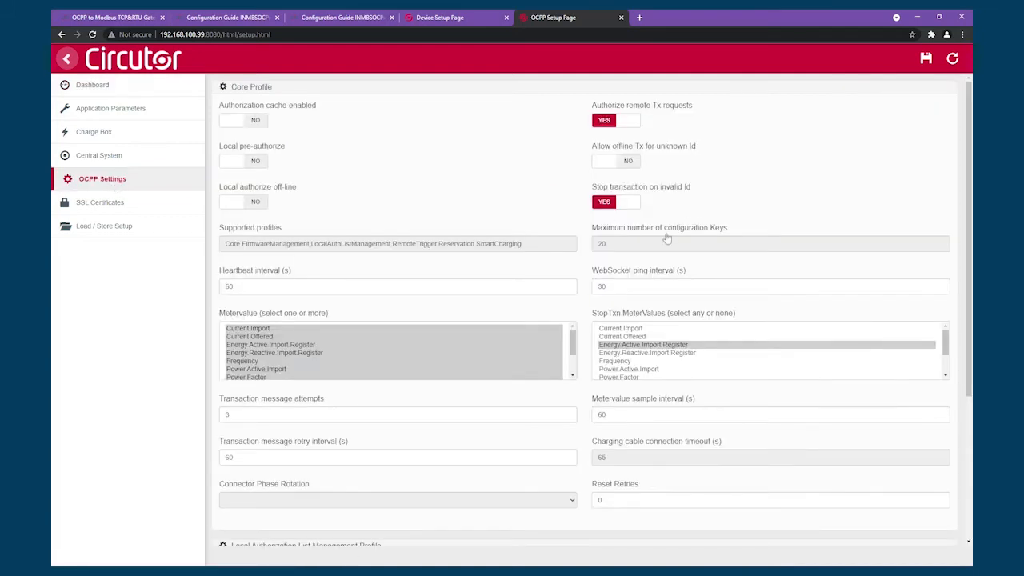
pyautogui.scroll(-3)
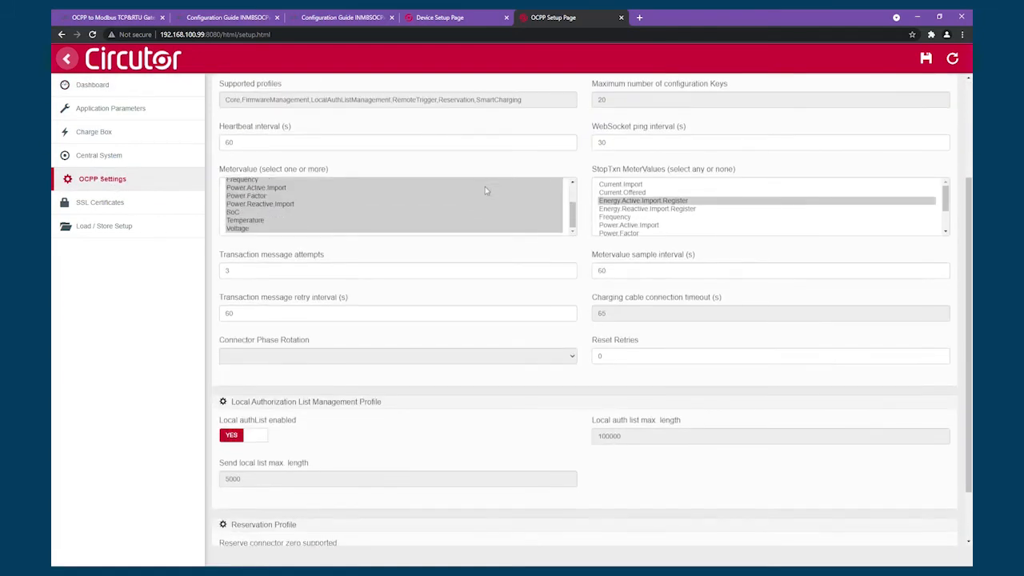
pyautogui.scroll(3)
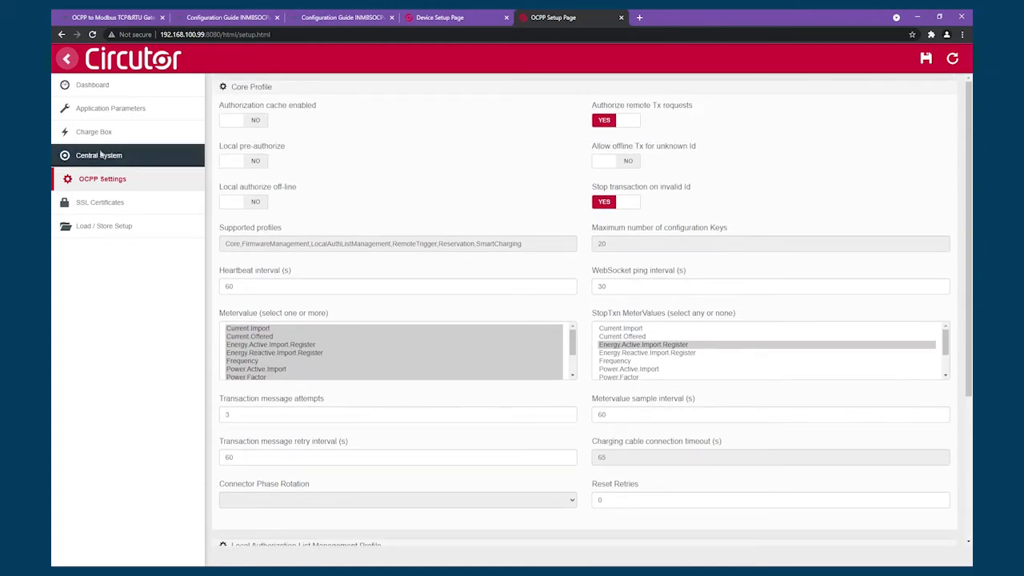
# - View the Central System settings and select parts of the gateway Host URL
pyautogui.click(103, 155)
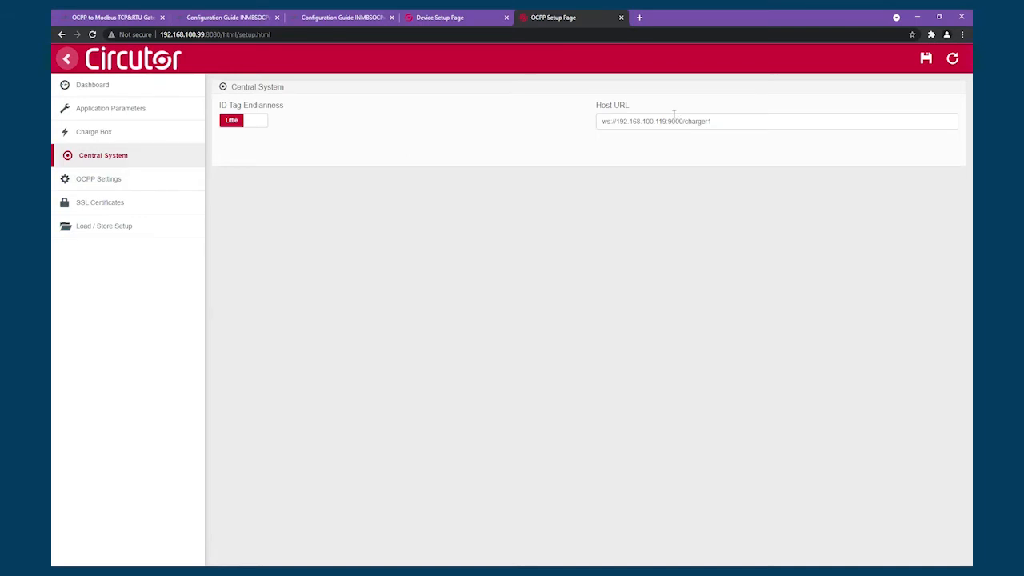
pyautogui.moveTo(645, 115)
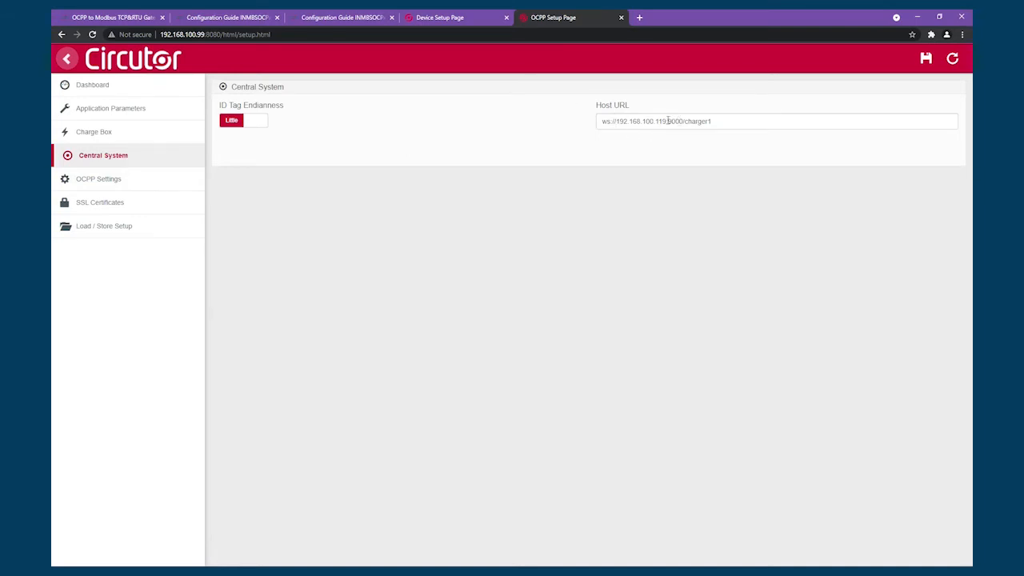
pyautogui.doubleClick(632, 122)
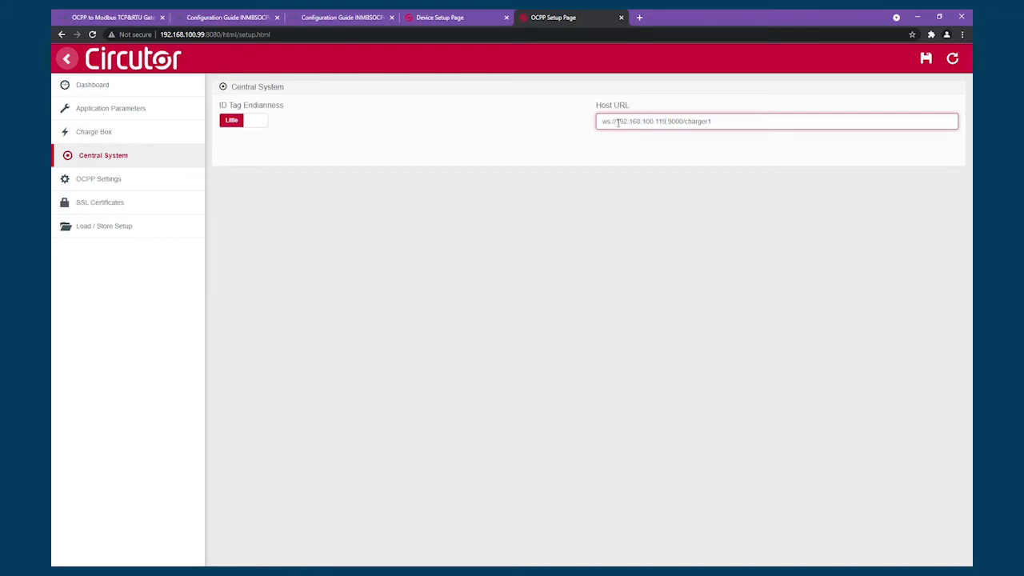
pyautogui.doubleClick(640, 121)
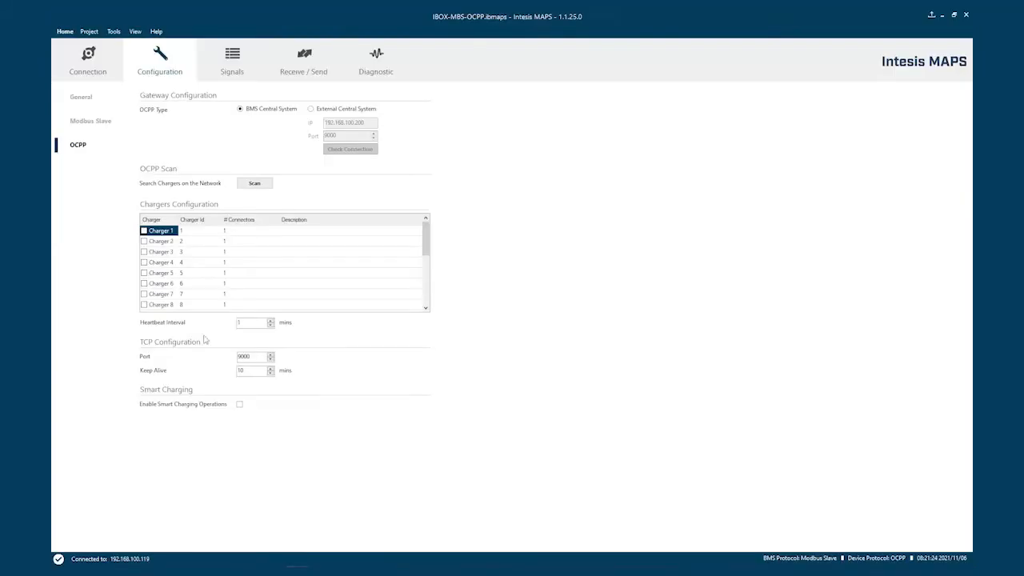
# - View the gateway's General configuration with its fixed IP address and net mask
pyautogui.click(87, 61)
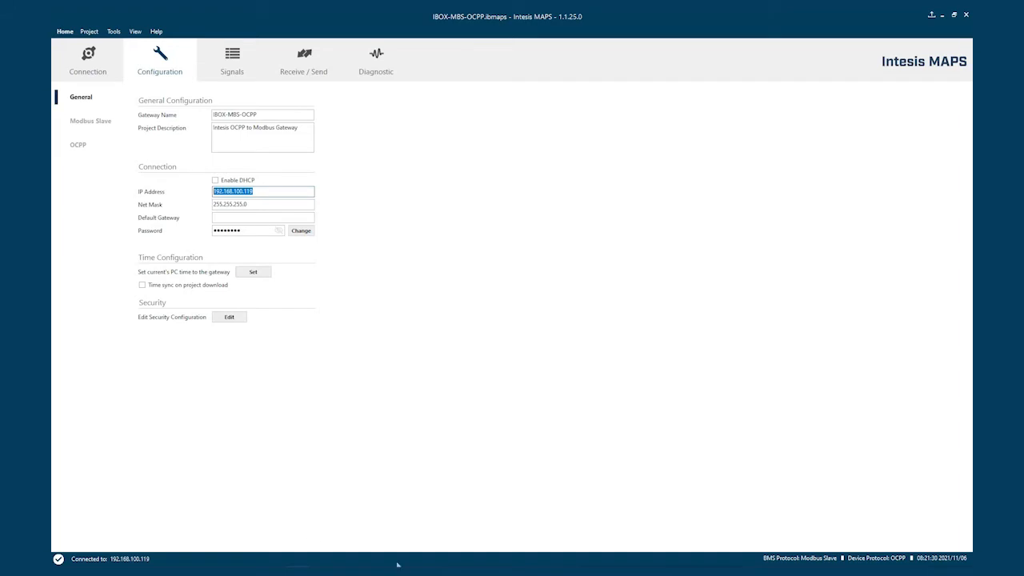
pyautogui.moveTo(228, 563)
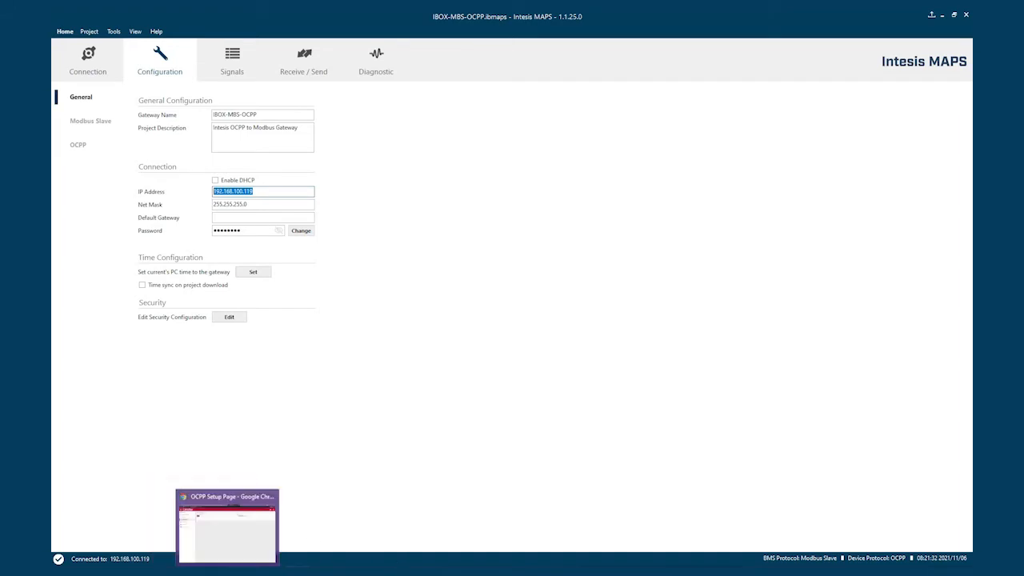
# - Check the charger's Central System host URL address against the gateway's IP and OCPP port
pyautogui.click(227, 528)
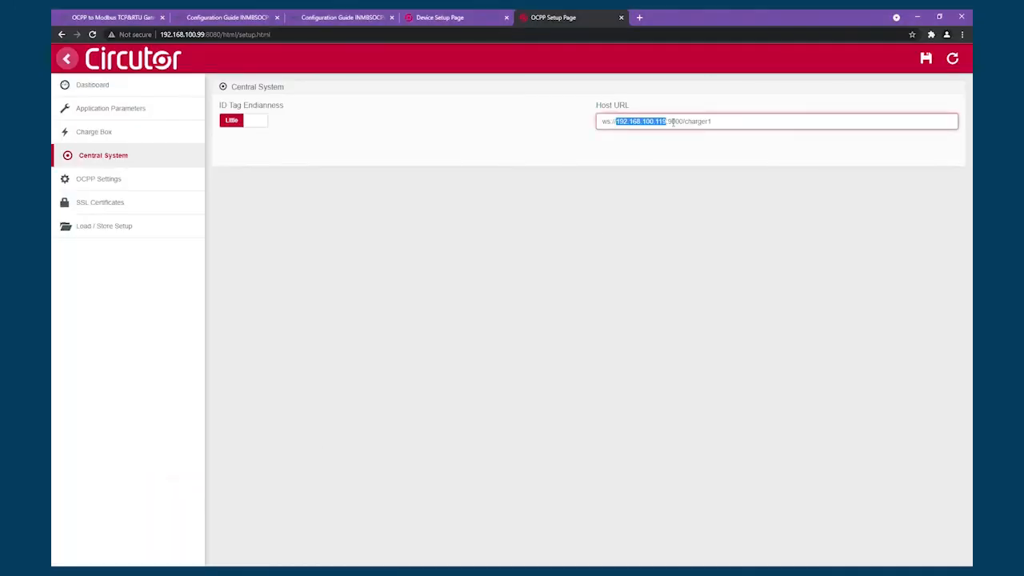
pyautogui.doubleClick(676, 122)
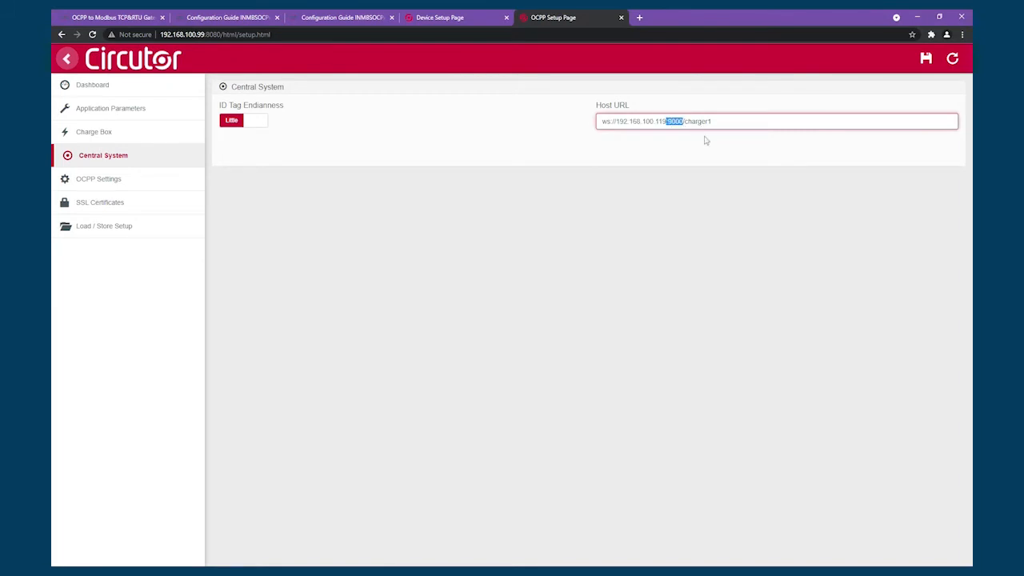
pyautogui.moveTo(260, 139)
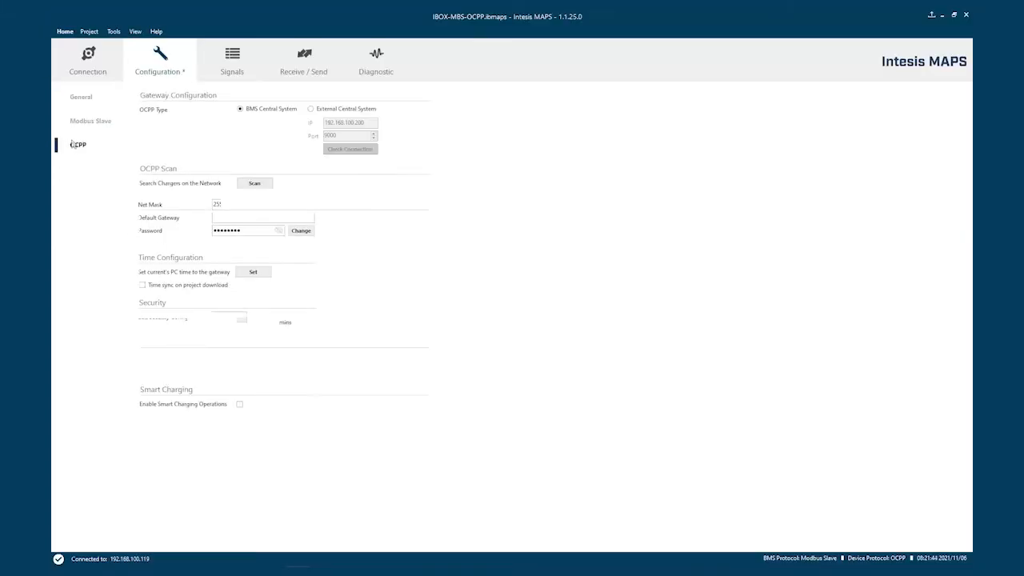
pyautogui.click(240, 109)
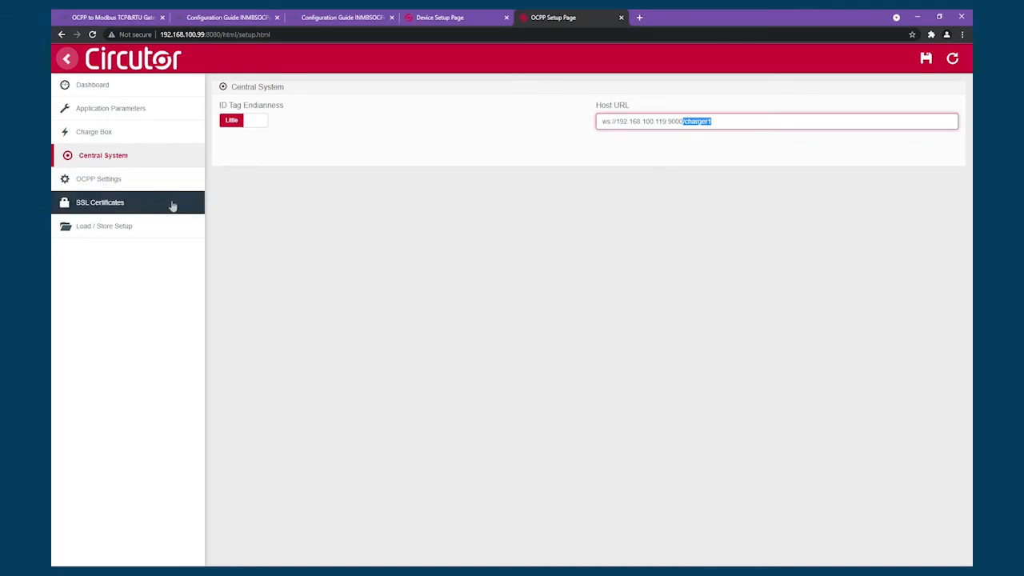
pyautogui.moveTo(758, 160)
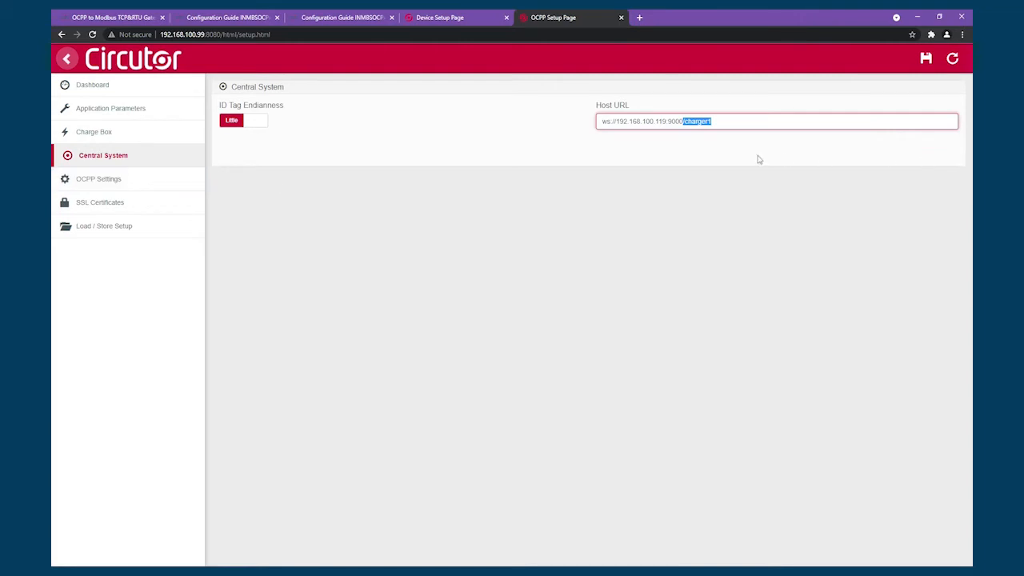
pyautogui.moveTo(110, 109)
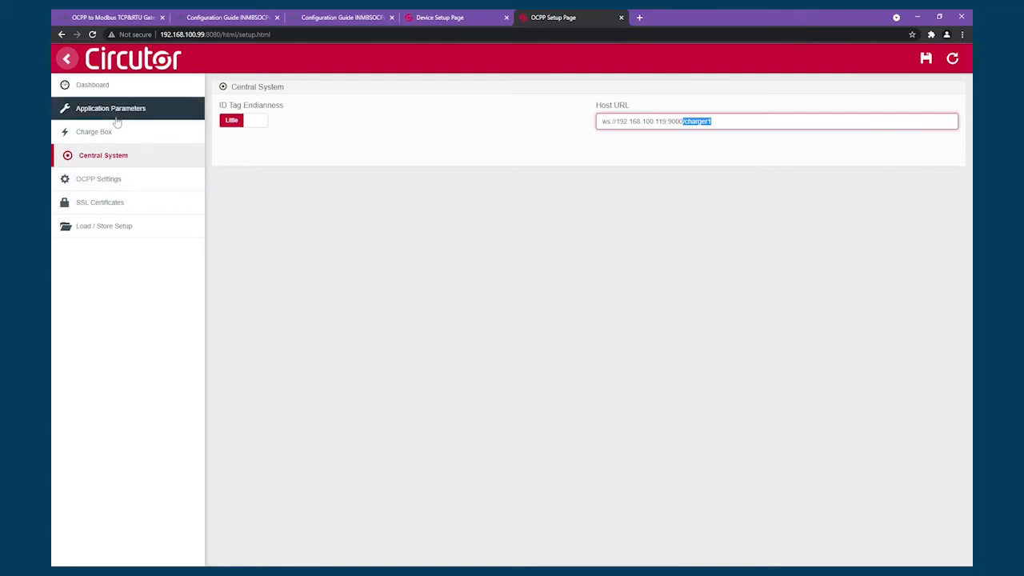
pyautogui.moveTo(93, 85)
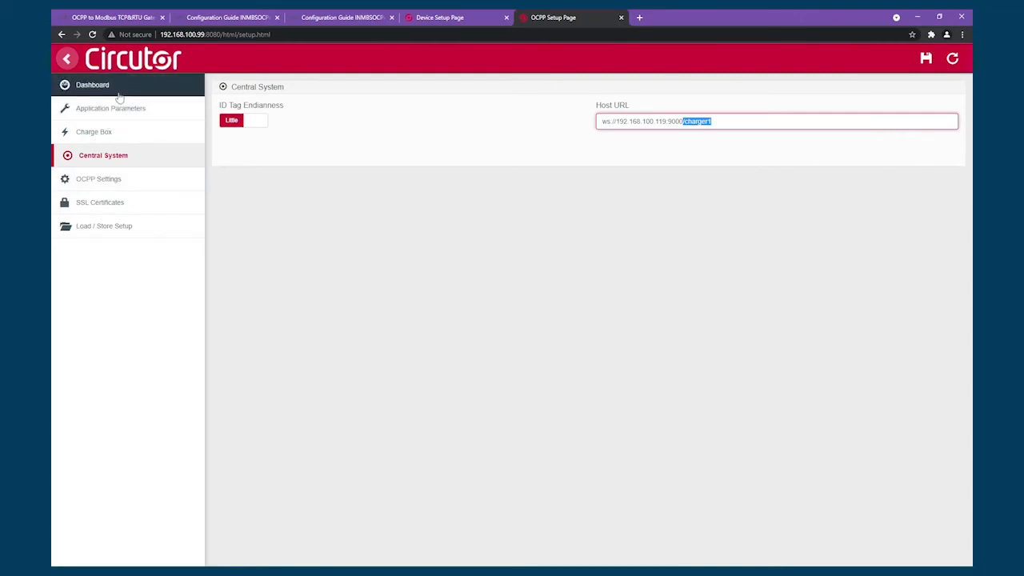
pyautogui.moveTo(451, 192)
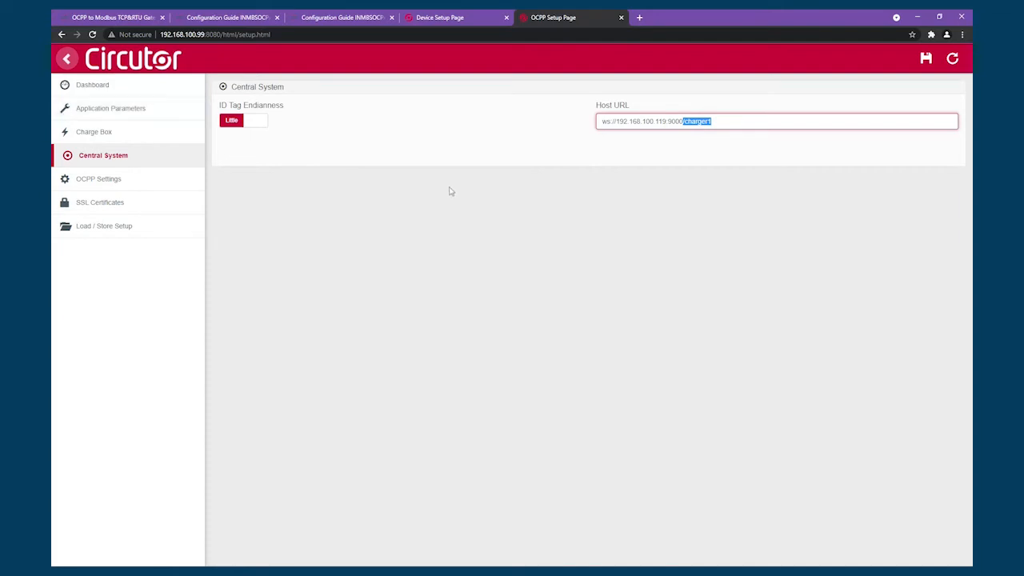
pyautogui.moveTo(556, 155)
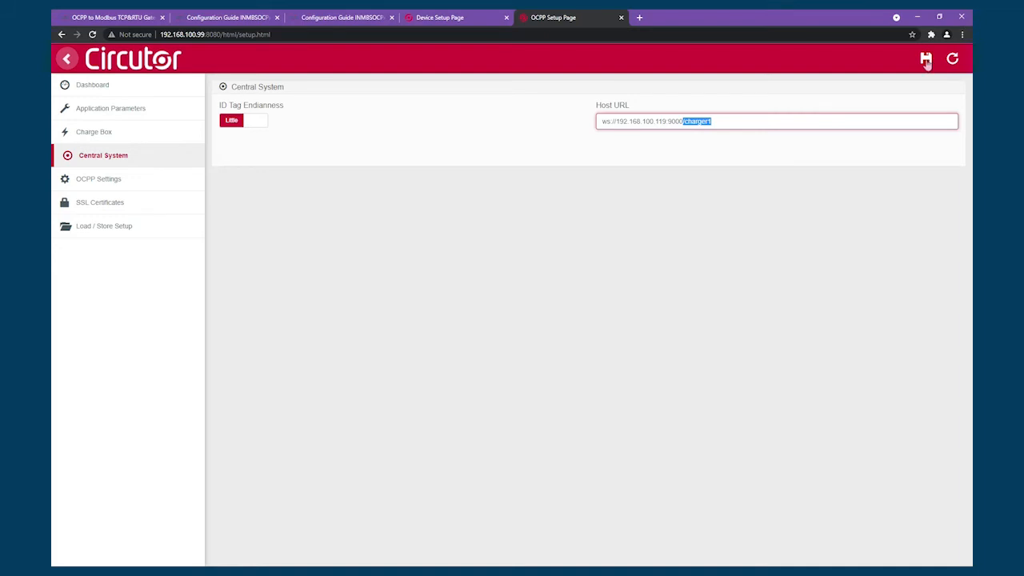
# - Save the Central System host URL and let the charger's OCPP server restart
pyautogui.click(925, 57)
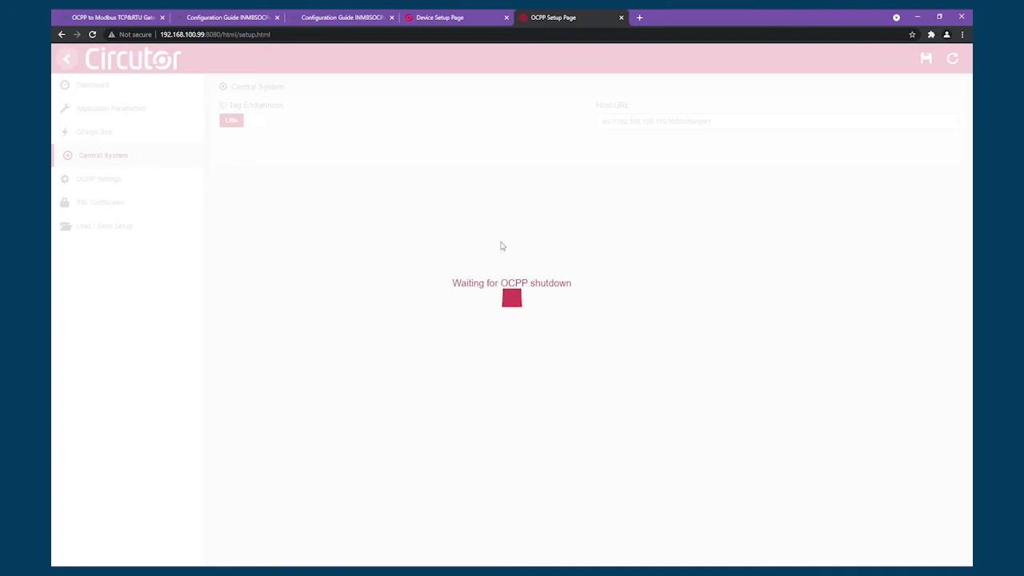
pyautogui.moveTo(445, 449)
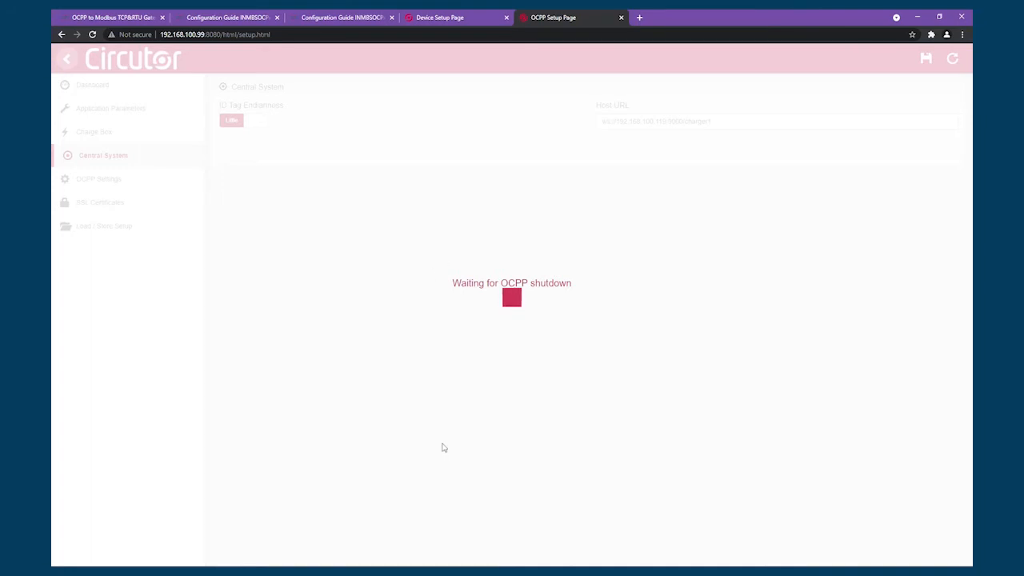
pyautogui.moveTo(644, 326)
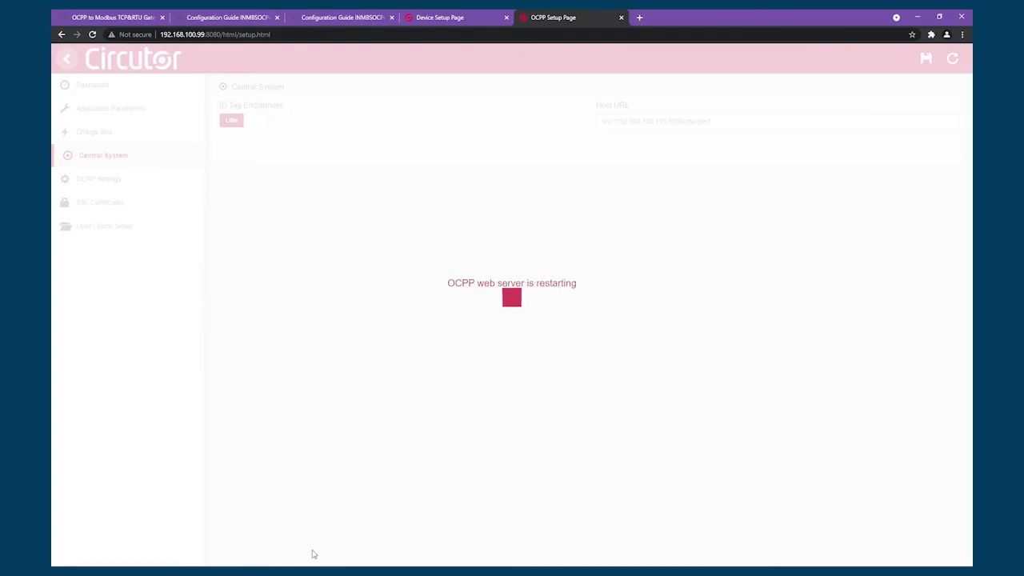
pyautogui.moveTo(810, 360)
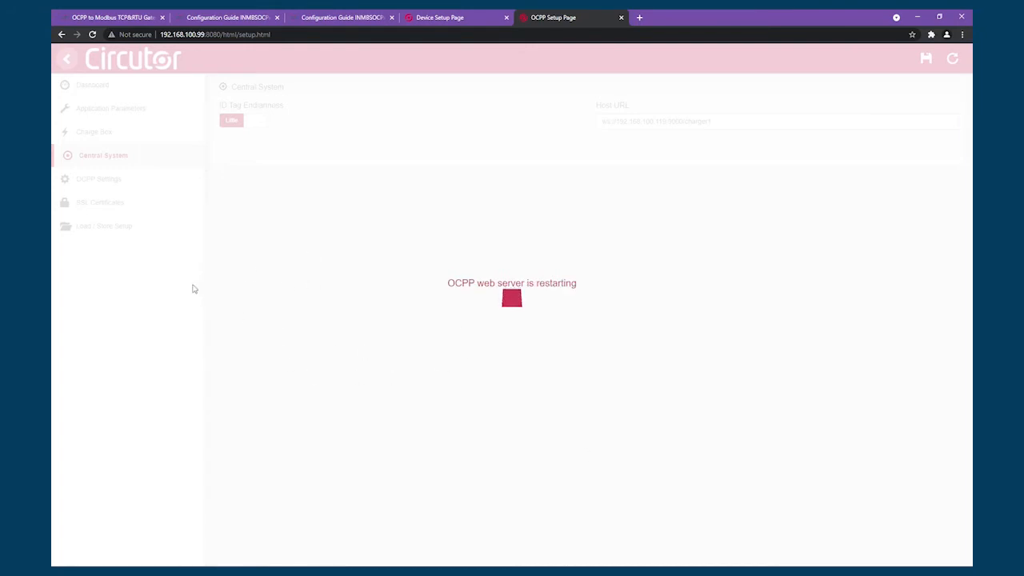
pyautogui.moveTo(278, 285)
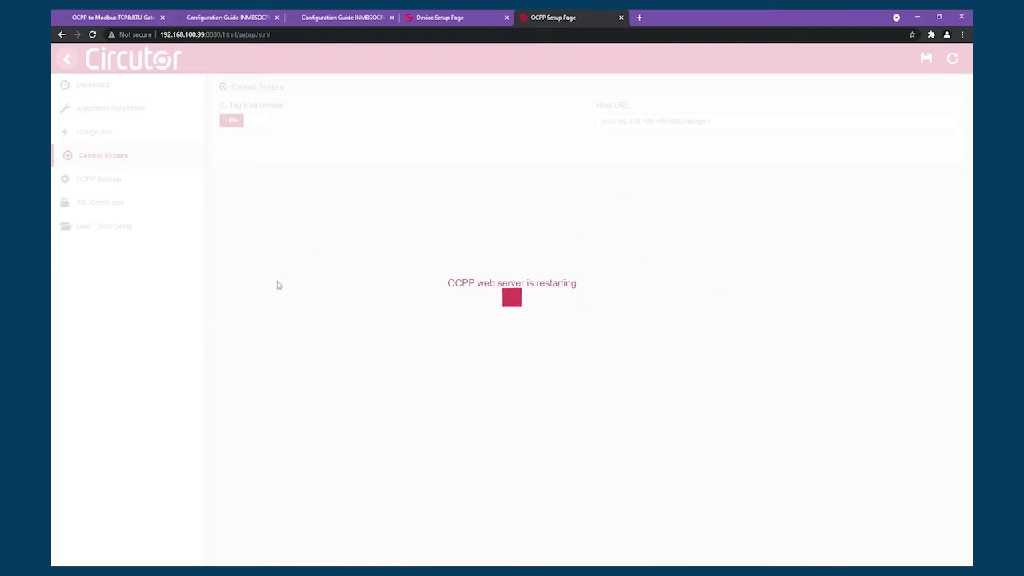
pyautogui.moveTo(392, 213)
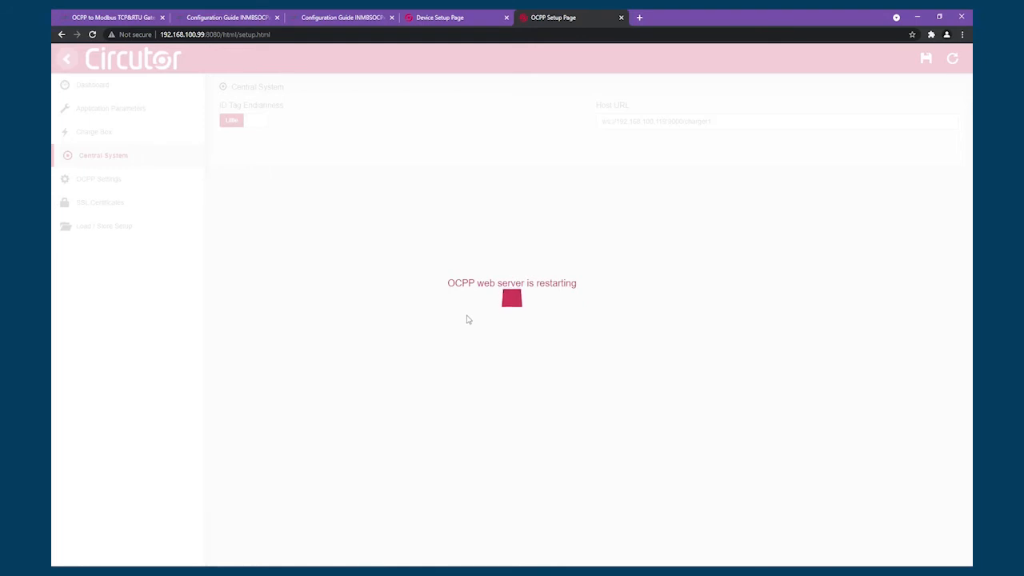
pyautogui.moveTo(271, 232)
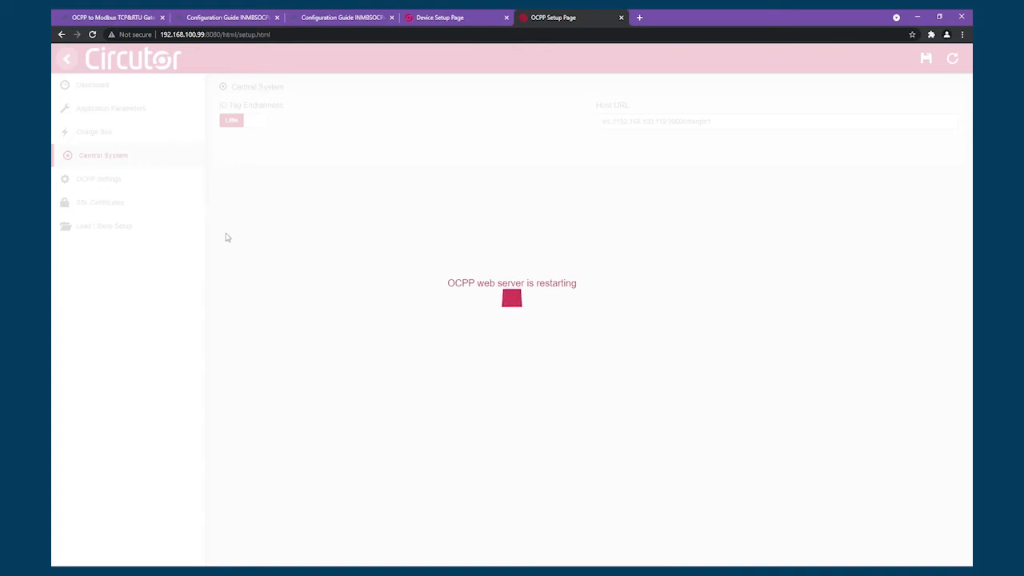
pyautogui.moveTo(100, 135)
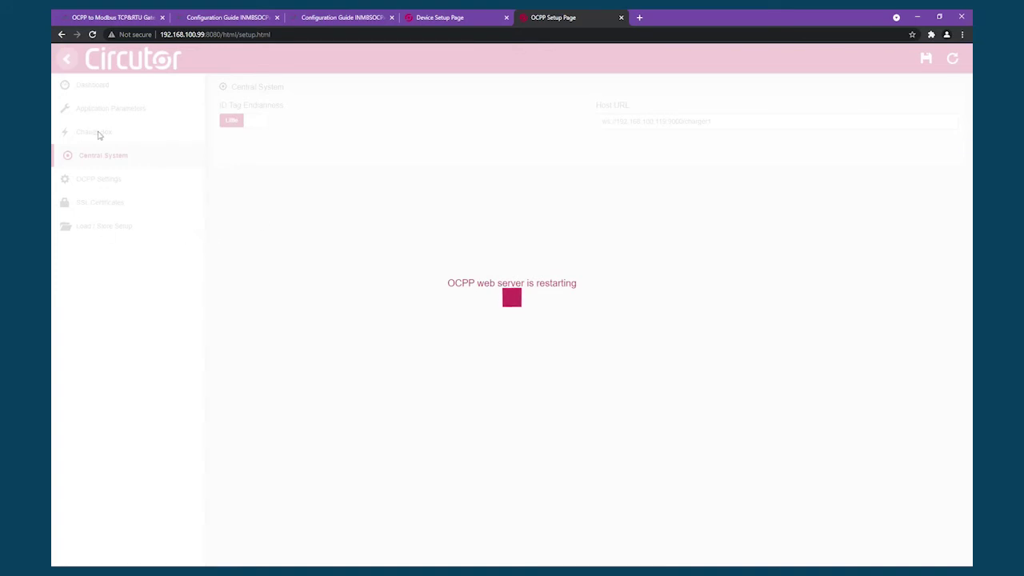
pyautogui.moveTo(774, 162)
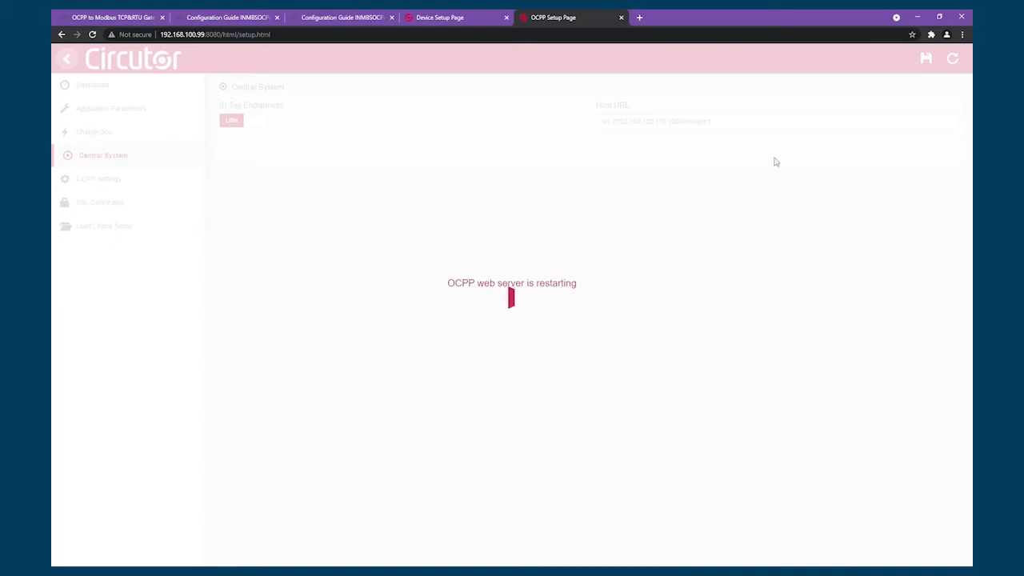
pyautogui.moveTo(208, 375)
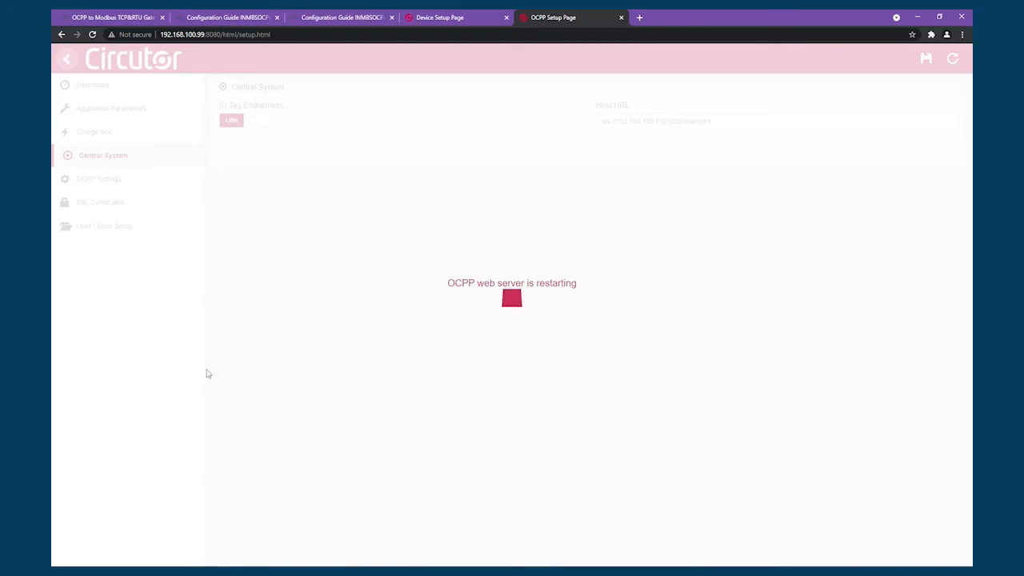
pyautogui.moveTo(280, 163)
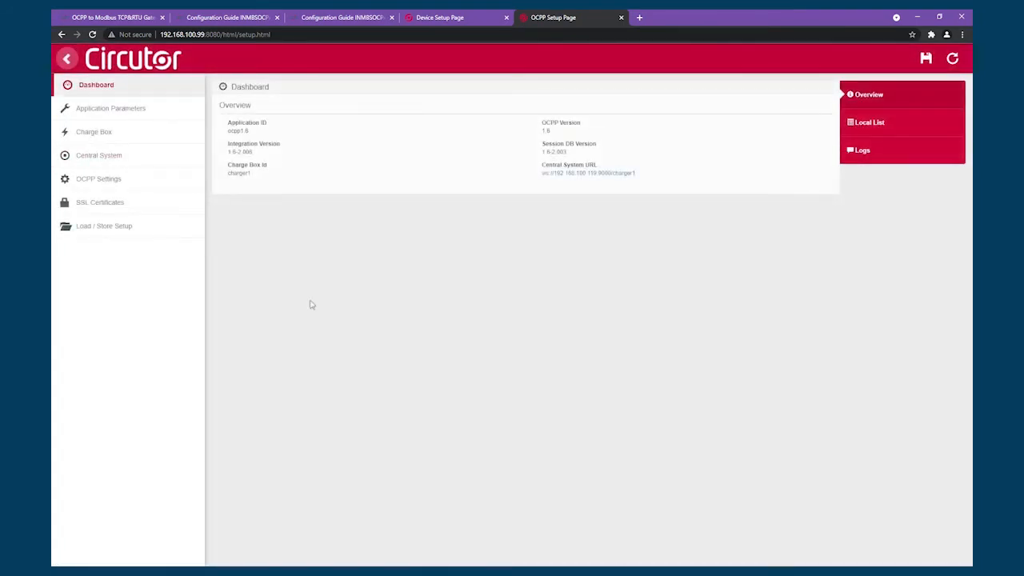
pyautogui.moveTo(102, 155)
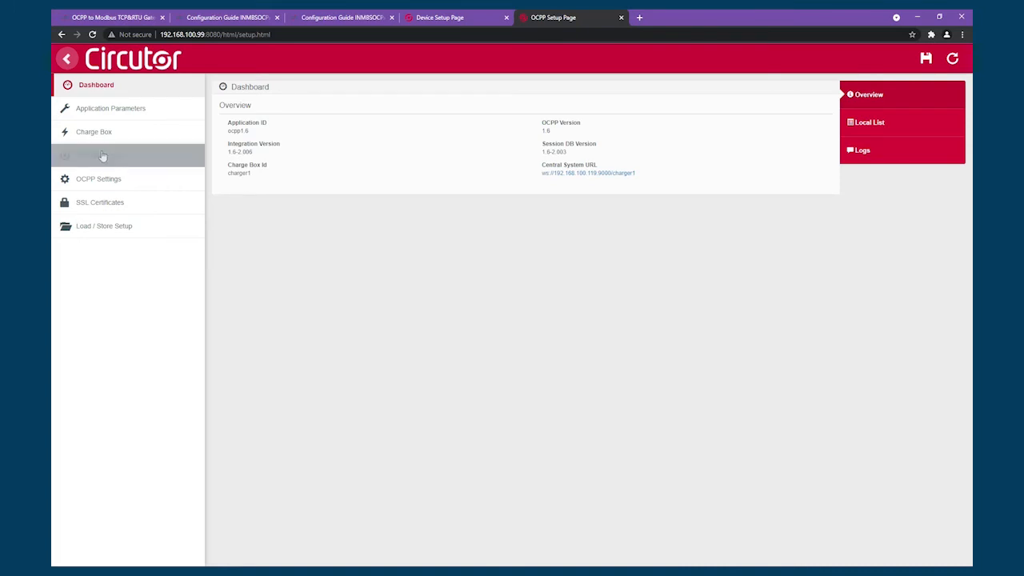
pyautogui.click(103, 155)
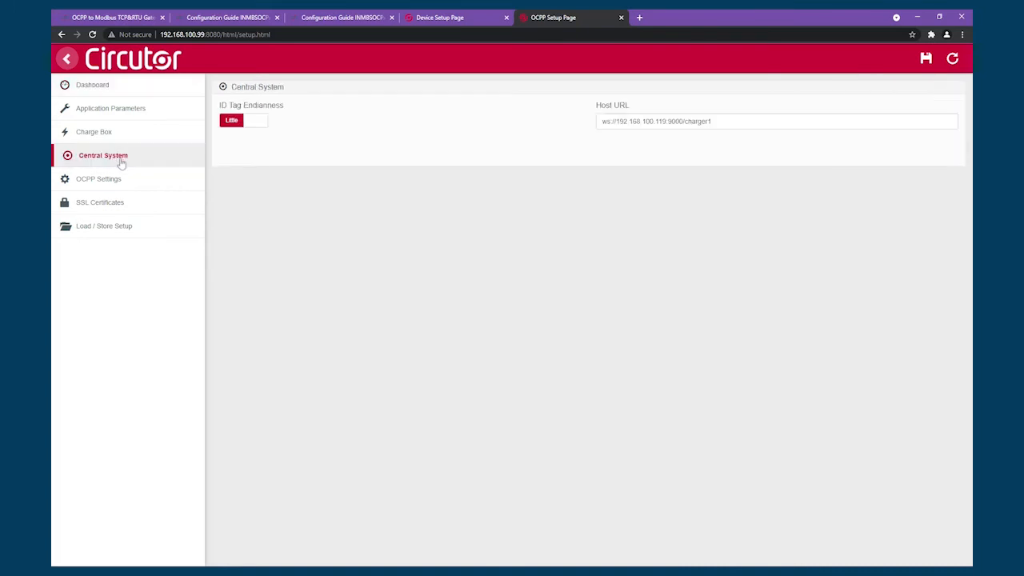
pyautogui.click(93, 85)
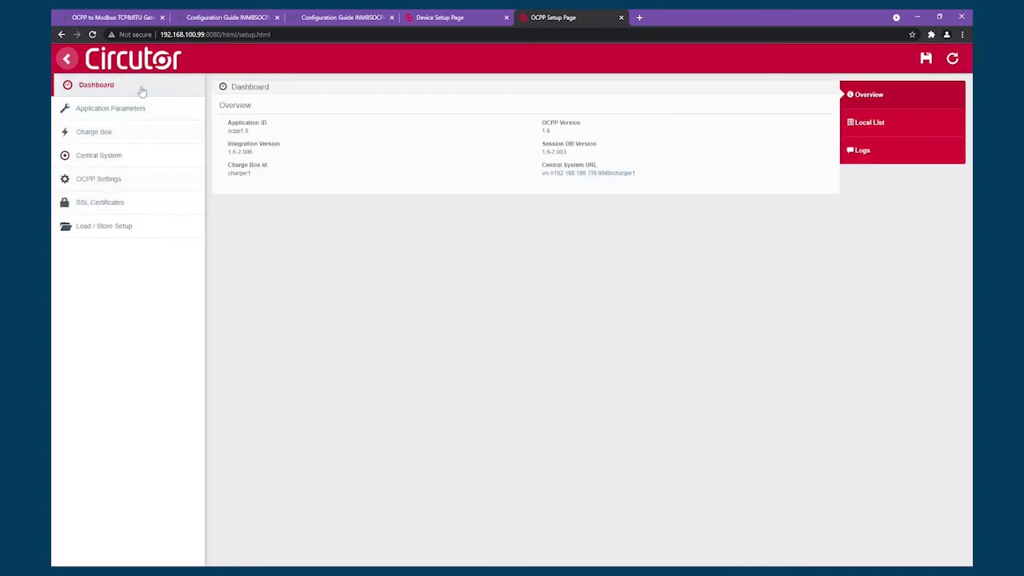
pyautogui.moveTo(259, 176)
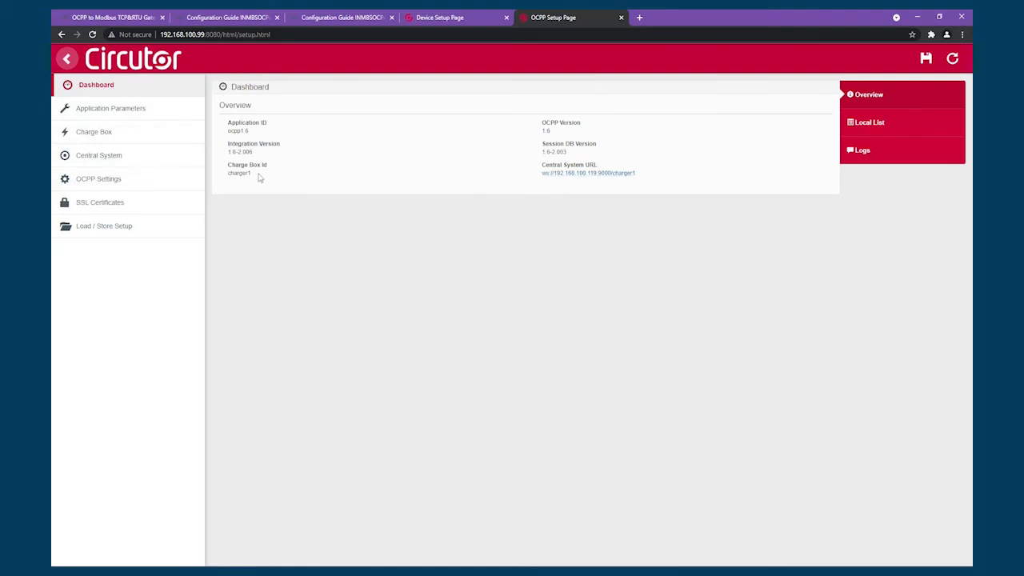
pyautogui.doubleClick(238, 173)
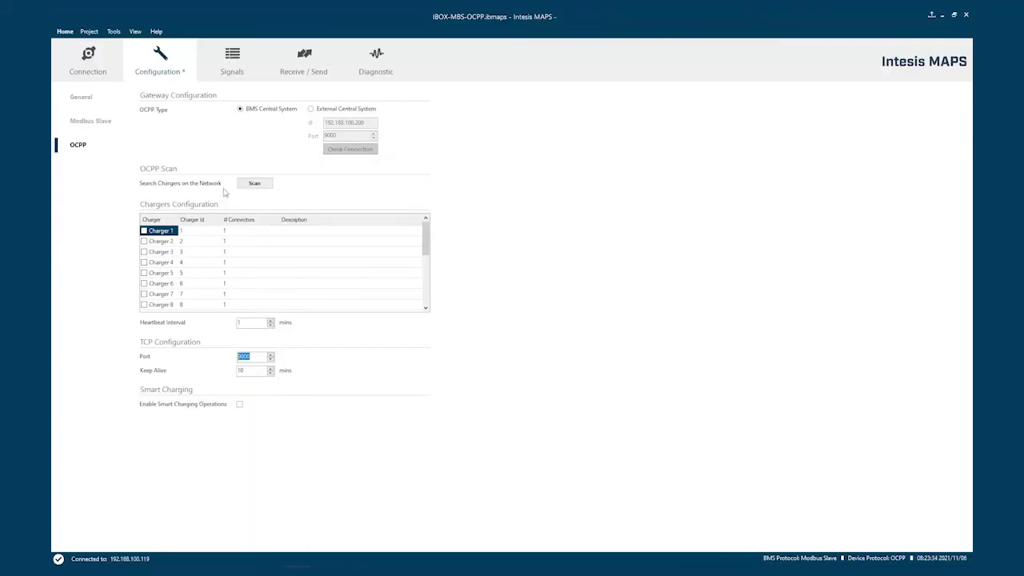
pyautogui.moveTo(270, 116)
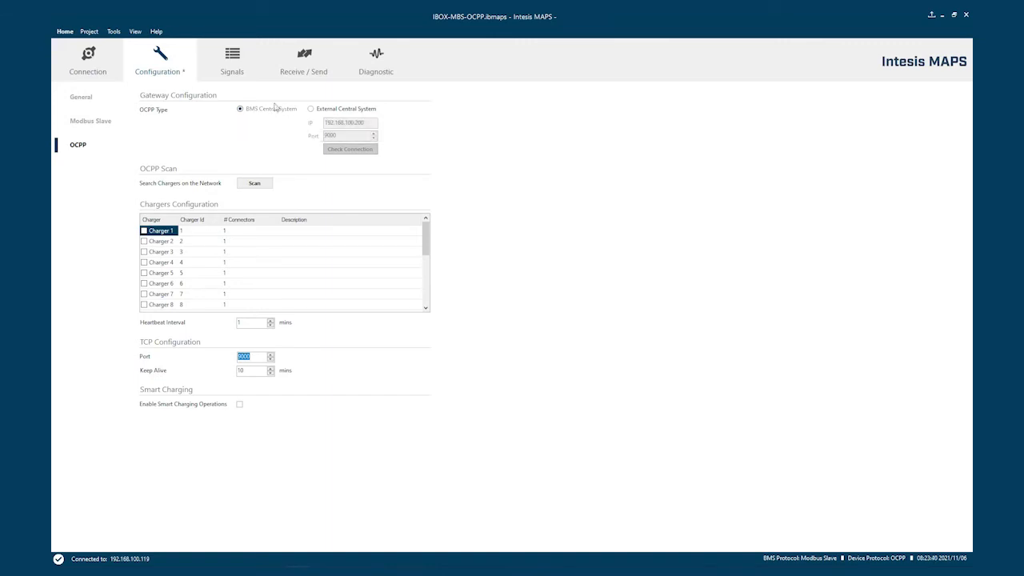
pyautogui.moveTo(254, 131)
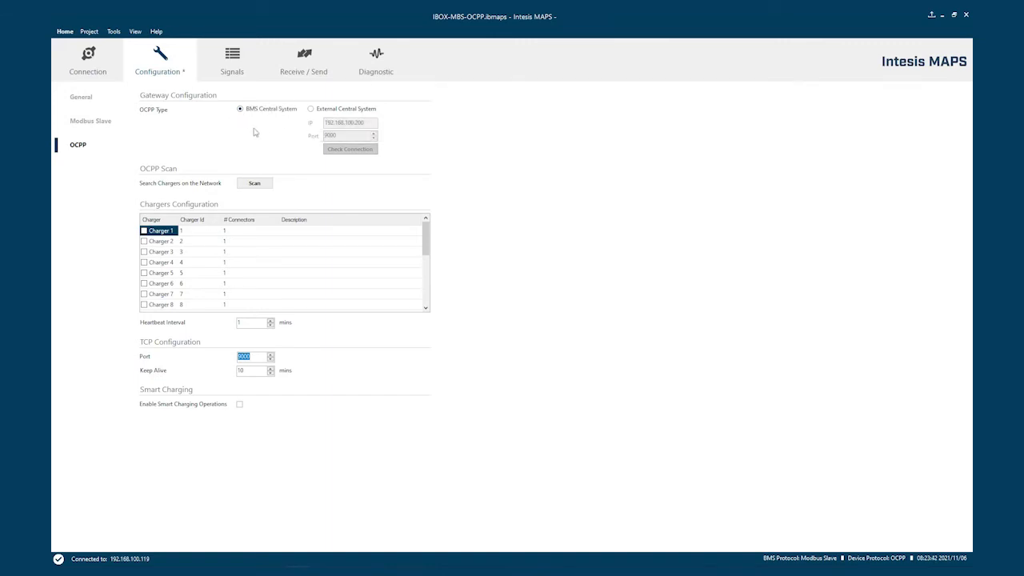
pyautogui.click(310, 109)
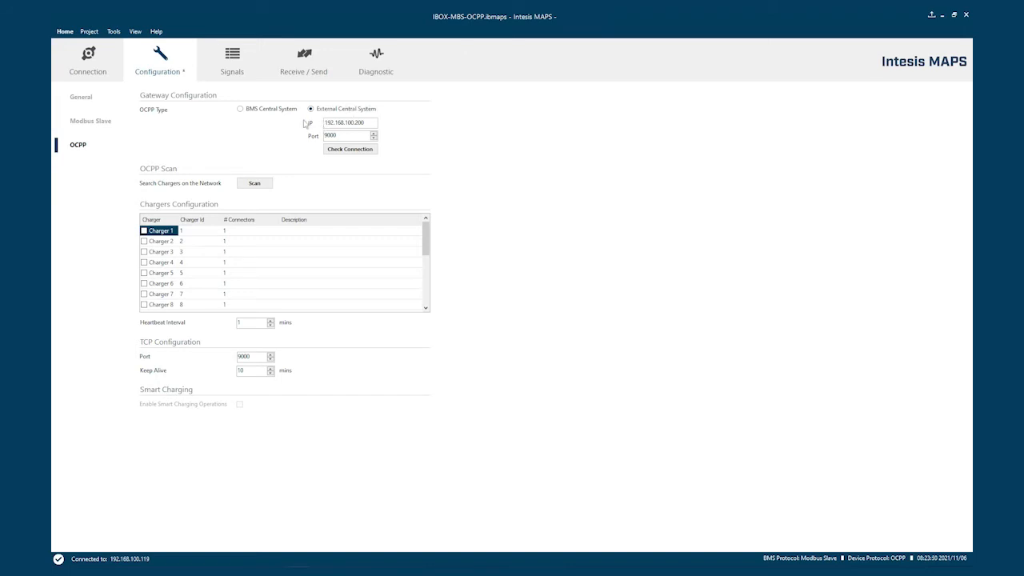
pyautogui.moveTo(378, 127)
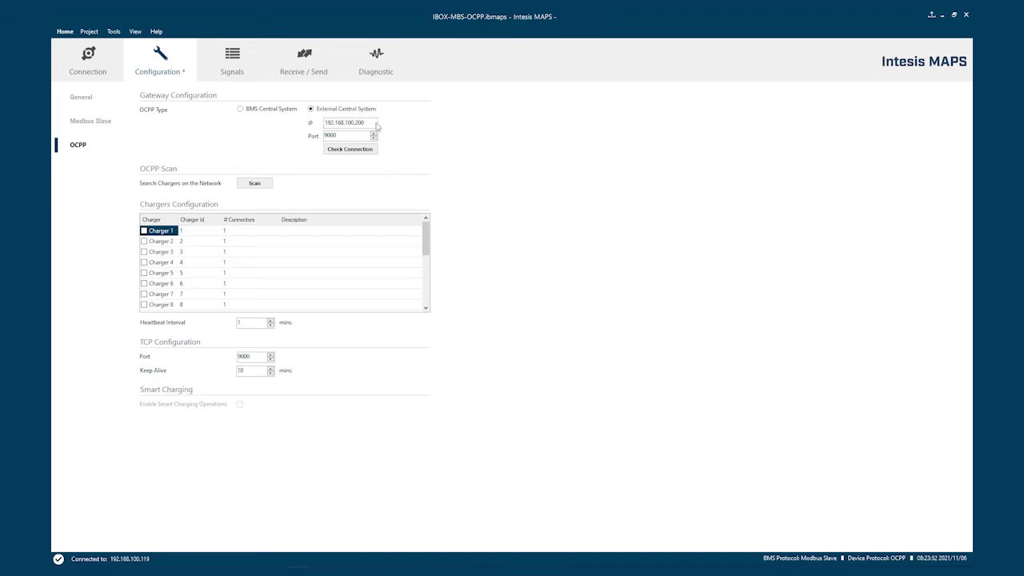
pyautogui.tripleClick(349, 121)
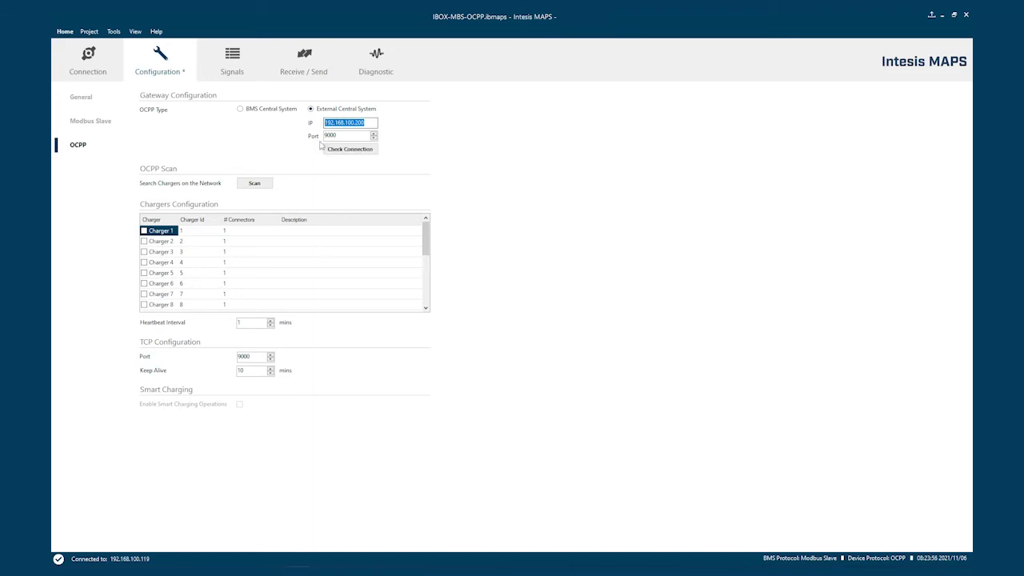
pyautogui.moveTo(381, 392)
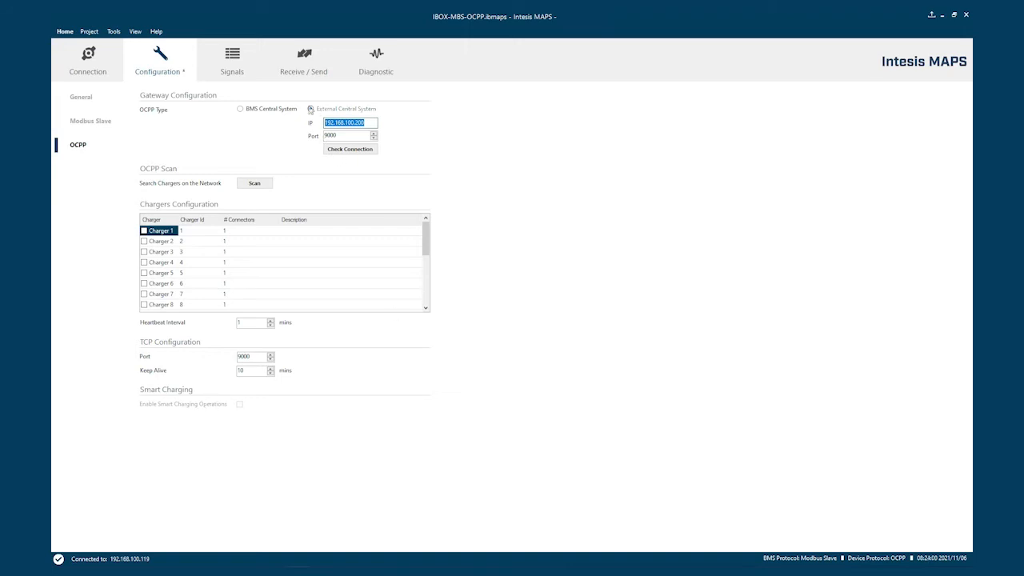
pyautogui.click(311, 109)
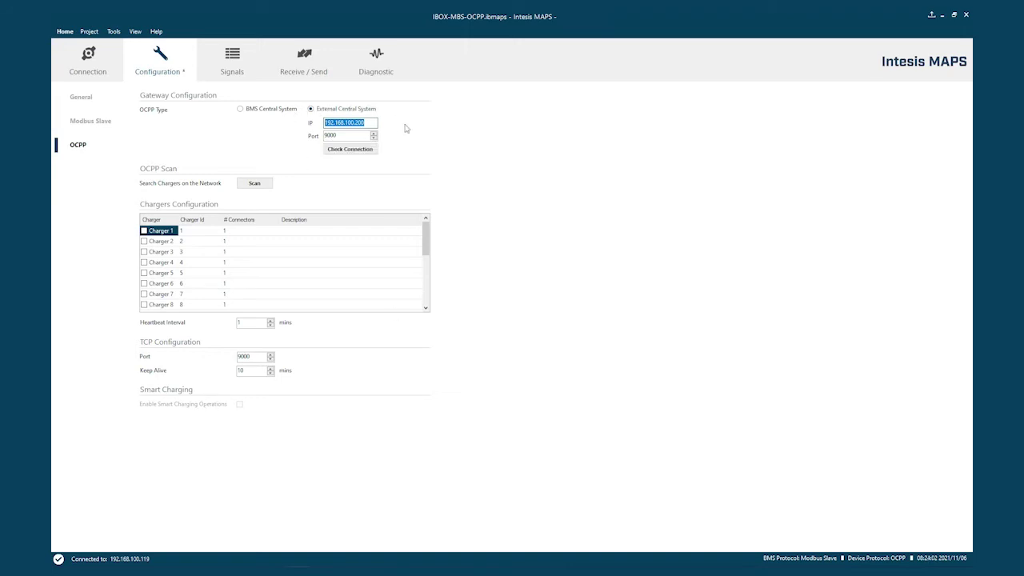
pyautogui.moveTo(141, 390)
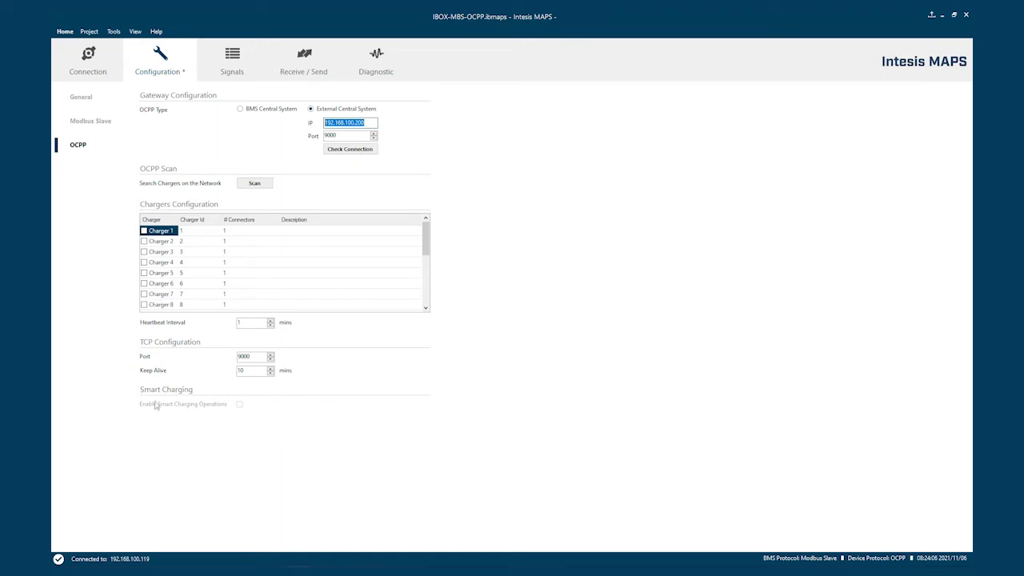
pyautogui.moveTo(432, 154)
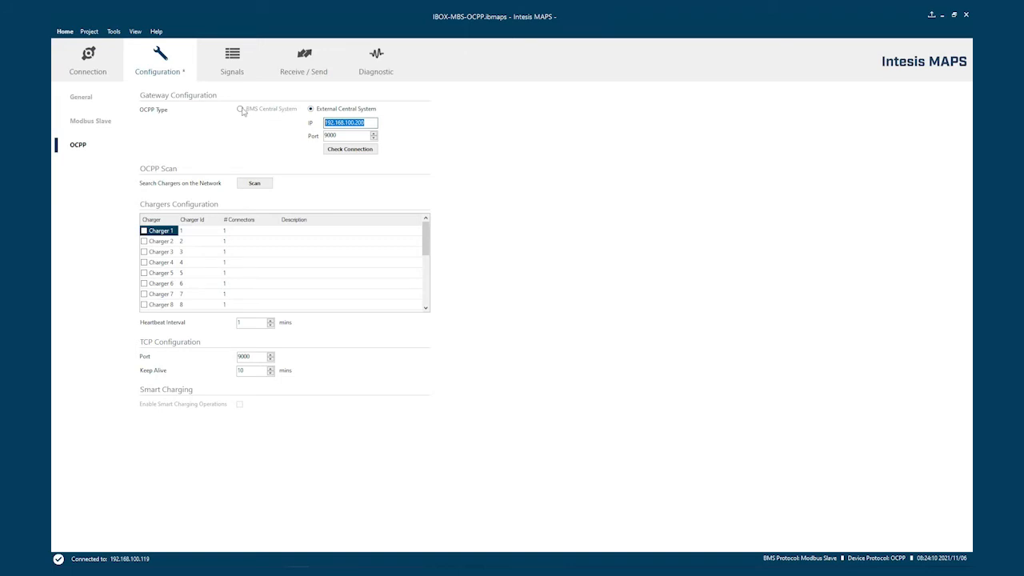
pyautogui.moveTo(240, 109)
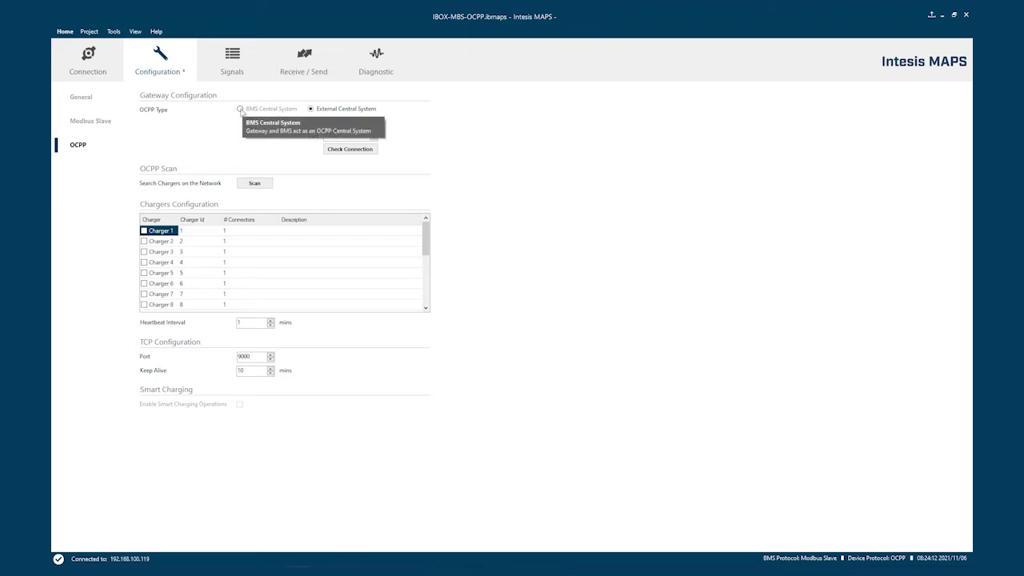
# - Set the gateway OCPP type to BMS Central System and enable Smart Charging Operations
pyautogui.click(240, 109)
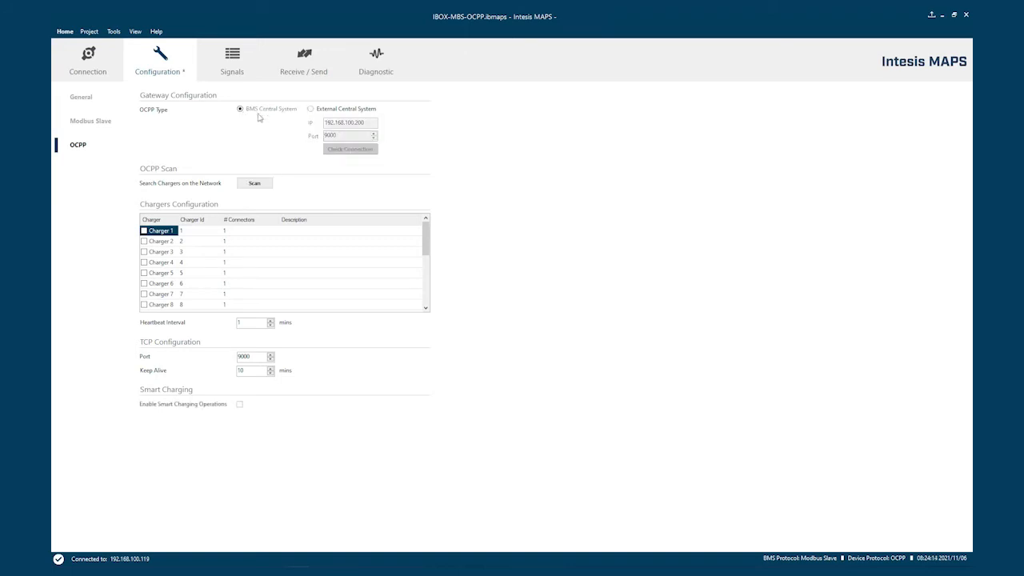
pyautogui.click(240, 403)
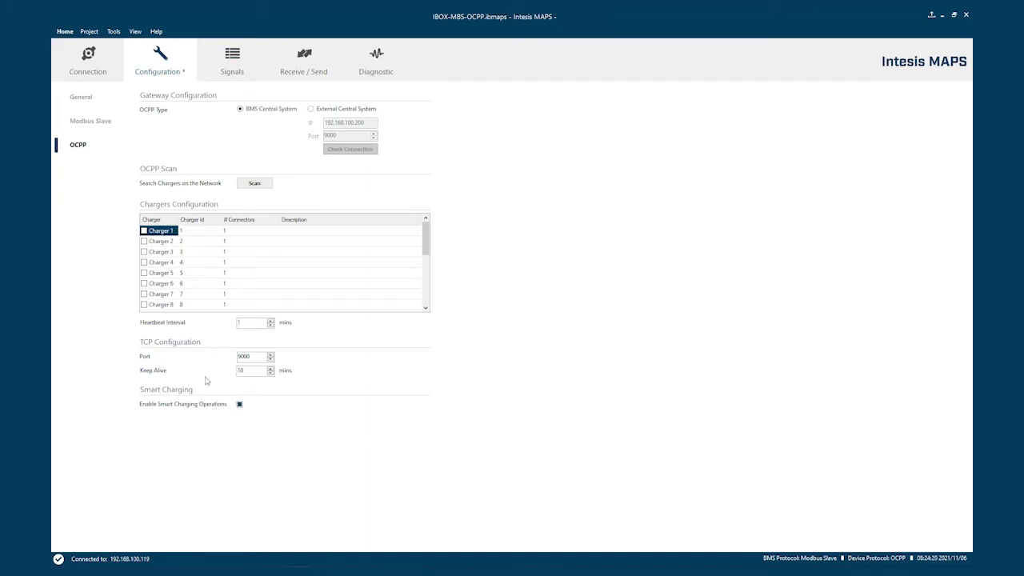
pyautogui.moveTo(240, 432)
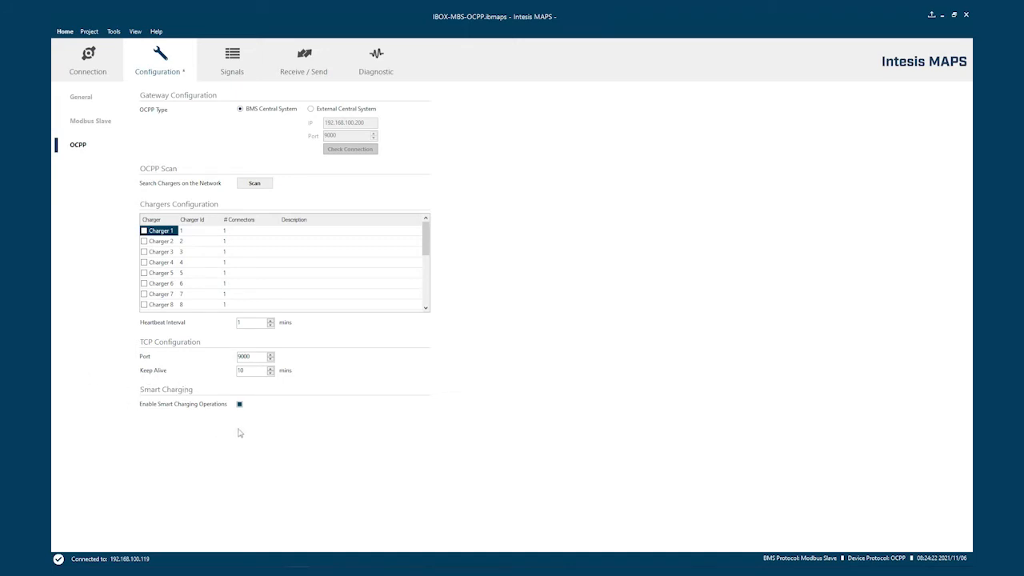
pyautogui.moveTo(152, 272)
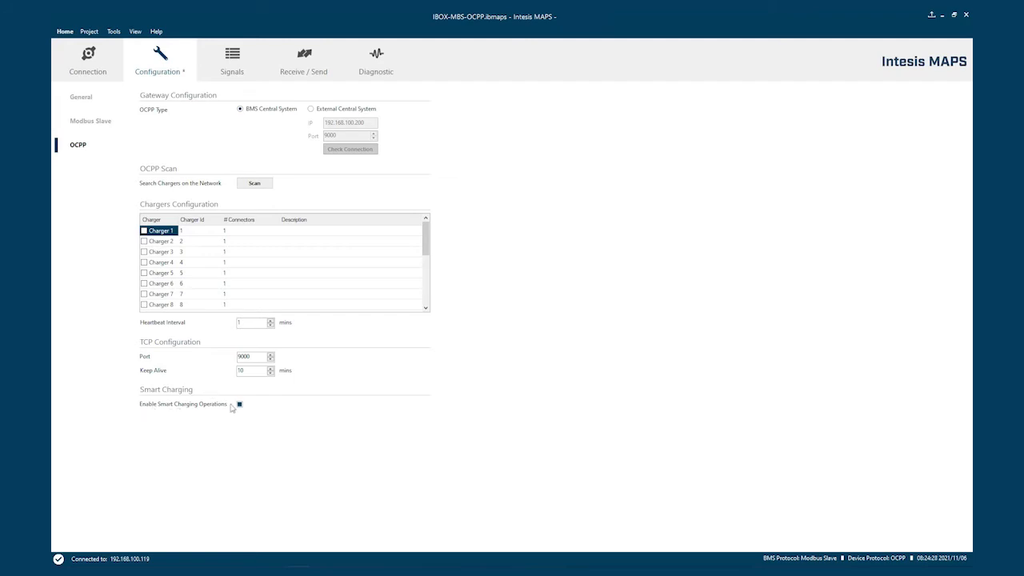
pyautogui.moveTo(259, 394)
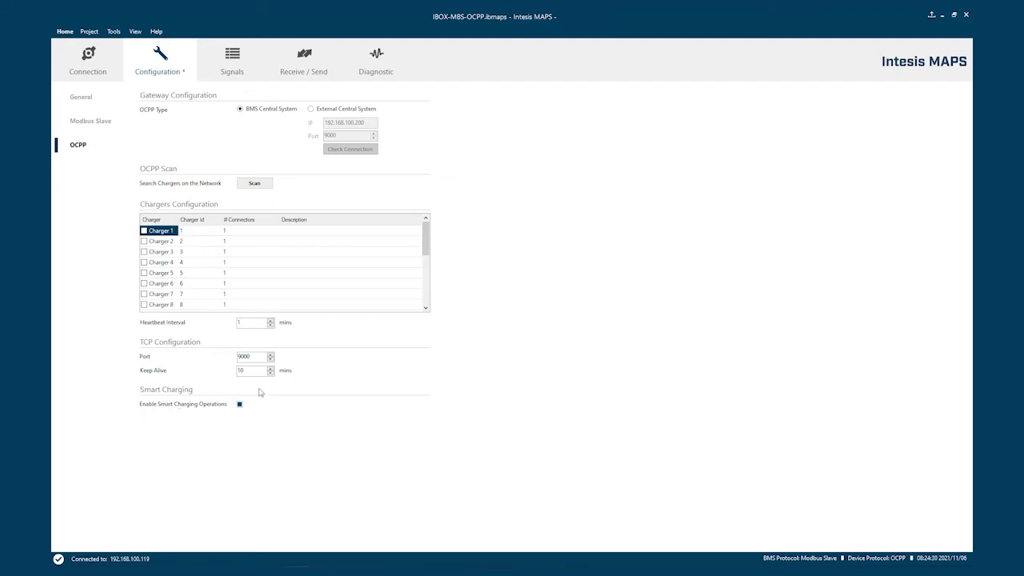
pyautogui.moveTo(109, 344)
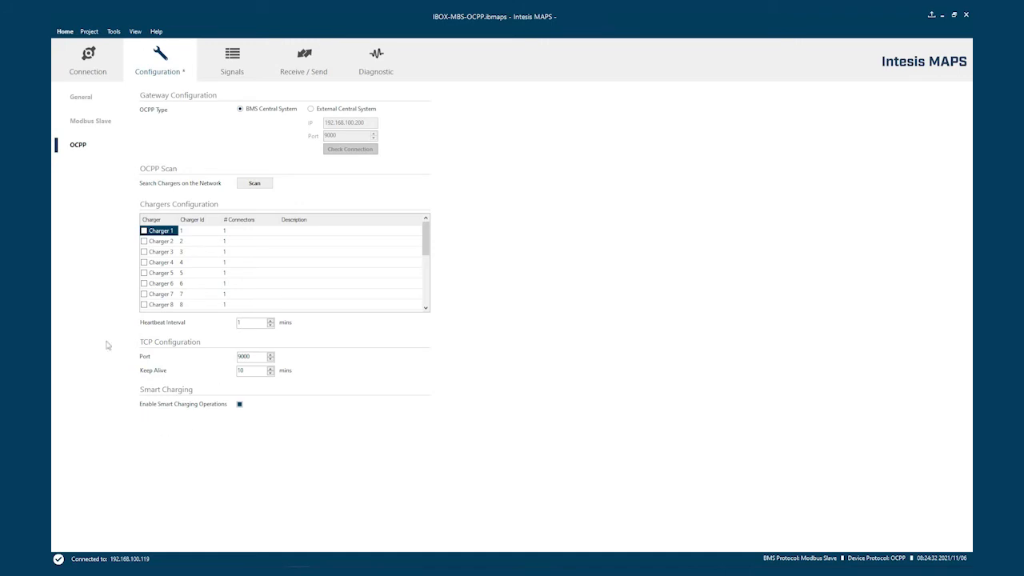
pyautogui.moveTo(267, 381)
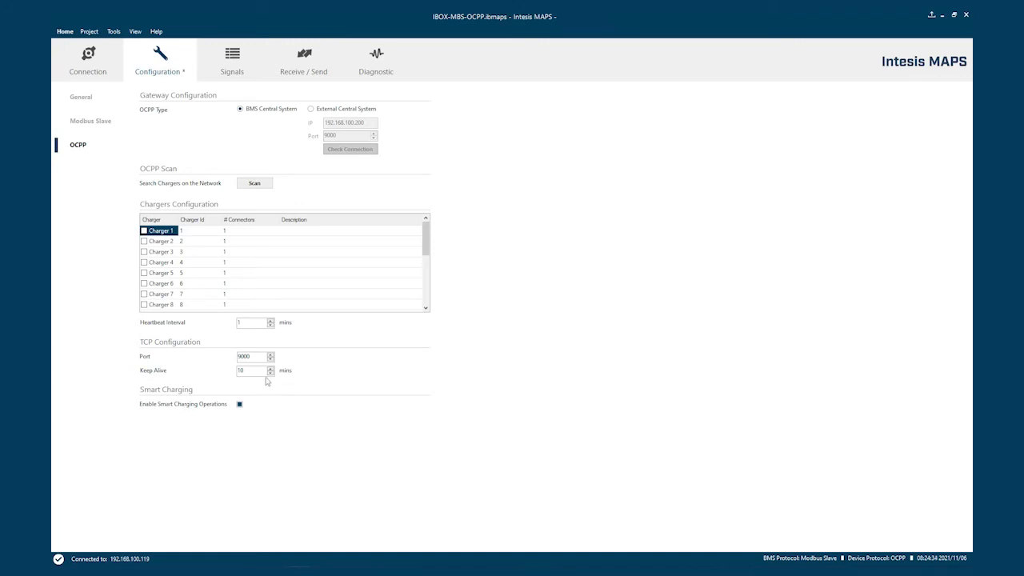
pyautogui.moveTo(149, 370)
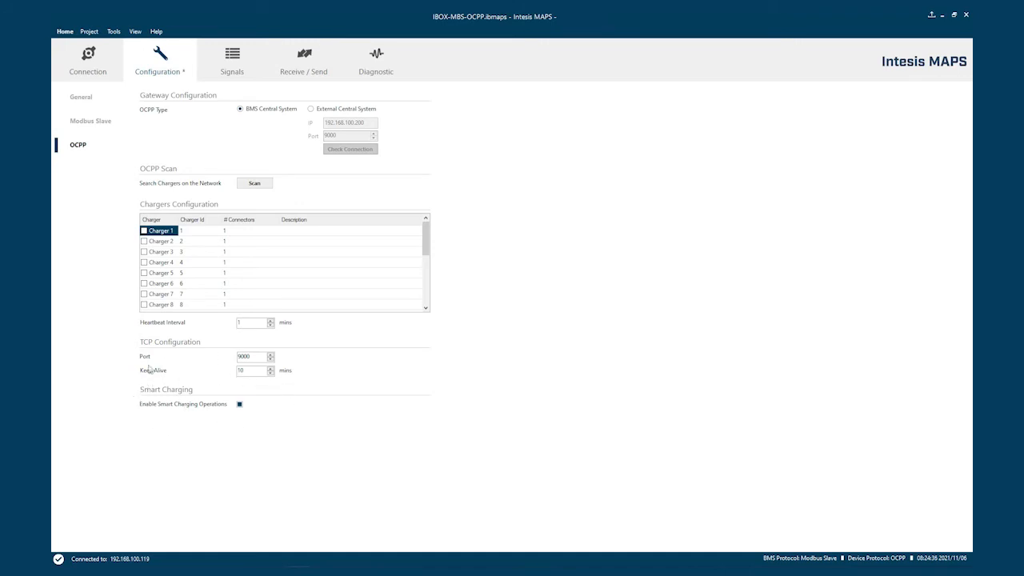
pyautogui.moveTo(253, 405)
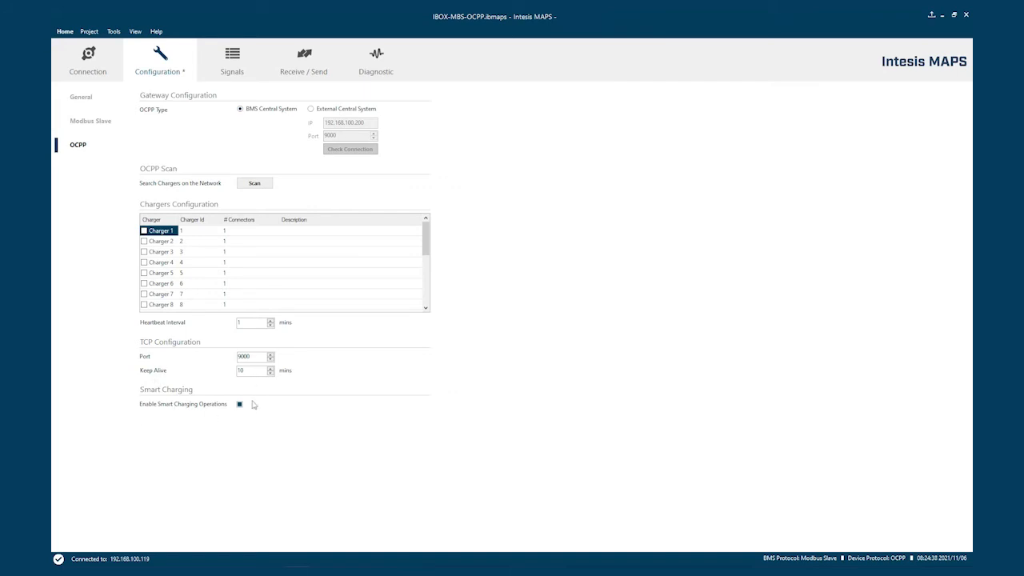
pyautogui.moveTo(256, 409)
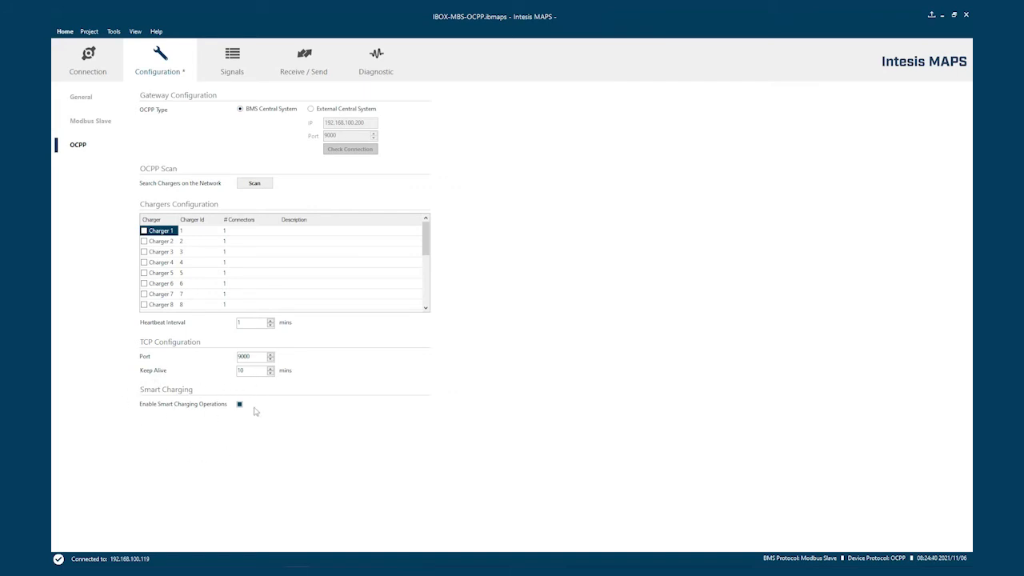
pyautogui.moveTo(115, 363)
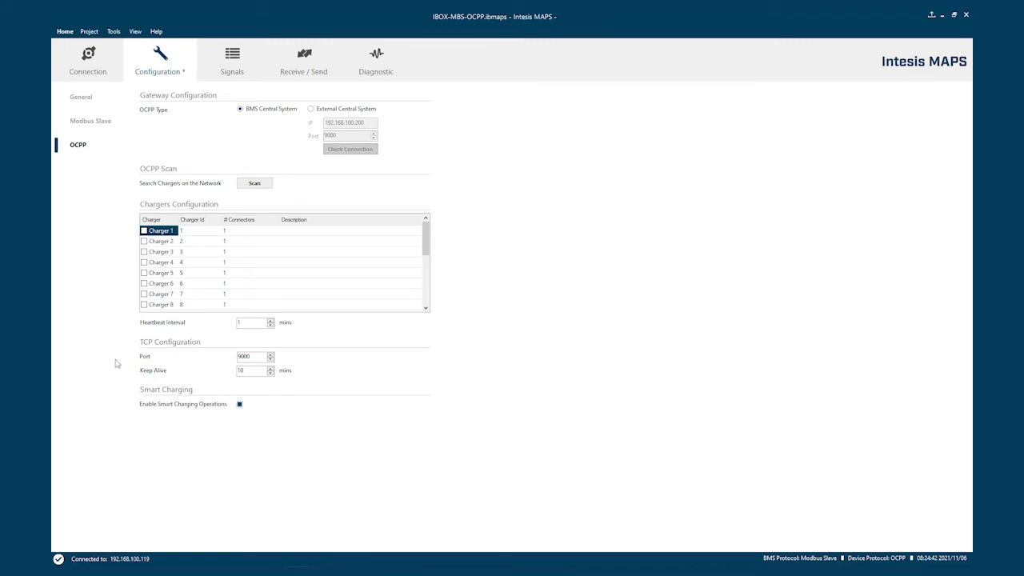
pyautogui.moveTo(157, 442)
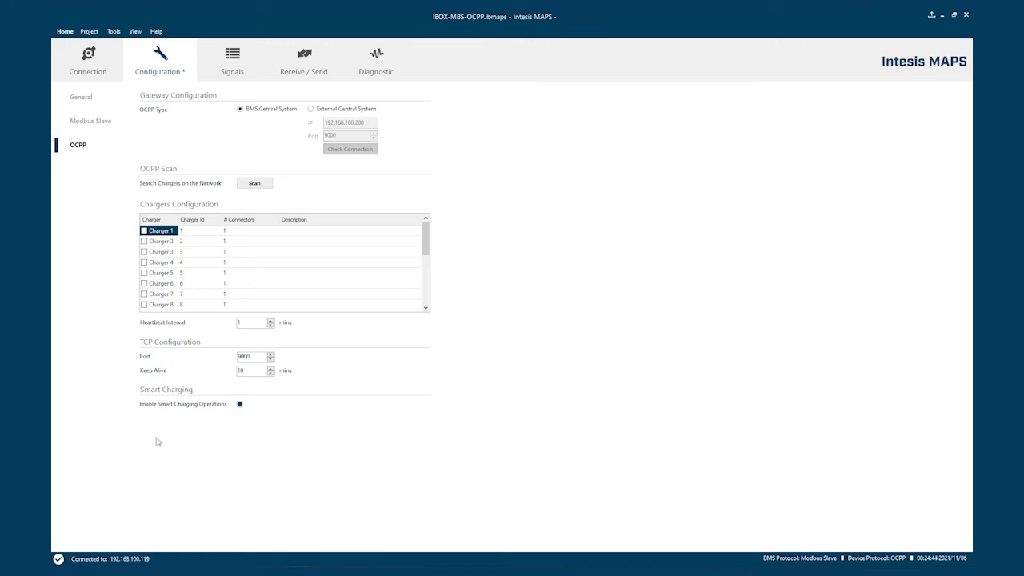
pyautogui.moveTo(191, 429)
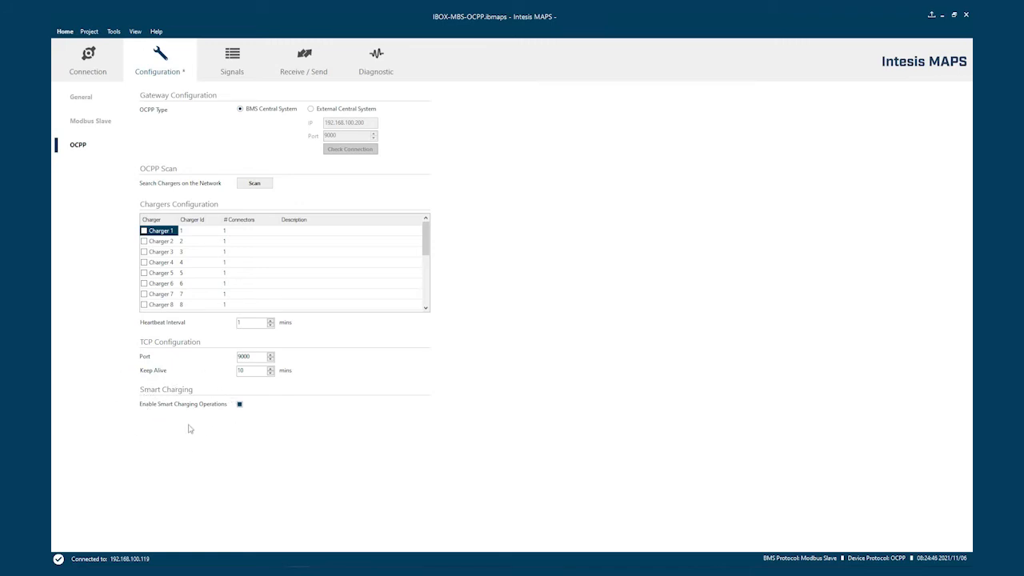
pyautogui.moveTo(111, 378)
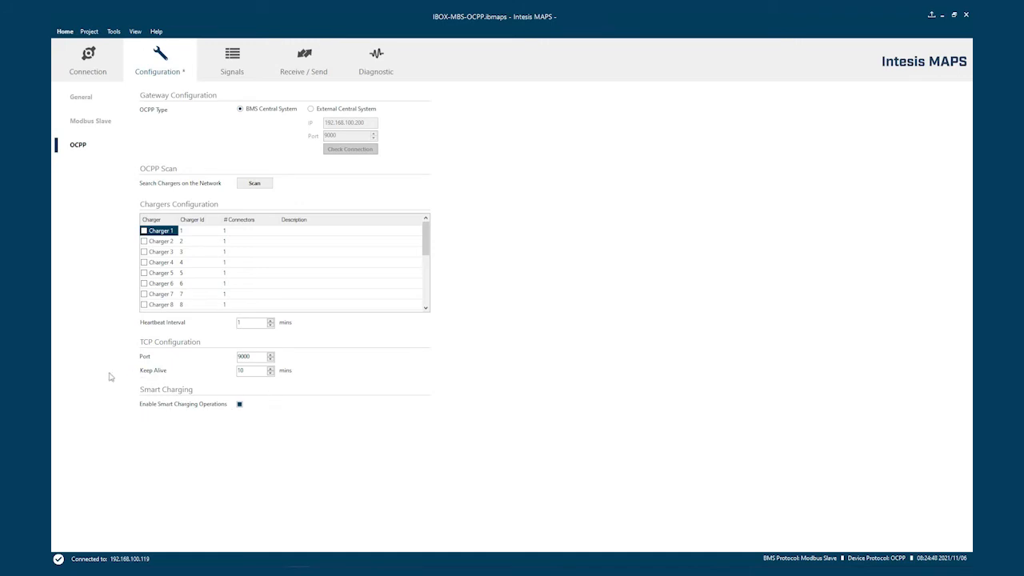
pyautogui.moveTo(142, 384)
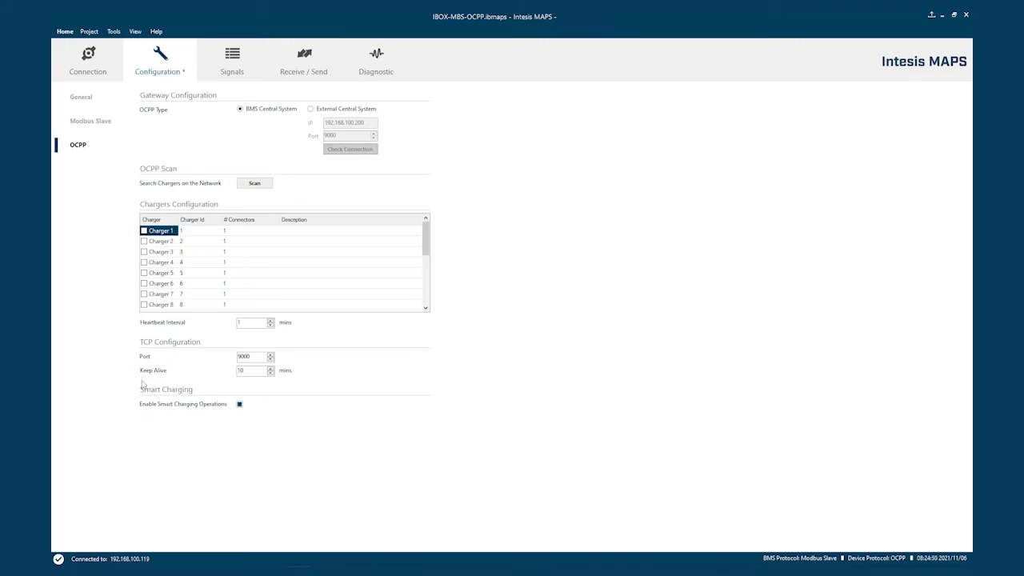
pyautogui.moveTo(224, 429)
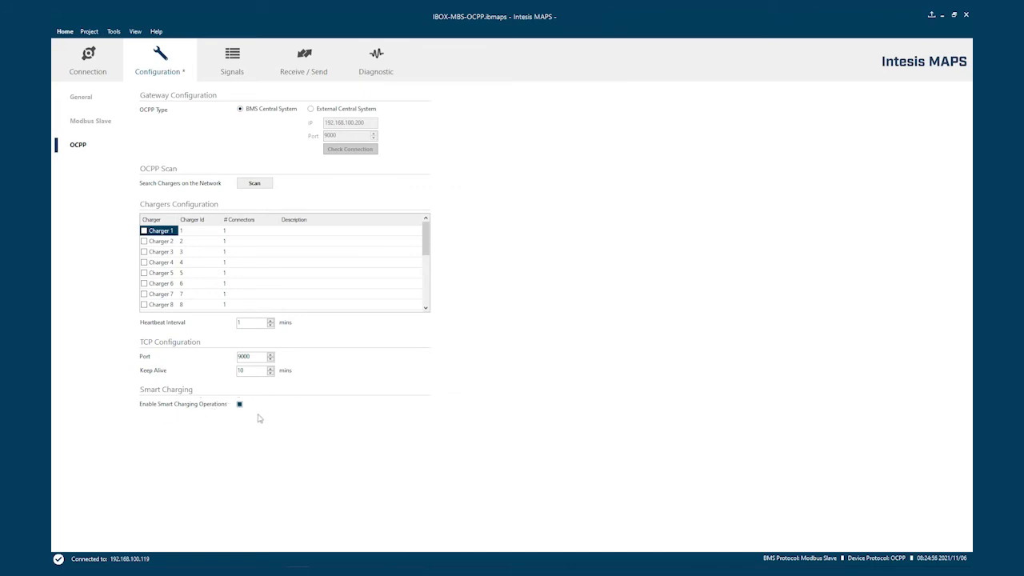
pyautogui.moveTo(252, 362)
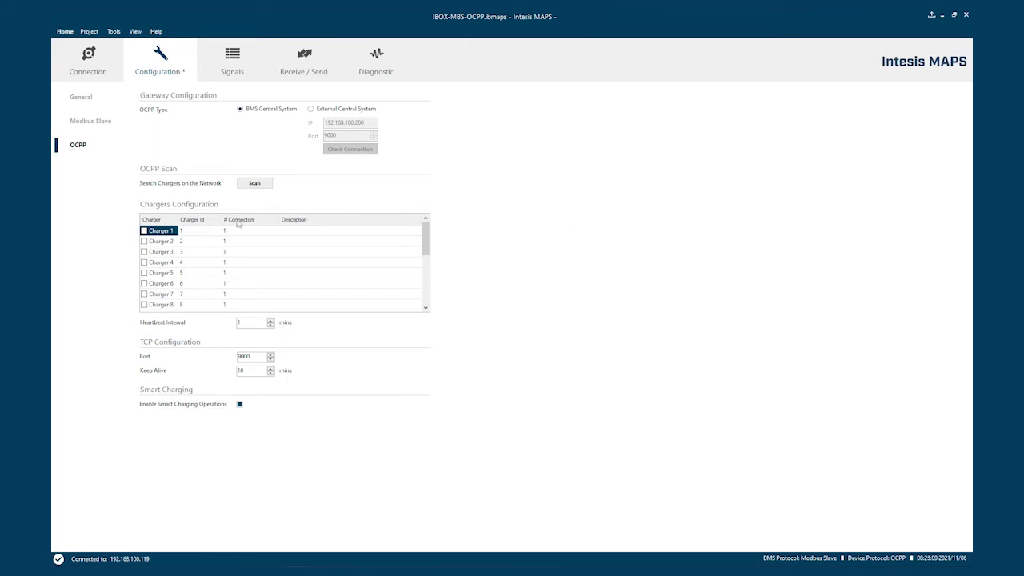
# - Scan the OCPP network, tick the found charger1 and add it as Charger 1 with Add Chargers
pyautogui.click(254, 183)
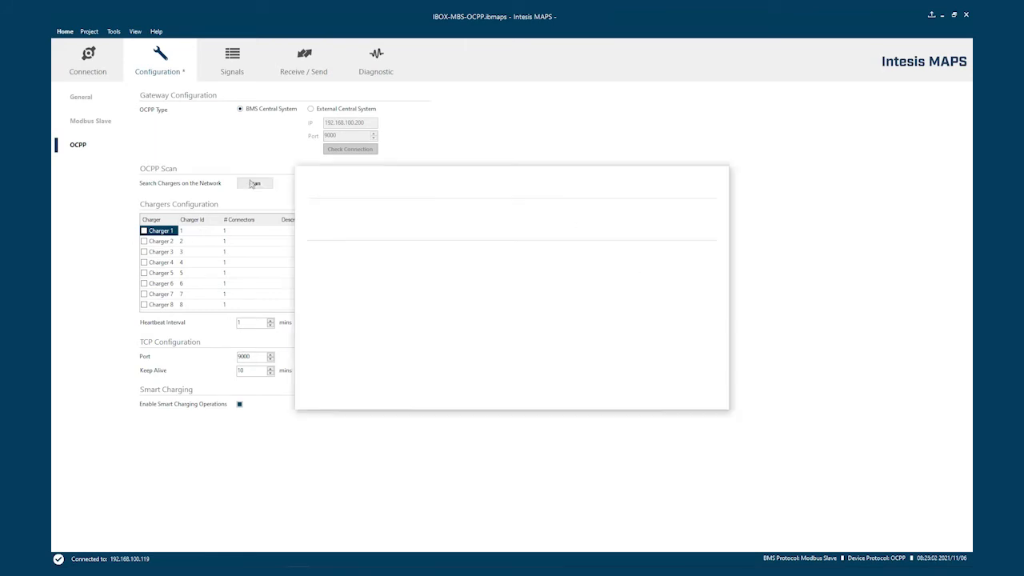
pyautogui.click(255, 182)
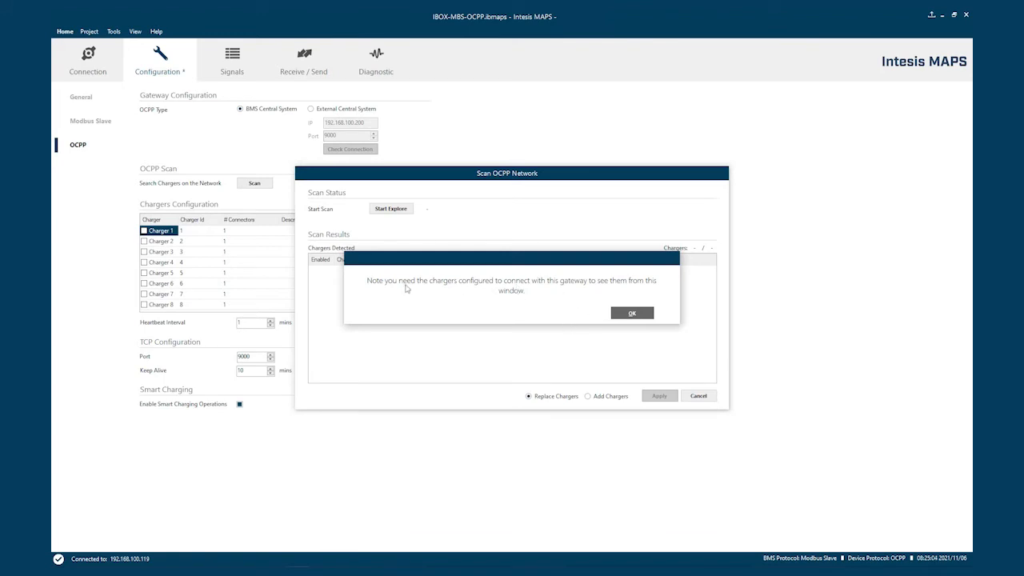
pyautogui.moveTo(483, 295)
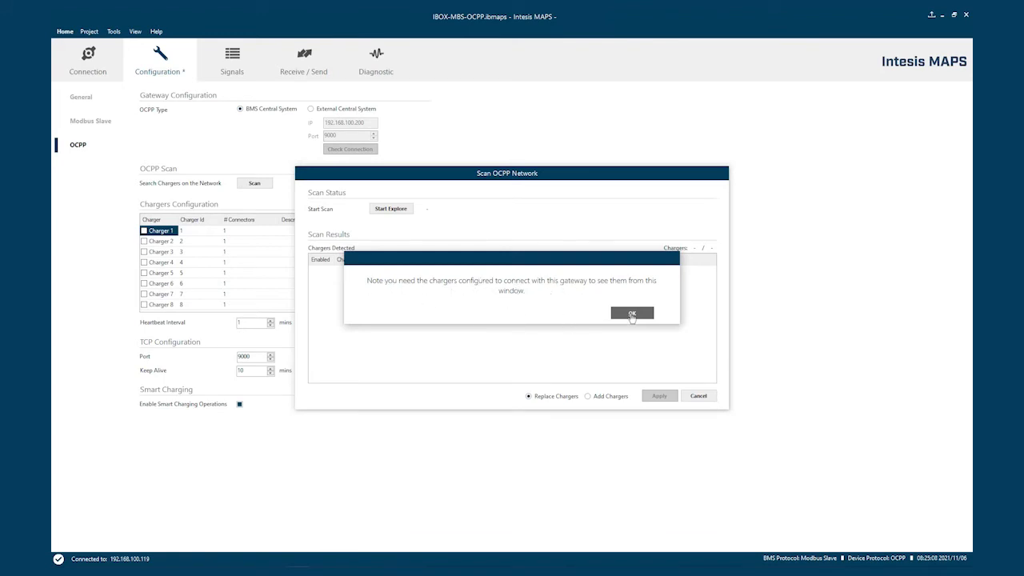
pyautogui.click(633, 312)
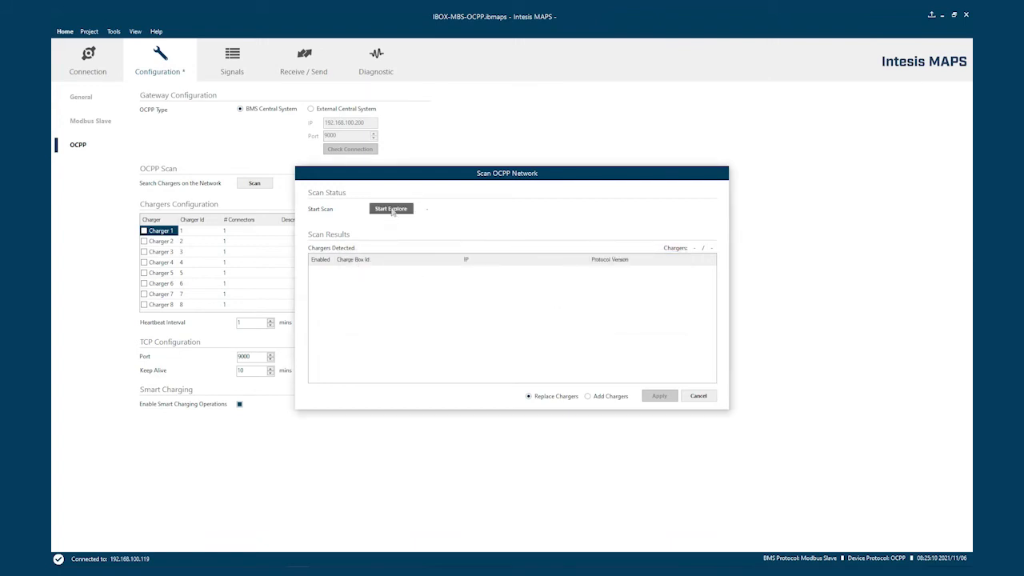
pyautogui.click(391, 208)
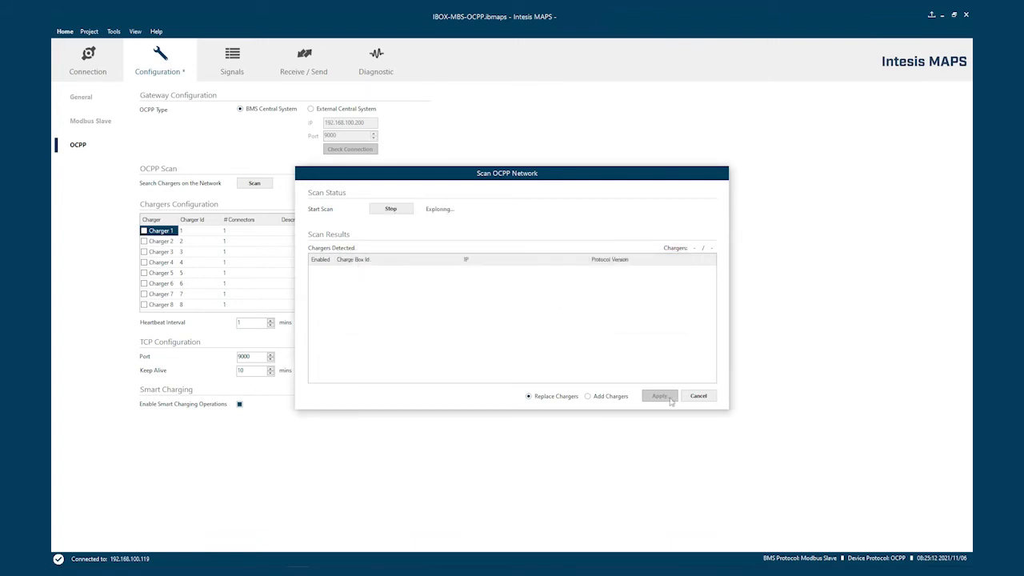
pyautogui.moveTo(346, 379)
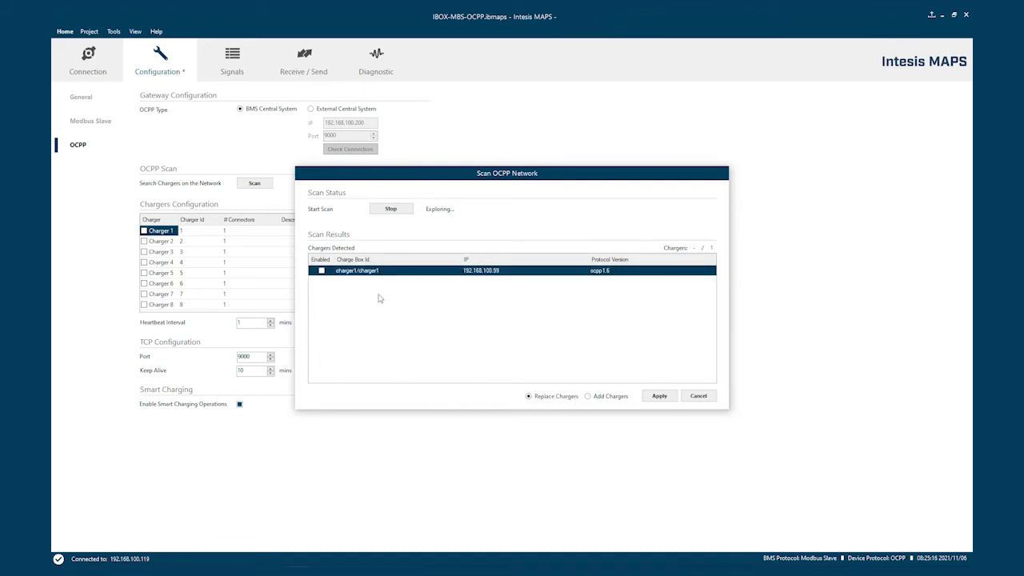
pyautogui.click(320, 271)
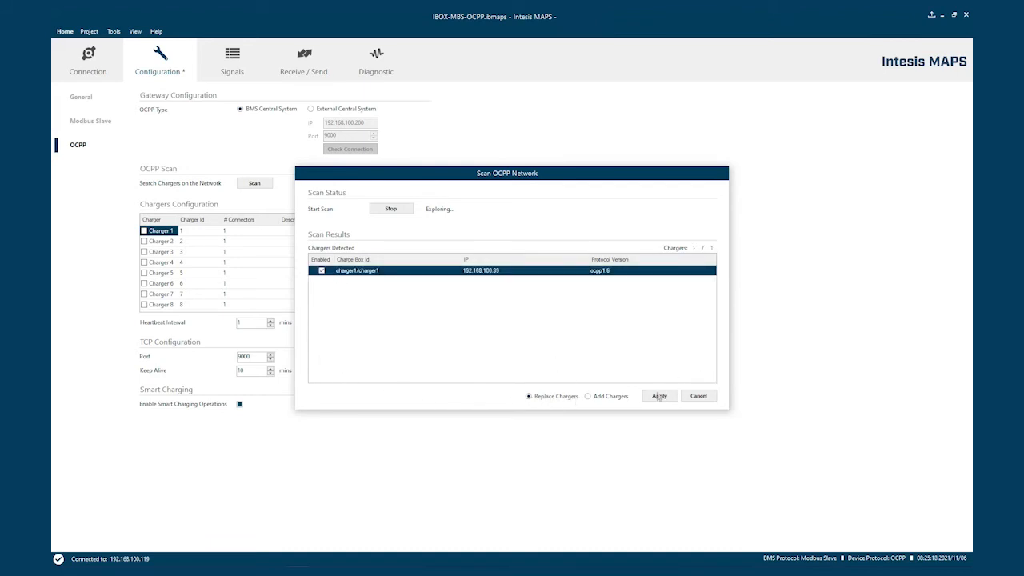
pyautogui.click(589, 397)
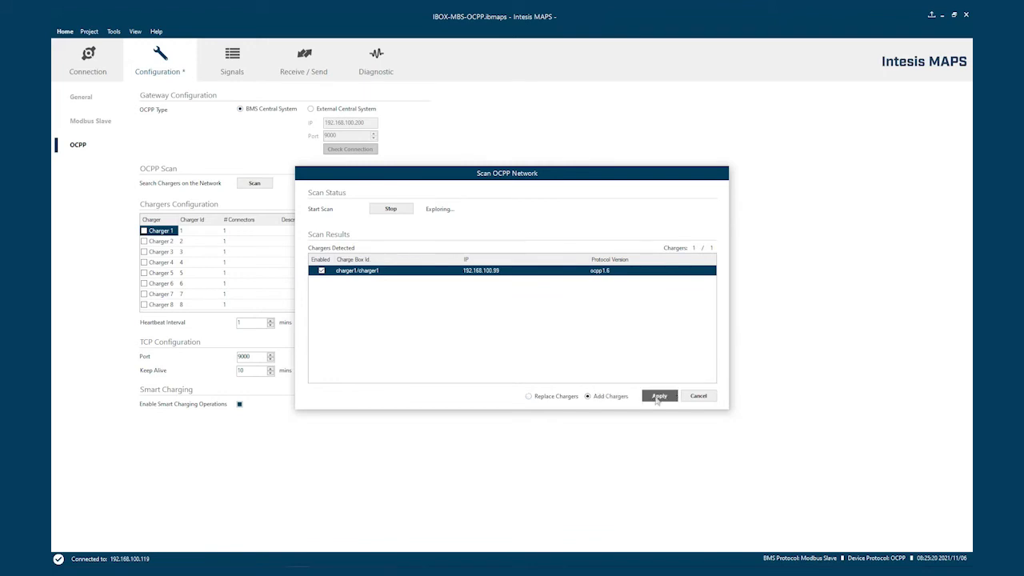
pyautogui.moveTo(659, 395)
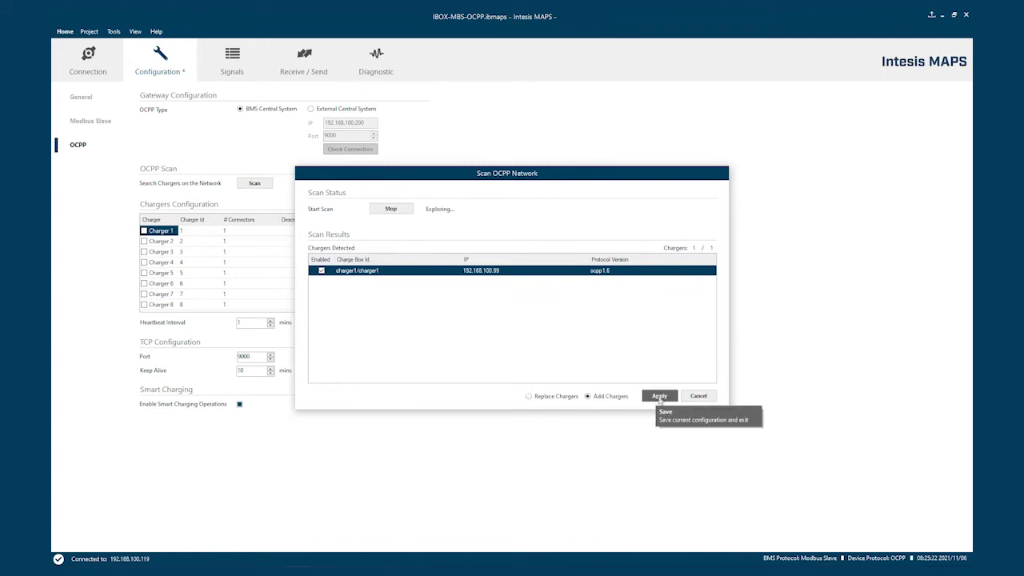
pyautogui.click(659, 396)
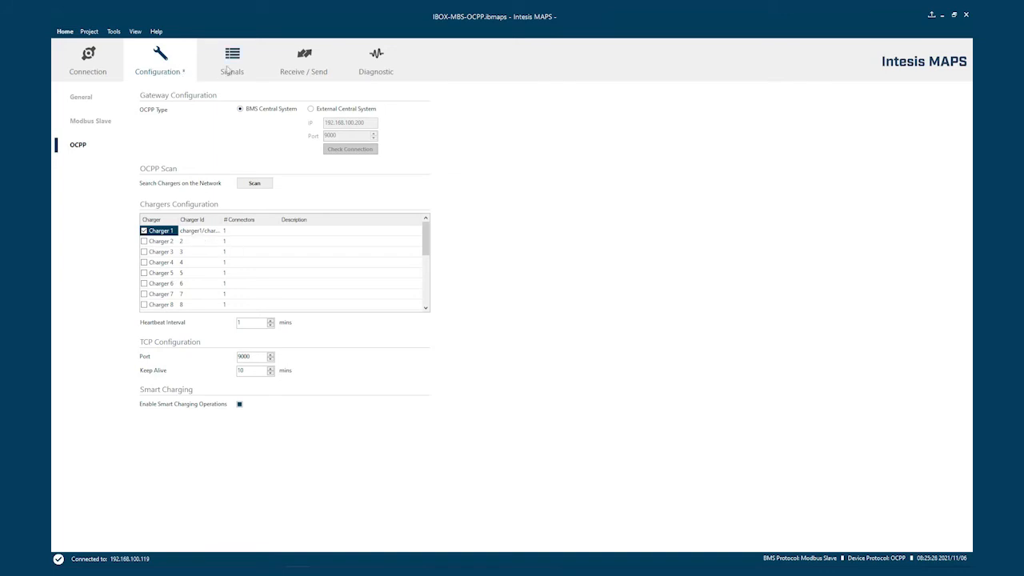
# - Review the gateway Signals list and send the updated configuration to the gateway
pyautogui.click(232, 61)
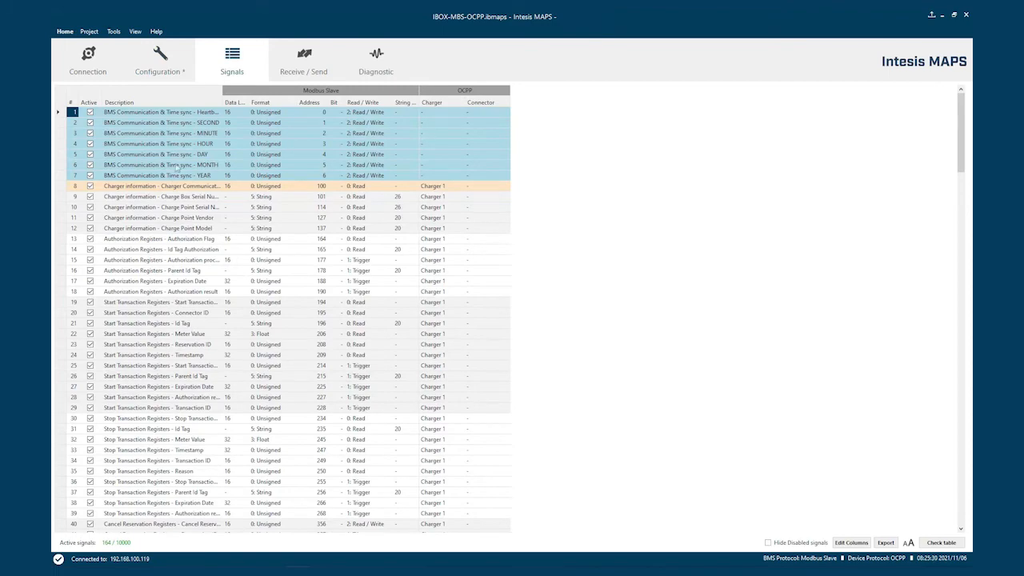
pyautogui.scroll(-3)
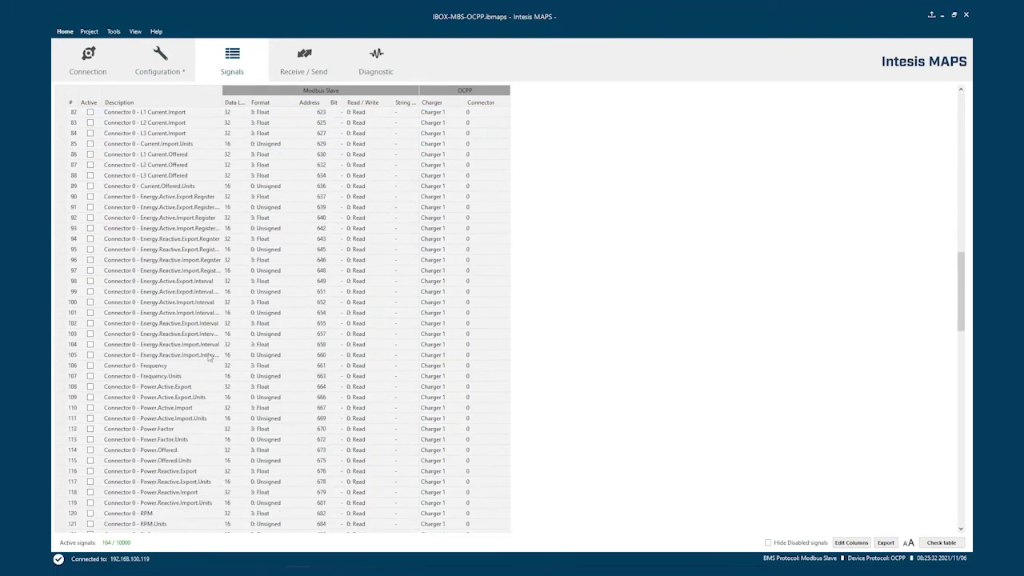
pyautogui.scroll(-3)
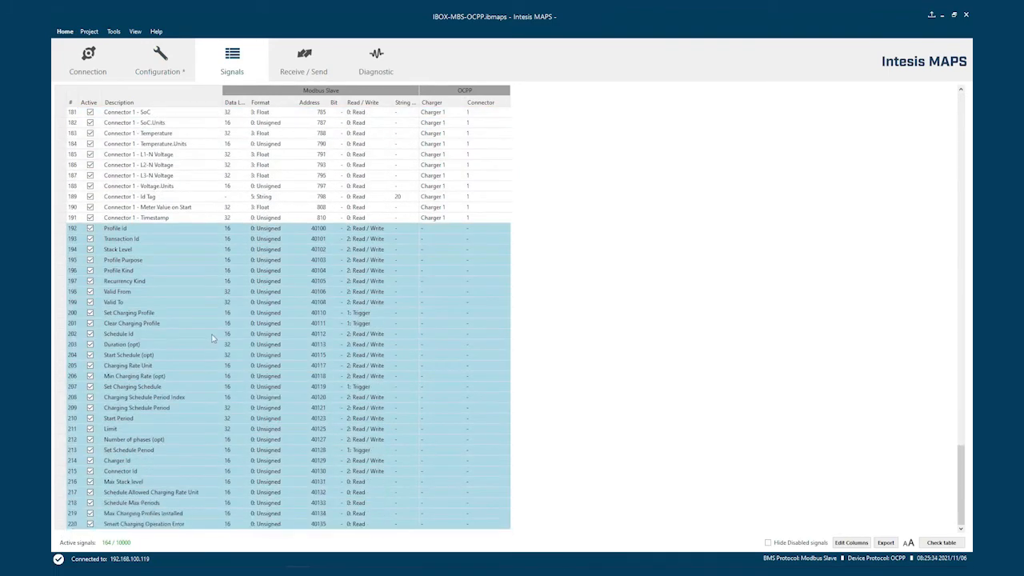
pyautogui.scroll(3)
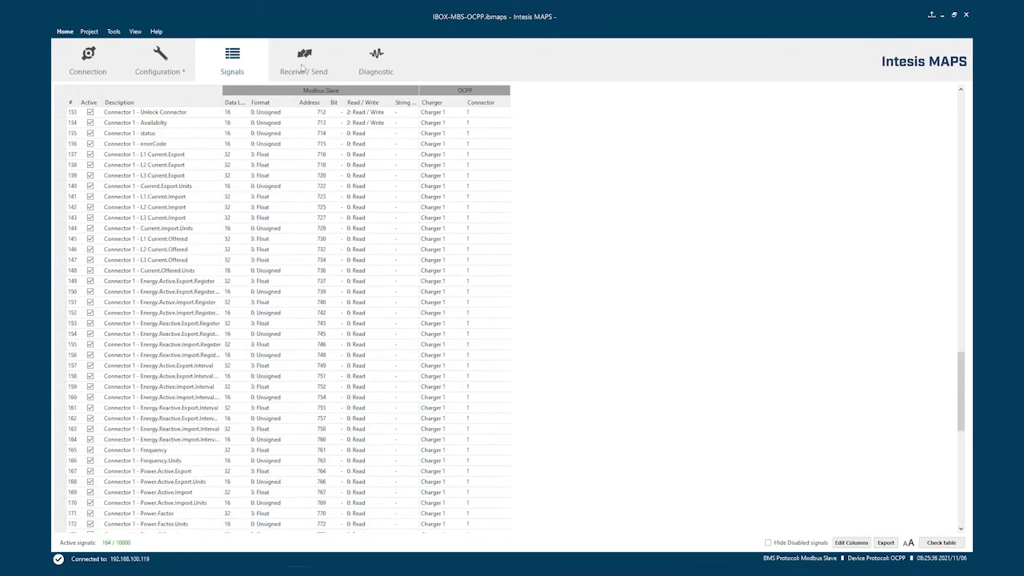
pyautogui.click(304, 61)
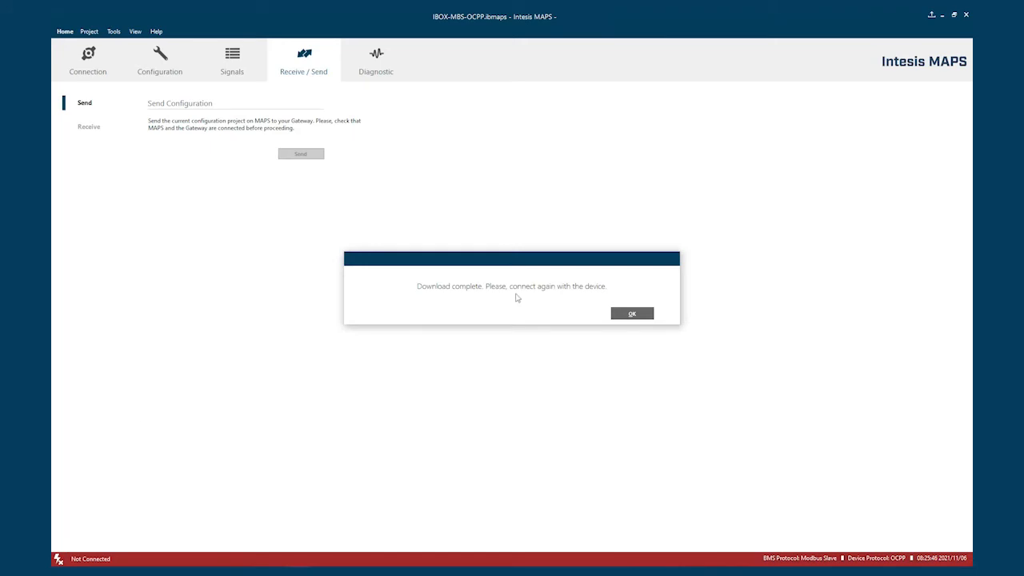
pyautogui.moveTo(630, 312)
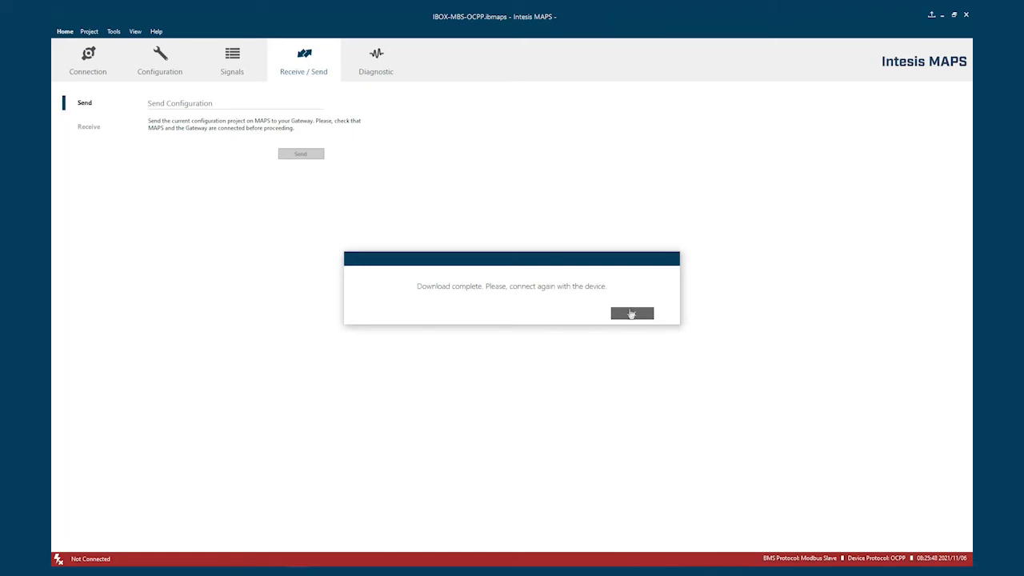
# - Refresh the gateway list, reconnect to IBOX-MBS-OCPP and move to the live Diagnostic view
pyautogui.click(632, 312)
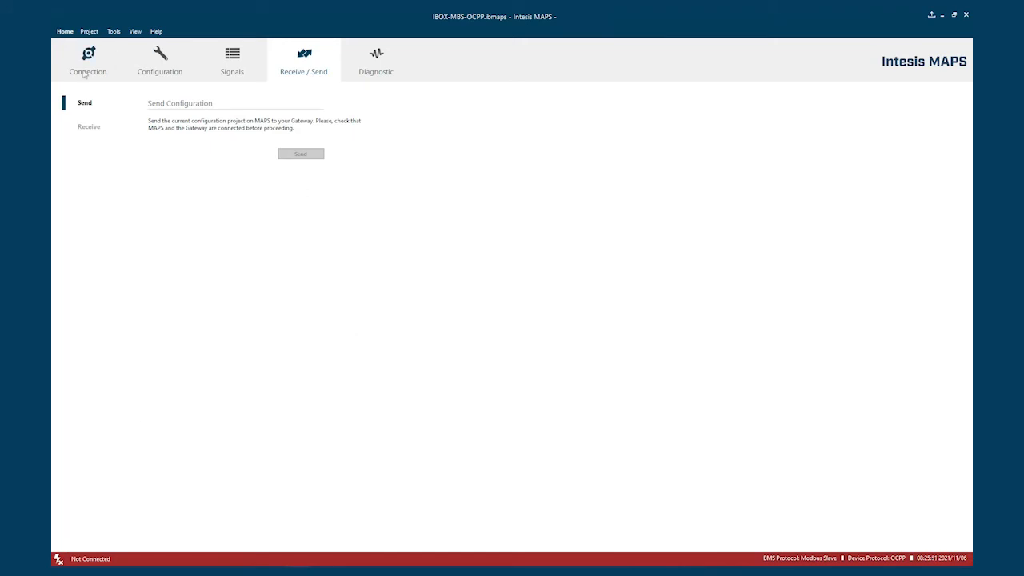
pyautogui.click(86, 61)
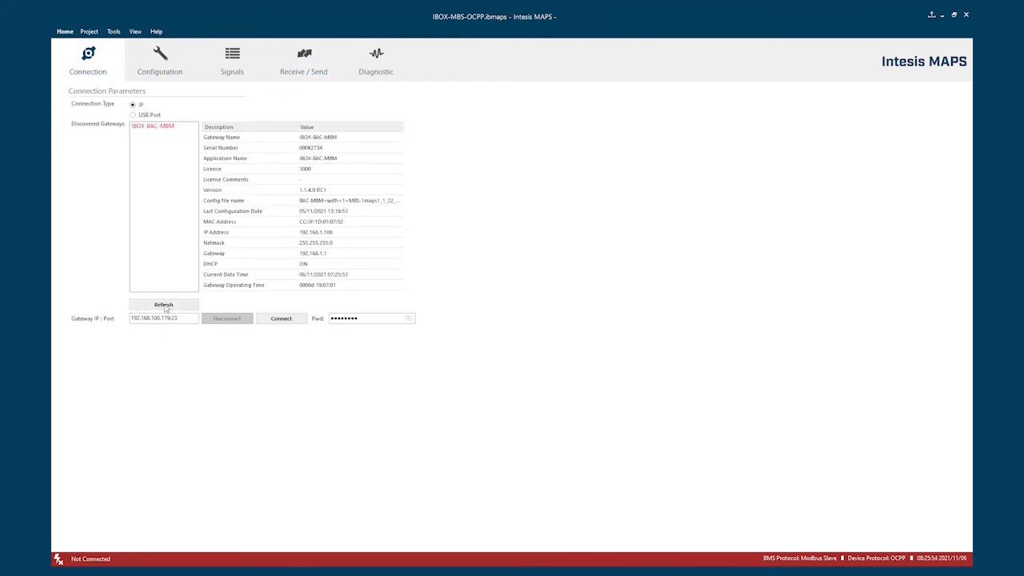
pyautogui.click(163, 304)
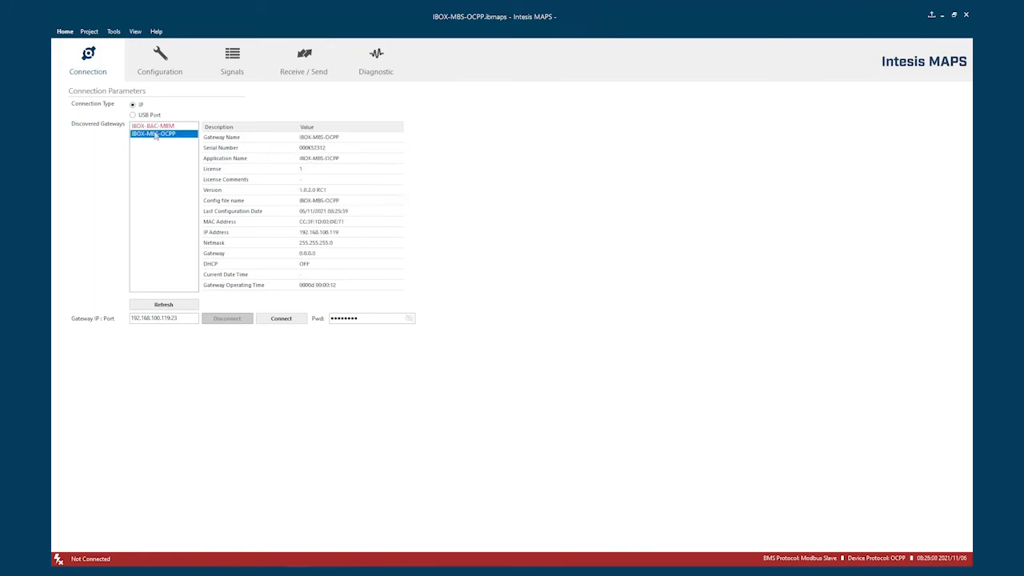
pyautogui.click(282, 317)
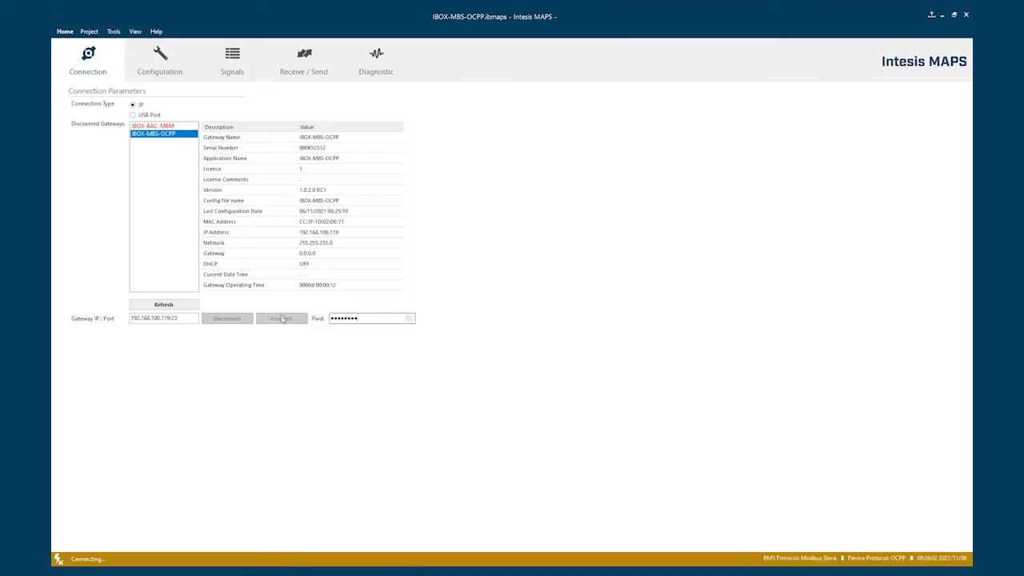
pyautogui.click(282, 318)
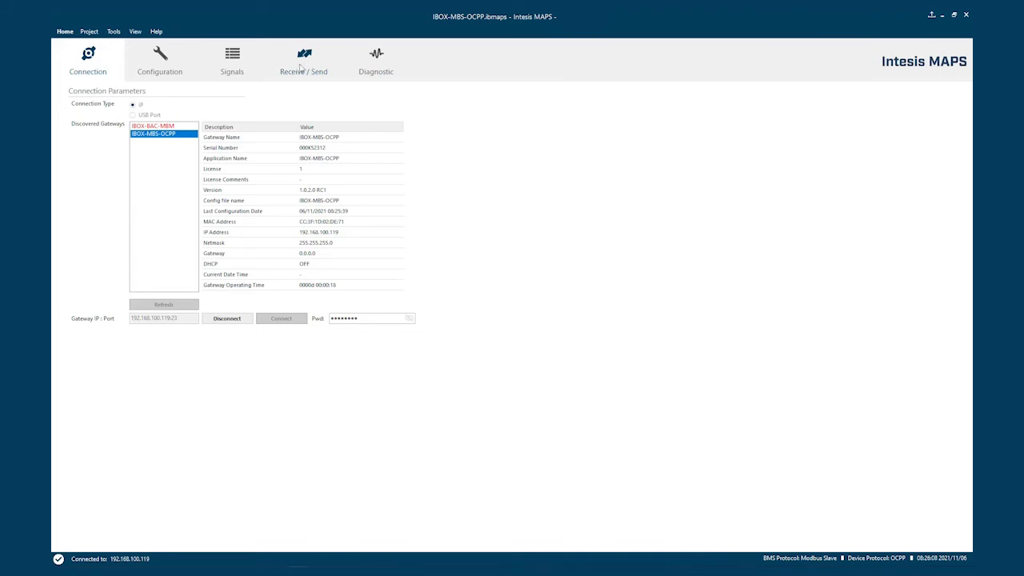
pyautogui.click(304, 61)
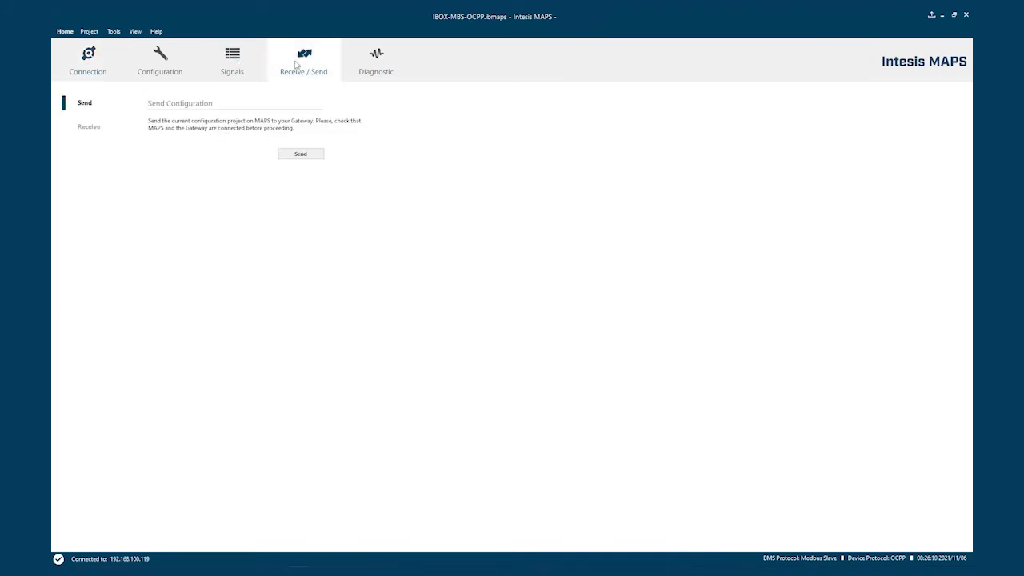
pyautogui.click(376, 61)
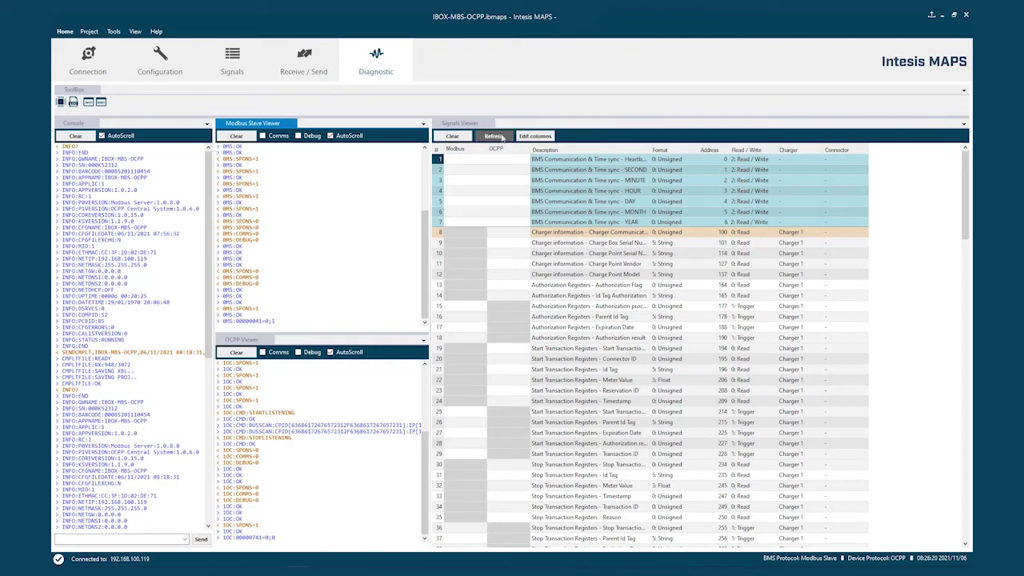
# - Start live polling in the Signals Viewer and review the Circontrol charger register values
pyautogui.click(493, 134)
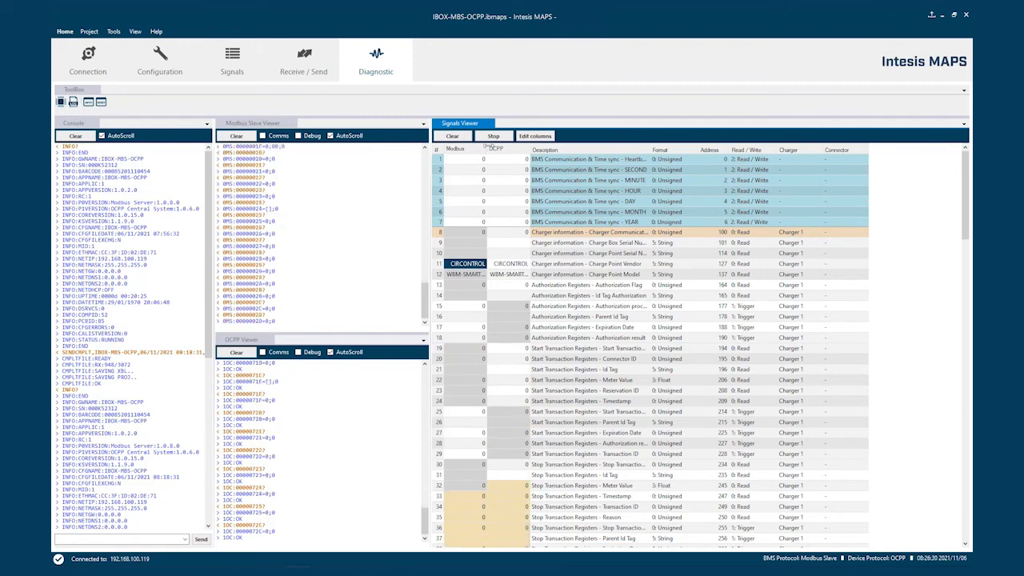
pyautogui.scroll(-3)
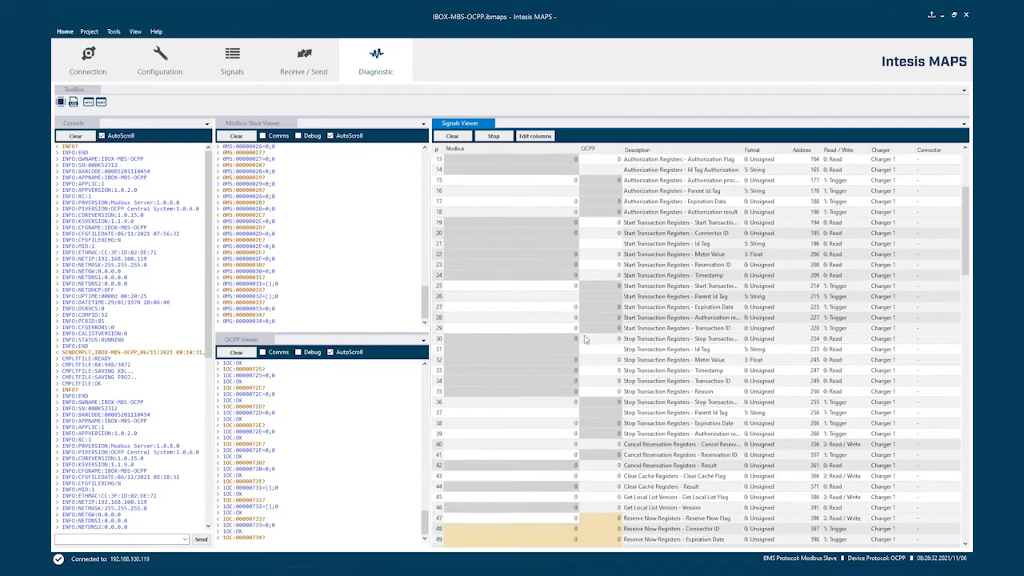
pyautogui.scroll(-3)
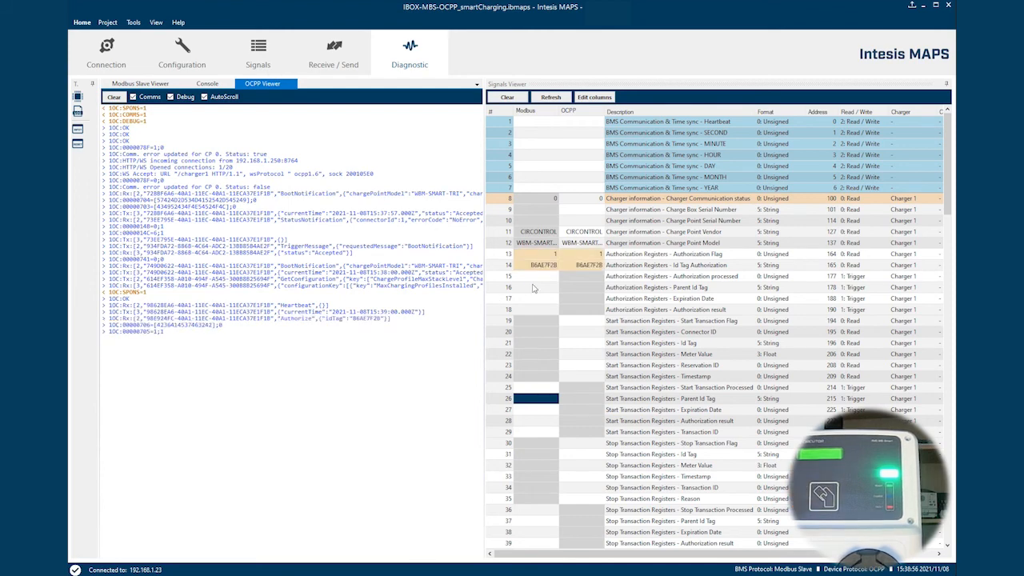
# - Select the OCPP Viewer to watch the charger's Authorize and StartTransaction messages
pyautogui.click(536, 276)
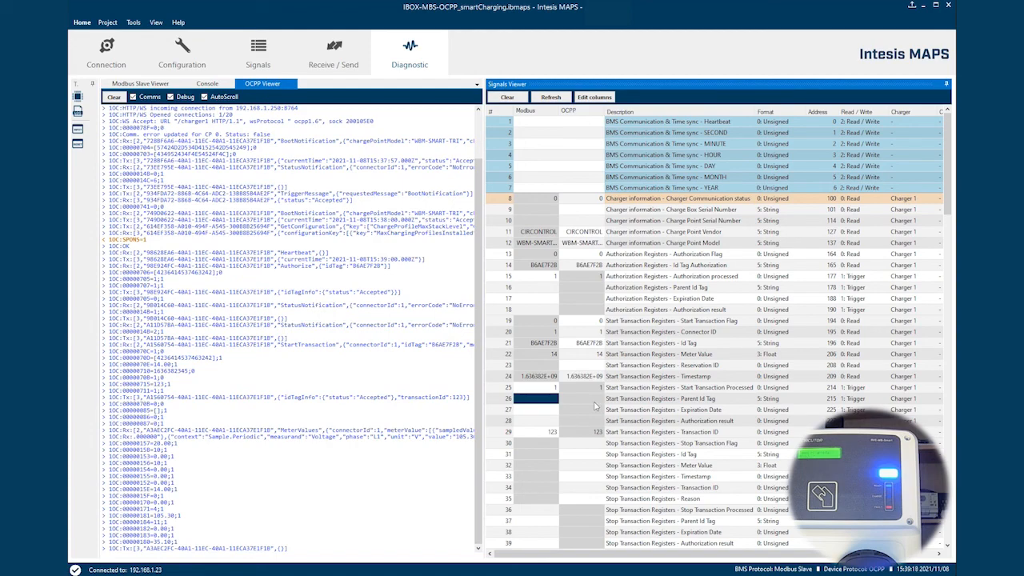
pyautogui.scroll(-3)
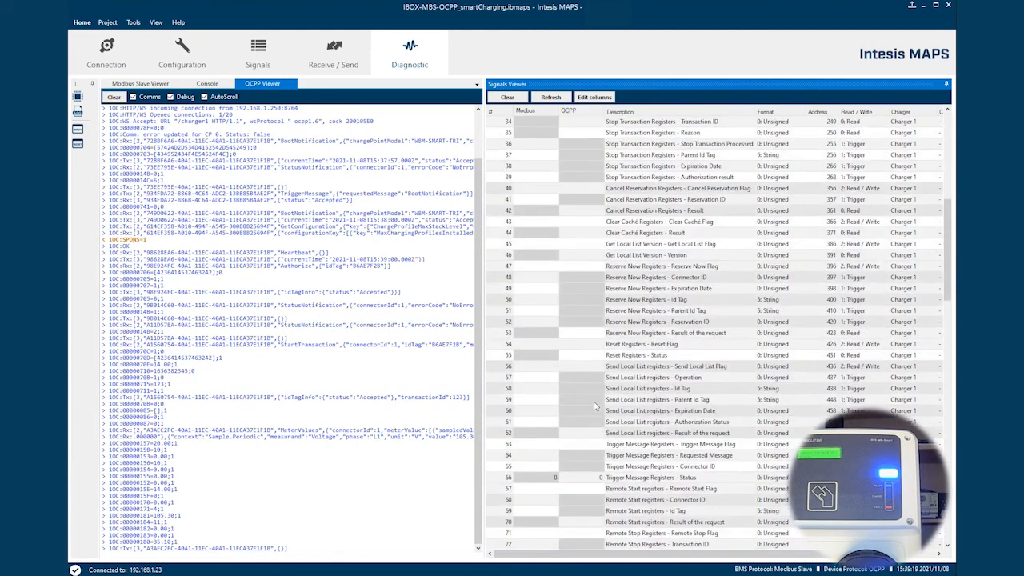
pyautogui.scroll(-3)
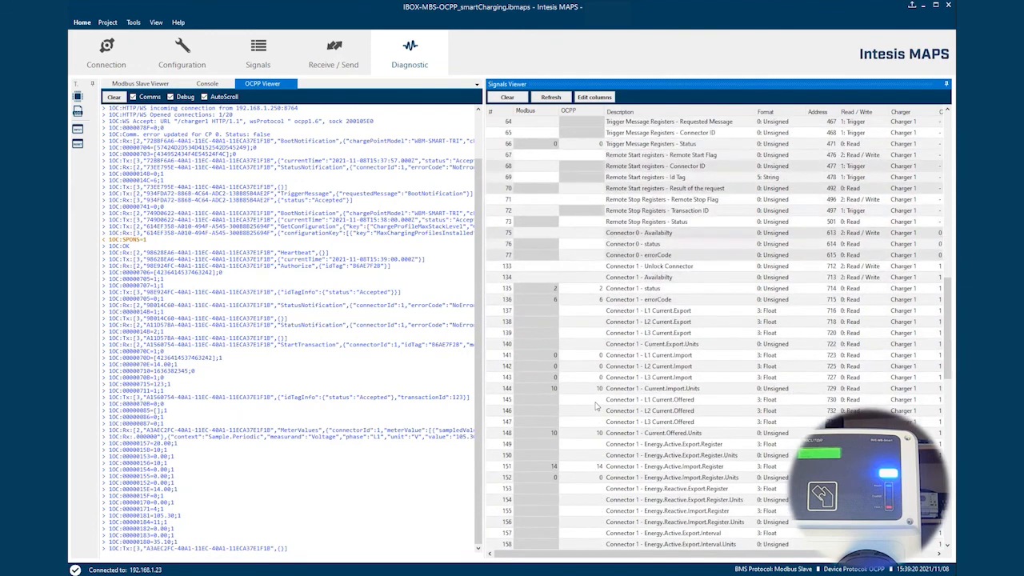
pyautogui.scroll(-3)
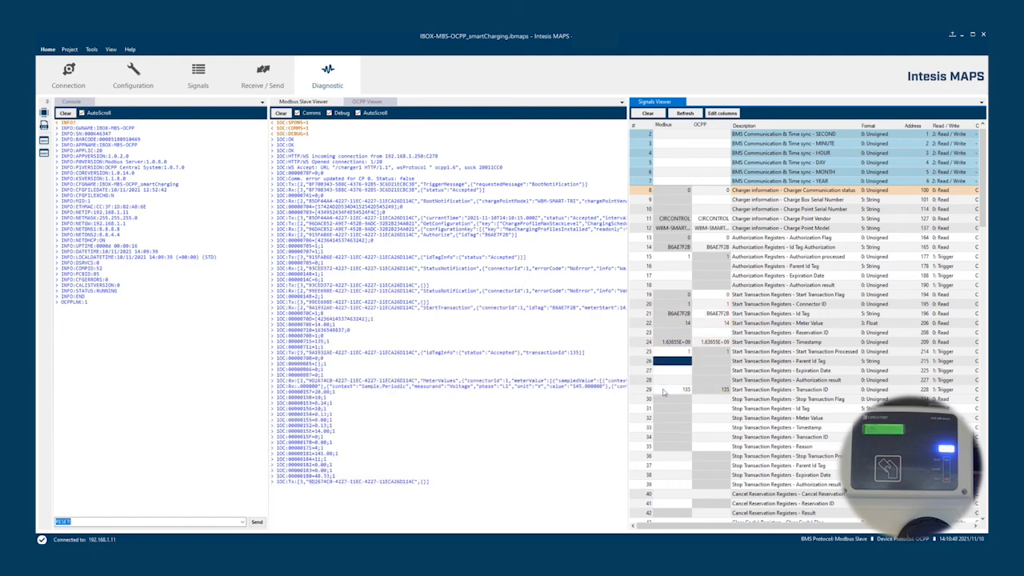
pyautogui.moveTo(730, 302)
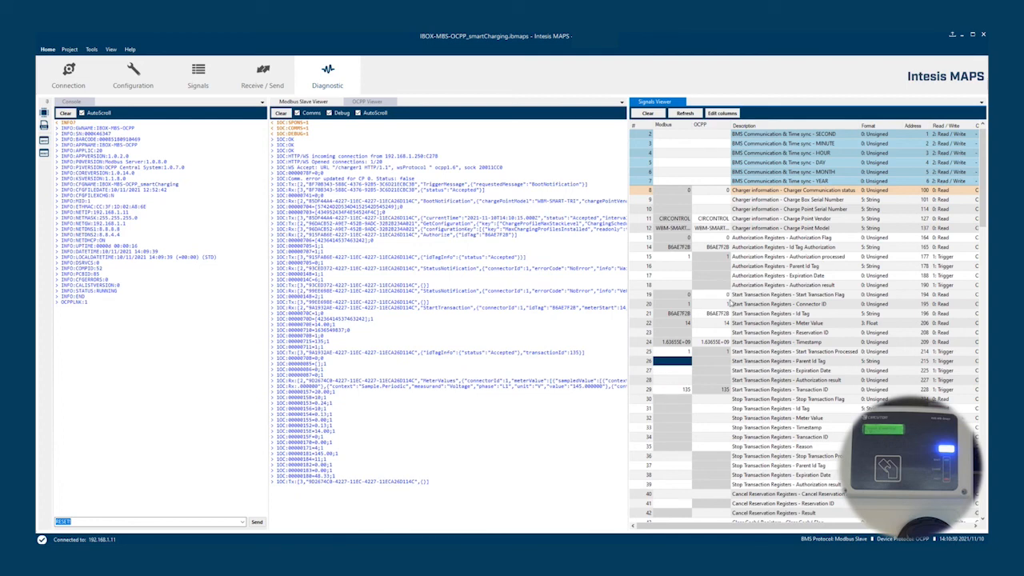
# - Scroll the Signals Viewer to the smart-charging profile registers and watch their values populate
pyautogui.scroll(-3)
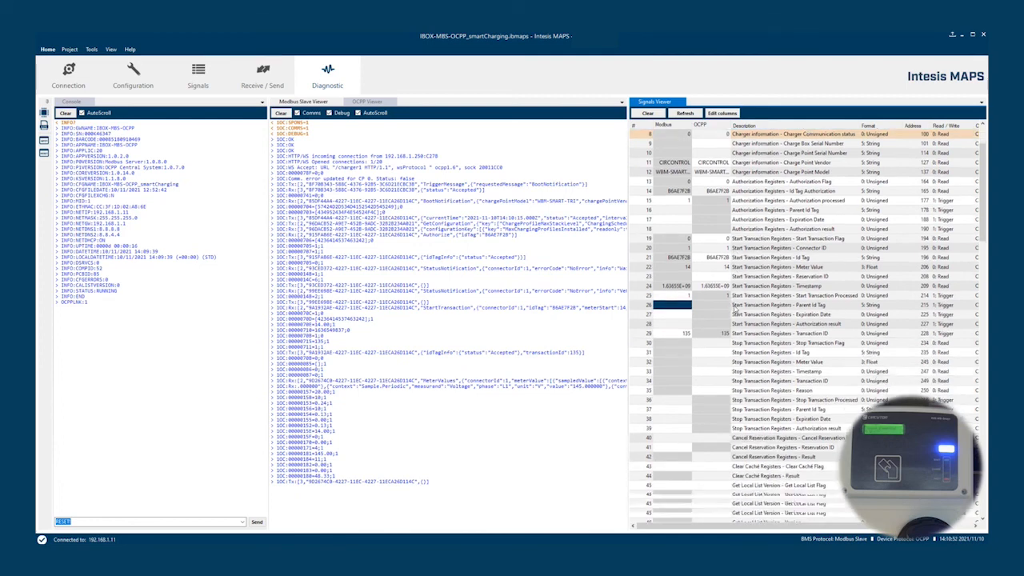
pyautogui.scroll(-3)
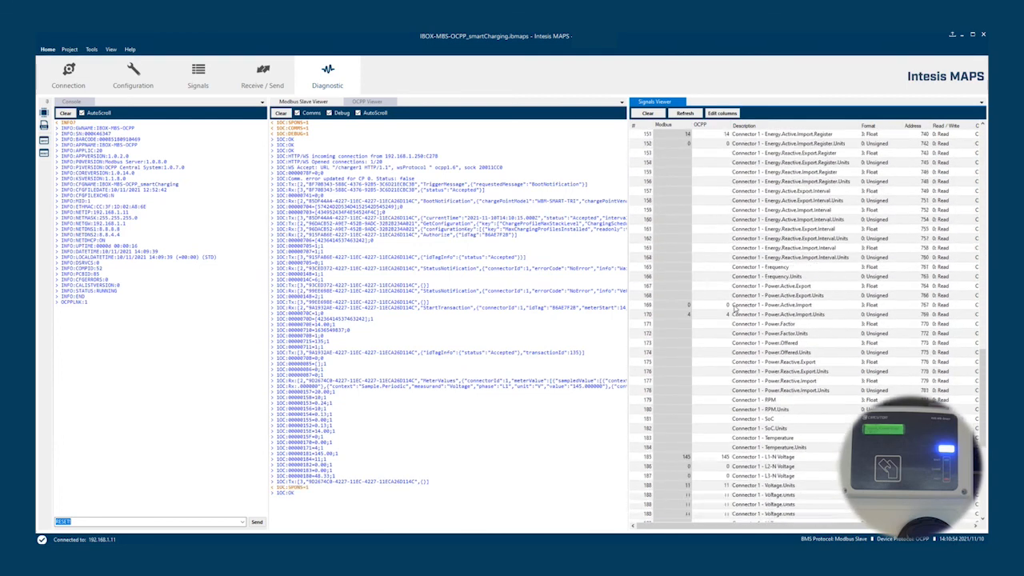
pyautogui.scroll(-3)
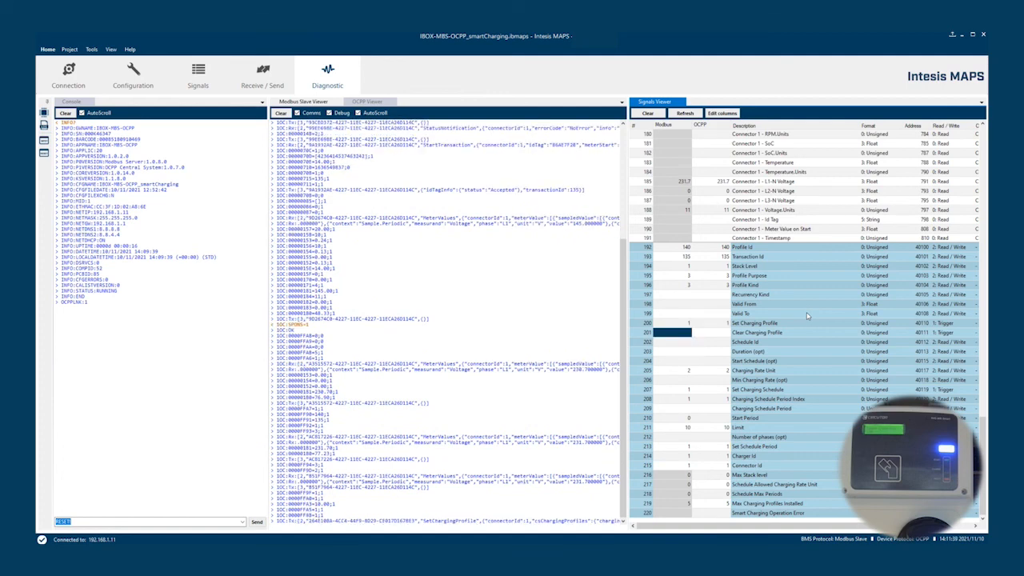
pyautogui.scroll(-3)
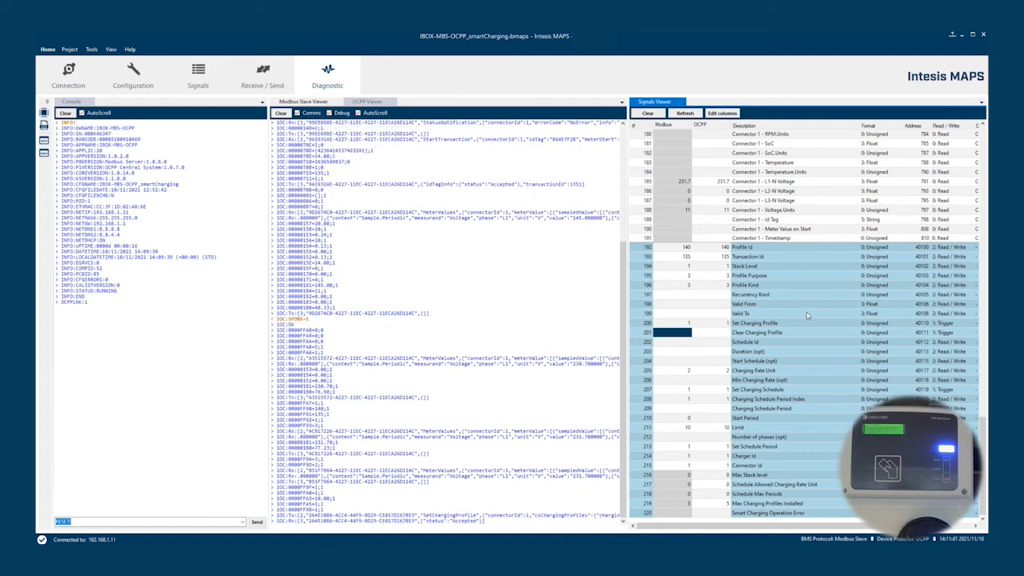